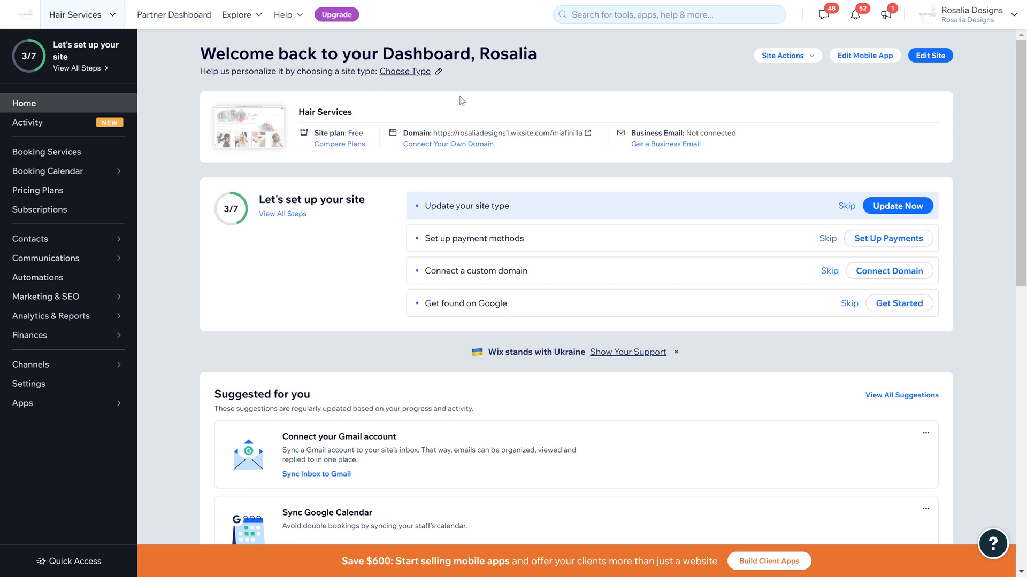
mouse_move(706, 294)
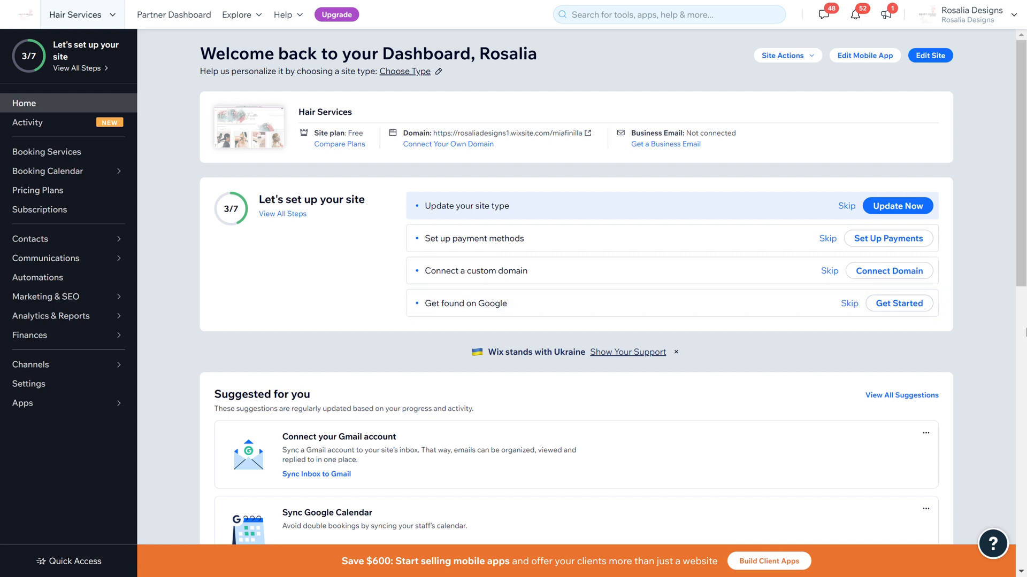
mouse_move(523, 178)
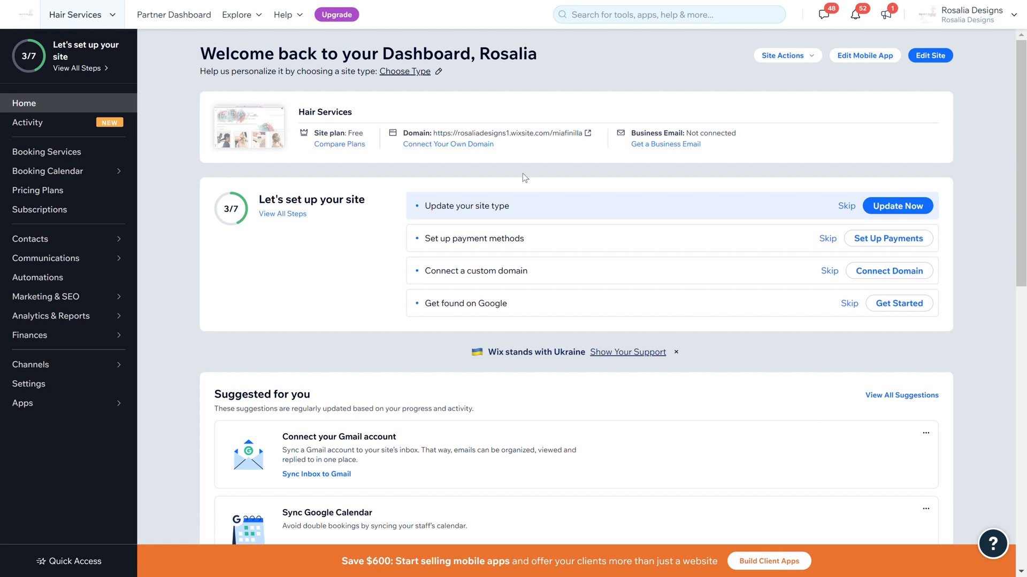
mouse_move(247, 101)
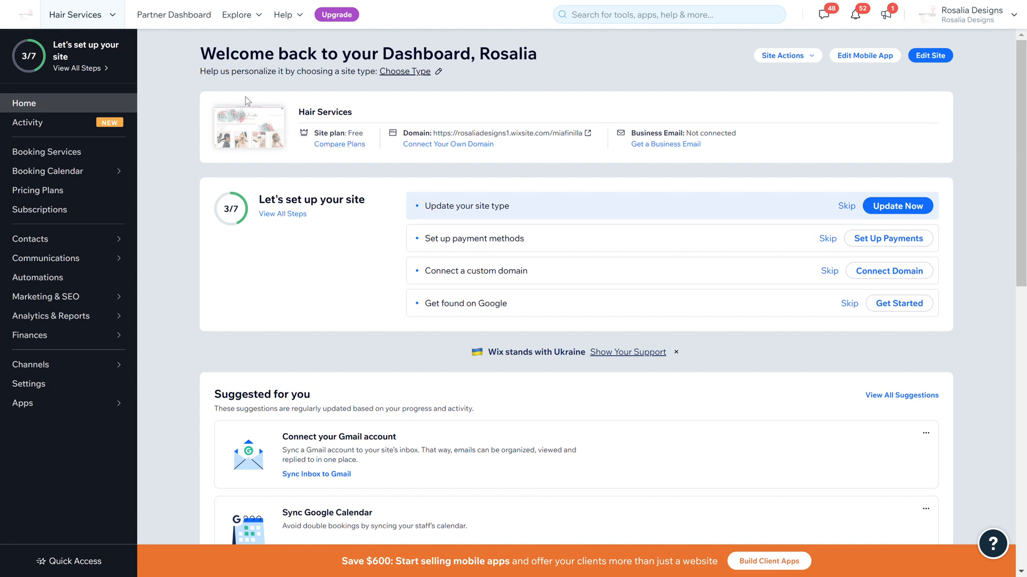
mouse_move(47, 171)
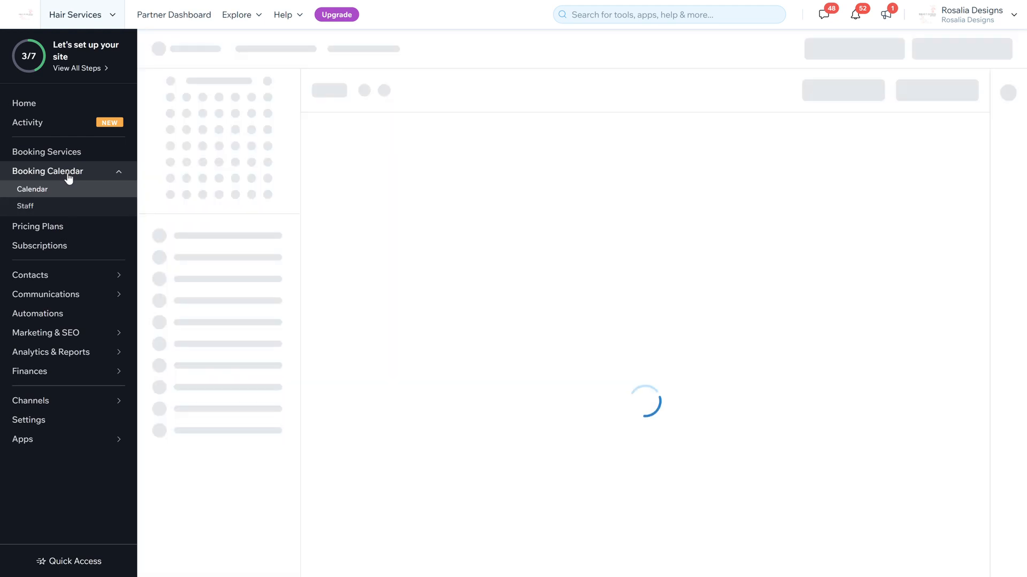
Step: Open the Booking Calendar, showing the empty June 12–18, 2022 week
click(32, 189)
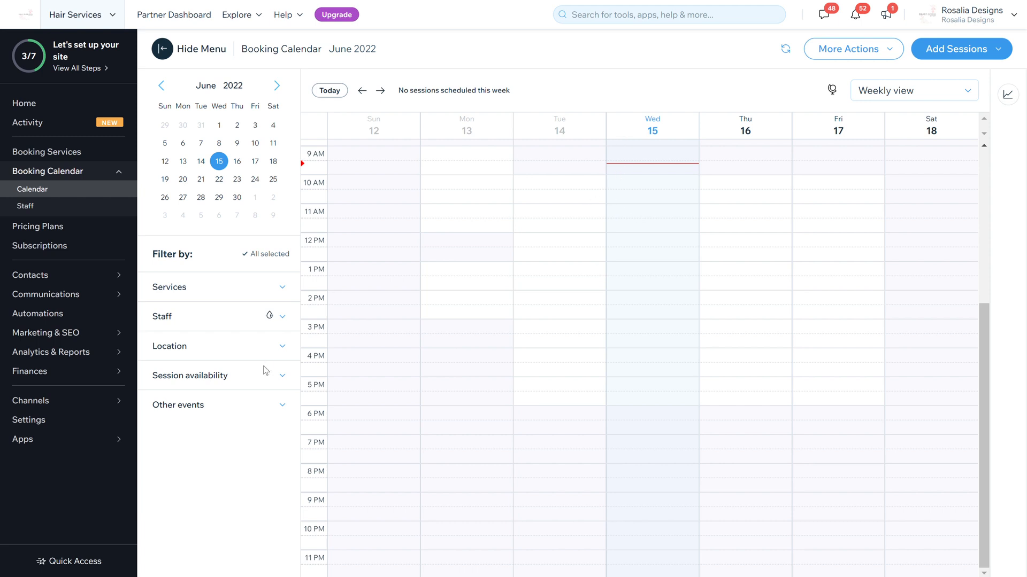
mouse_move(414, 285)
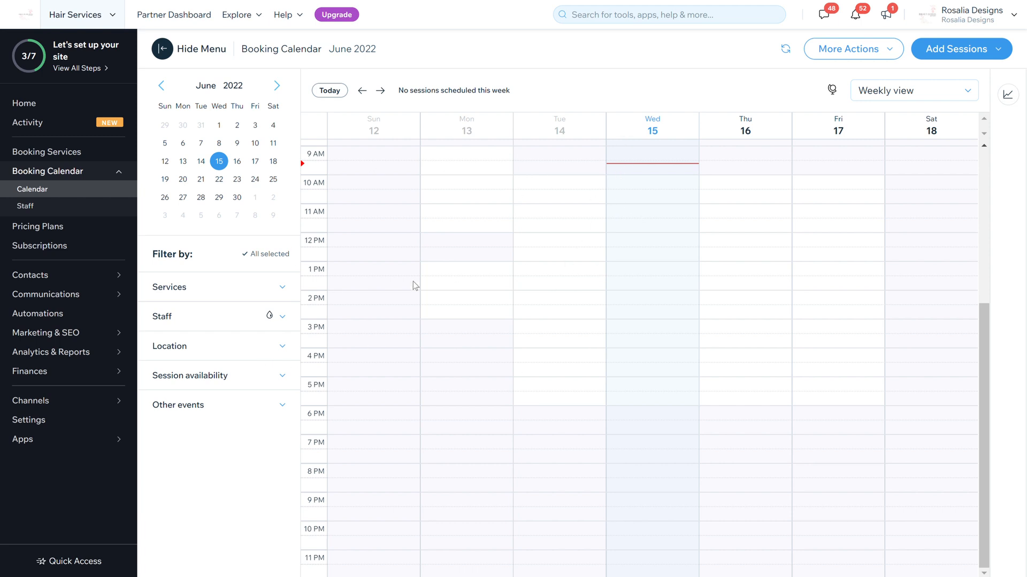
Step: Start a Wednesday June 15, 9:30 appointment for Bridal Hair & Hair Up with staff TIM
click(651, 169)
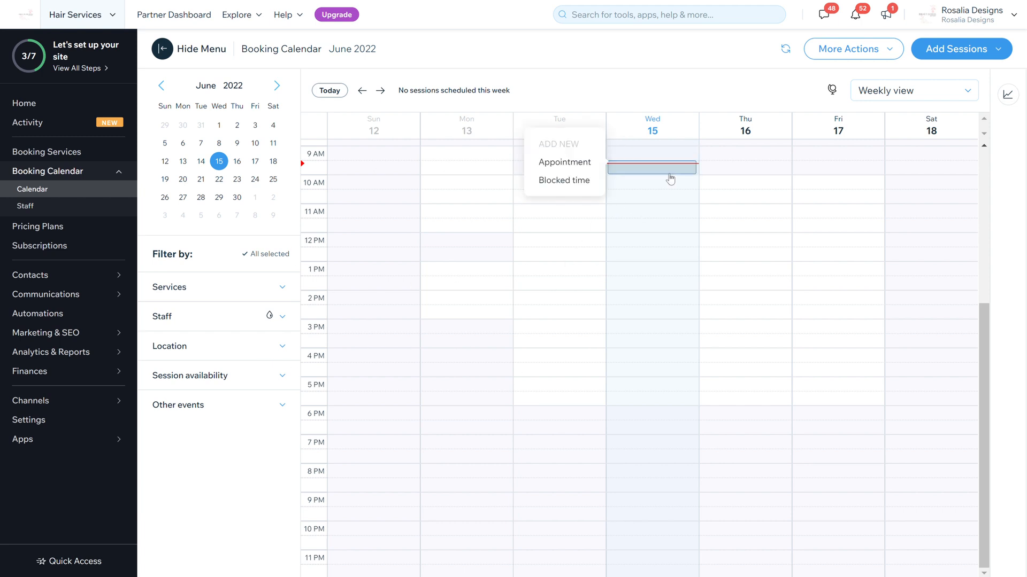
mouse_move(568, 189)
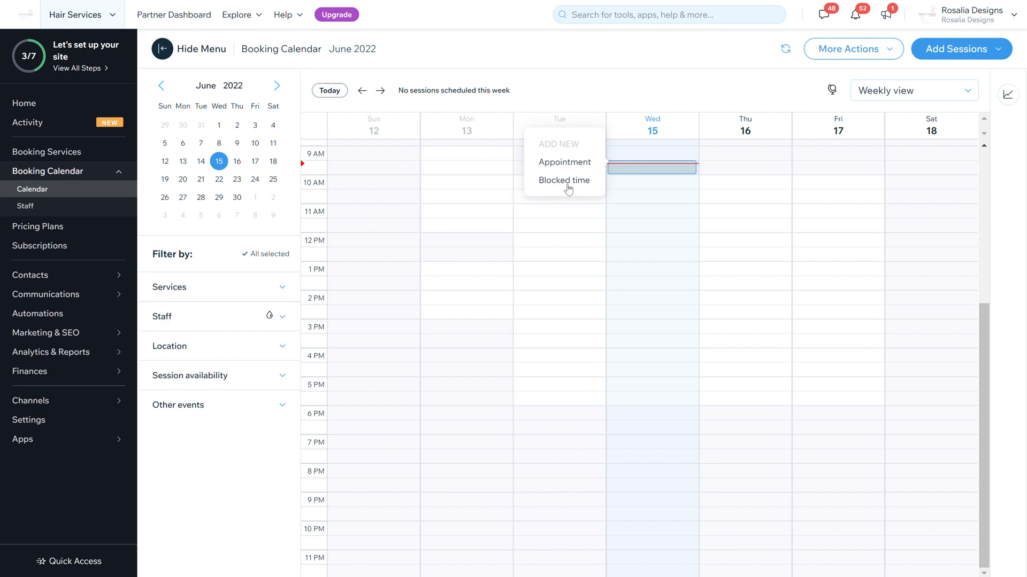
click(564, 162)
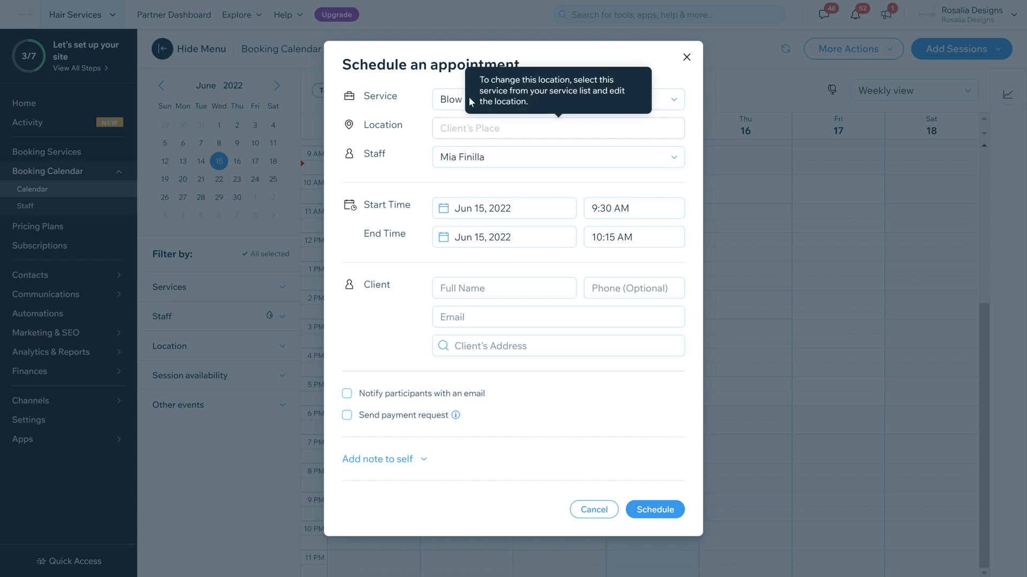
click(557, 99)
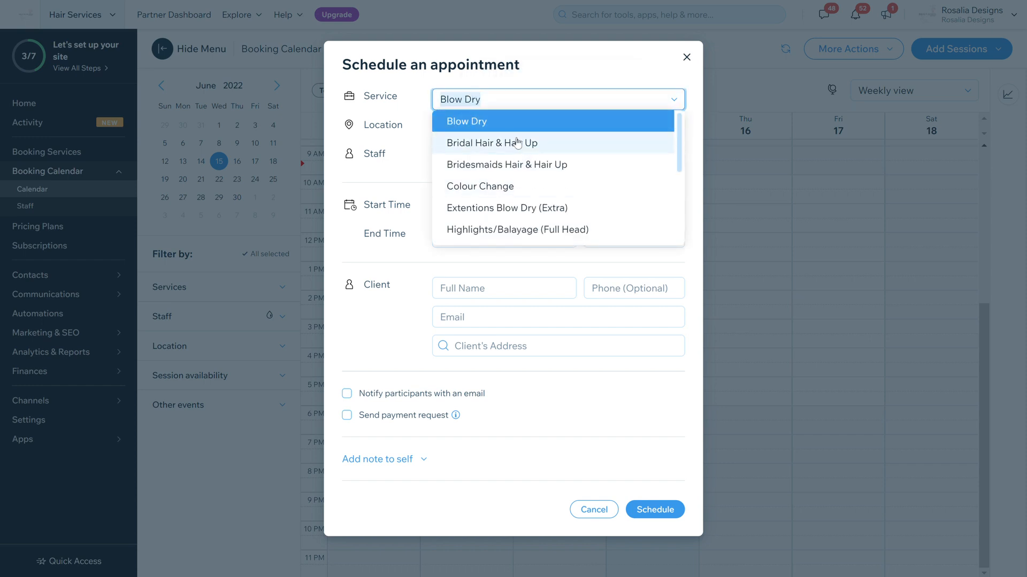
click(492, 142)
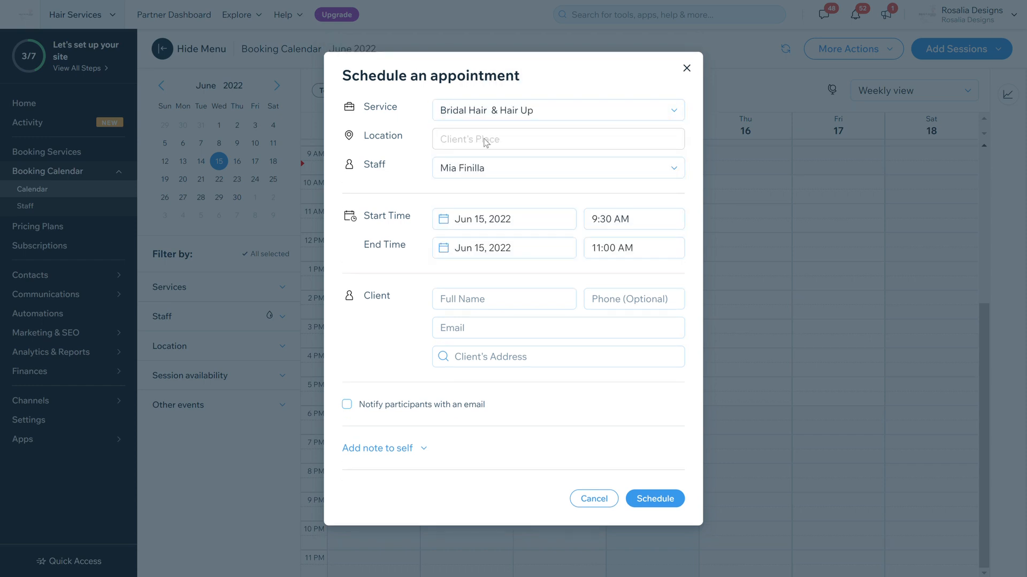
click(557, 167)
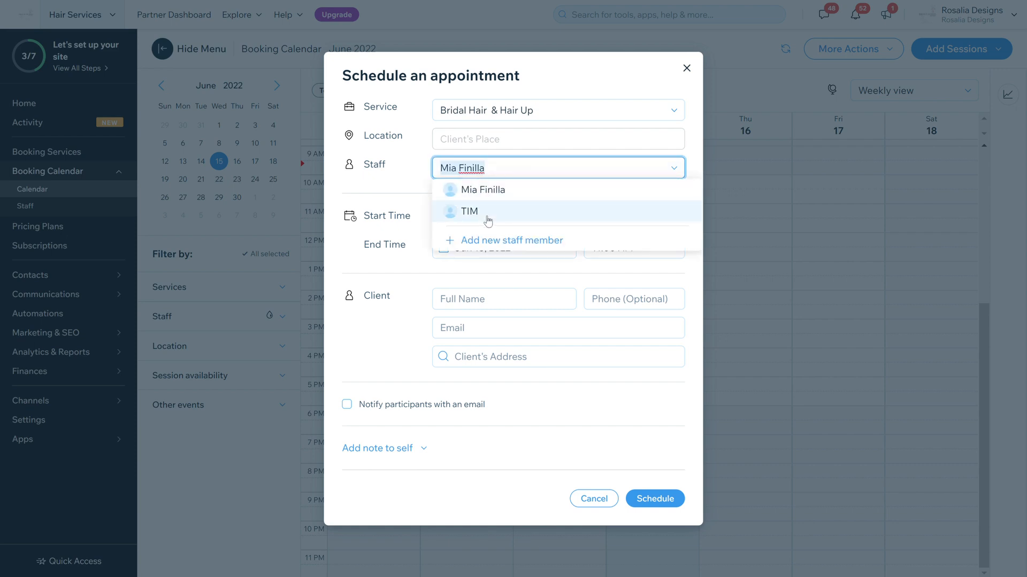
click(470, 211)
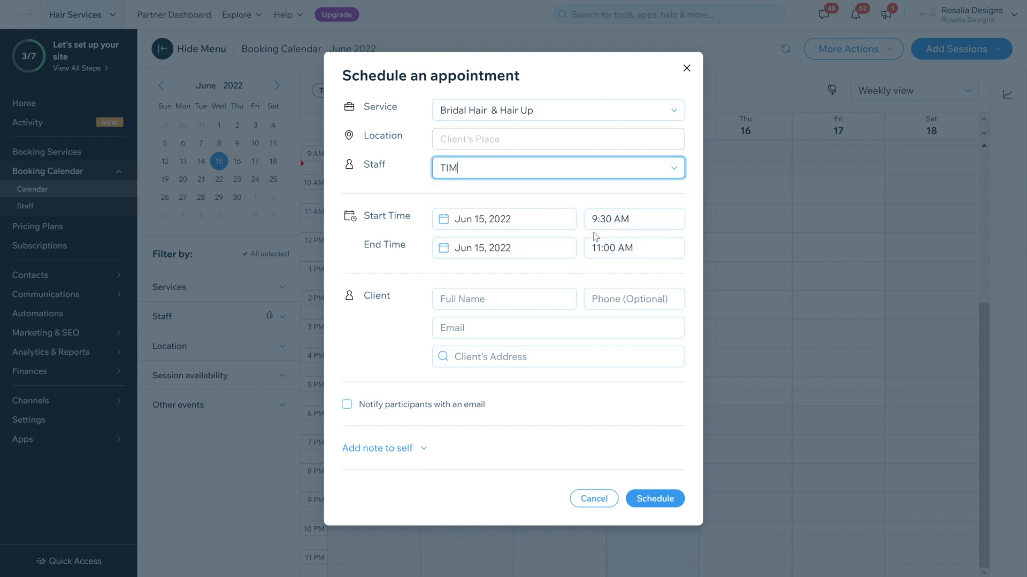
mouse_move(527, 204)
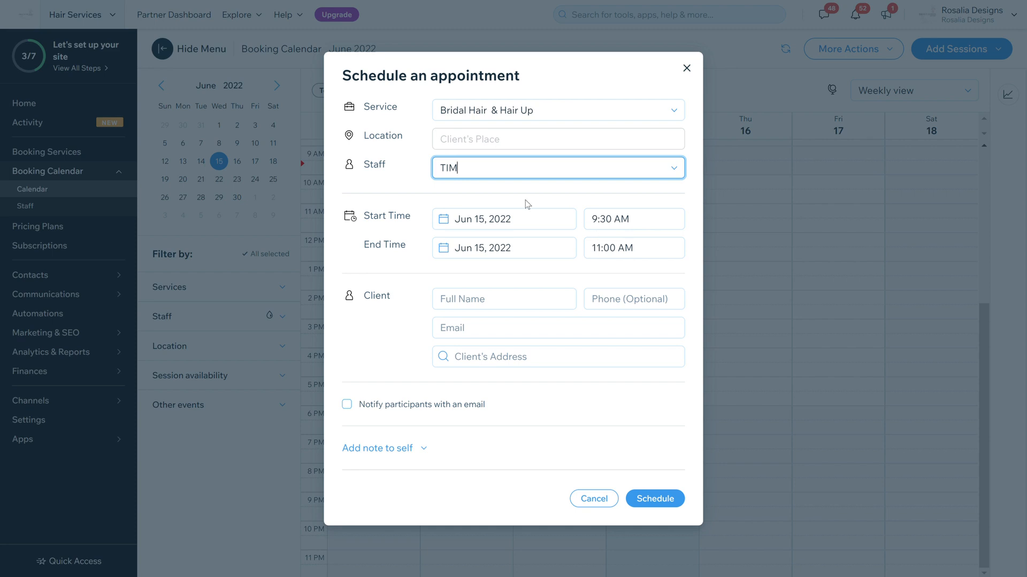
mouse_move(400, 412)
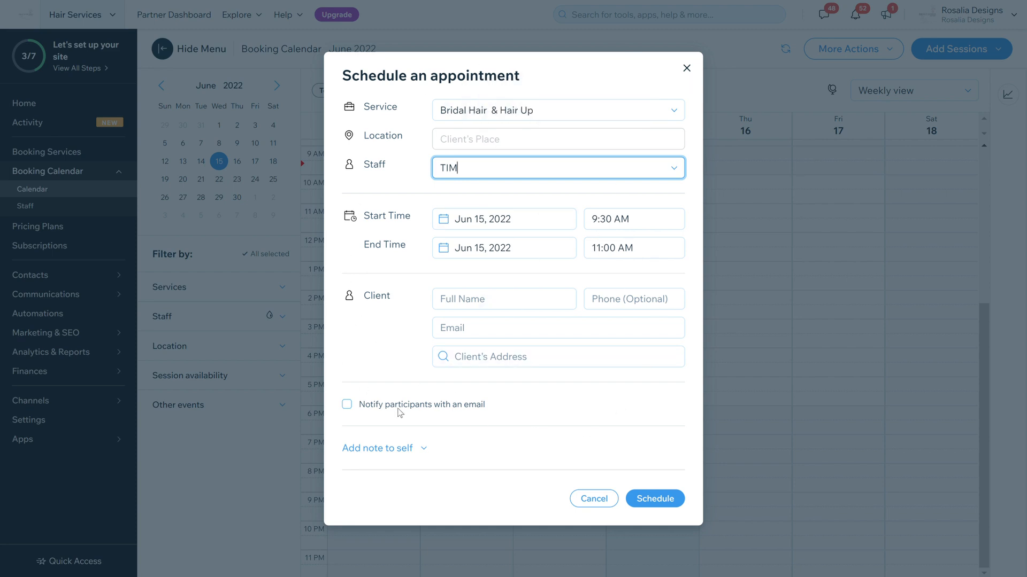
mouse_move(437, 269)
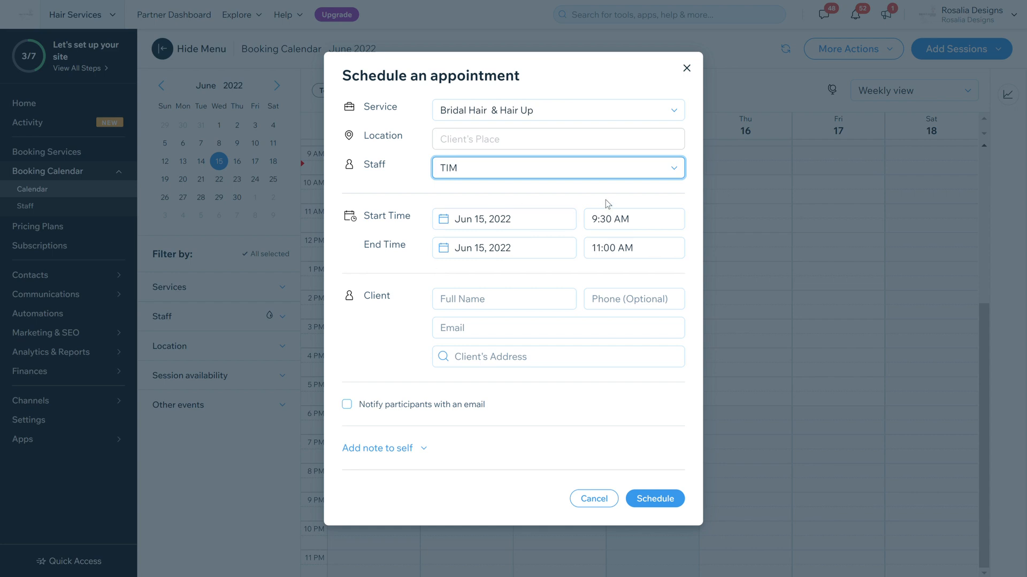
click(632, 218)
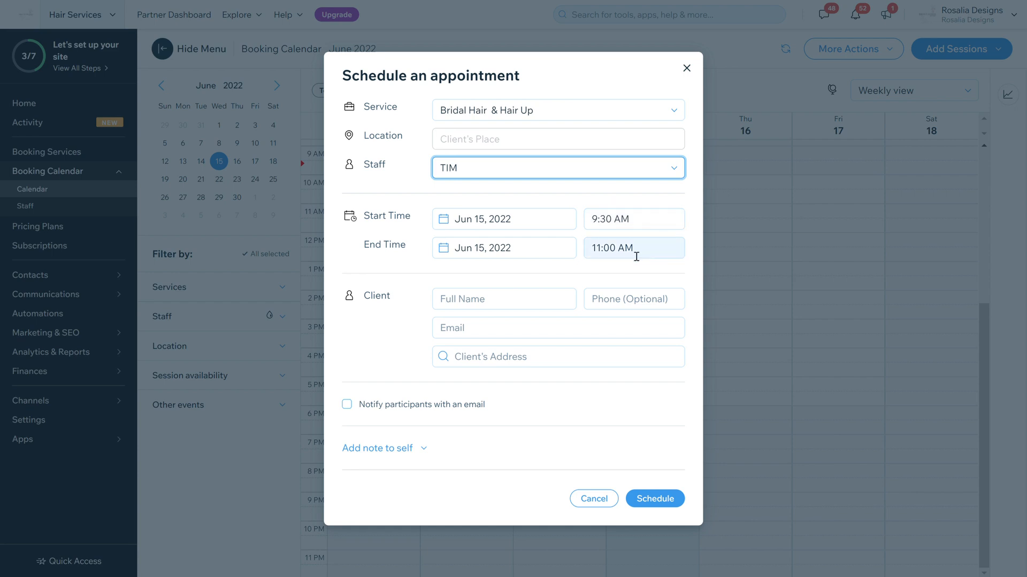
mouse_move(618, 250)
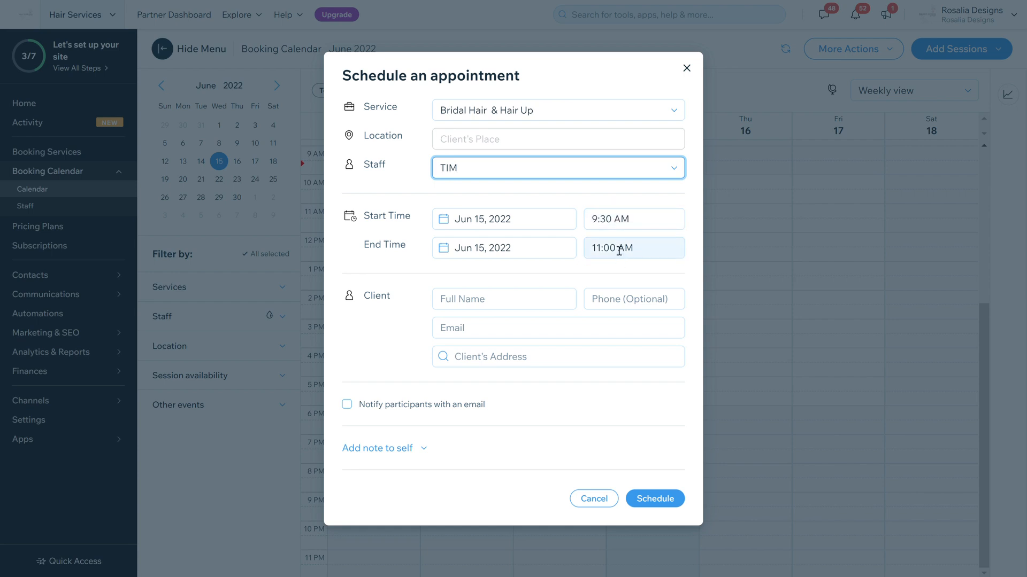
Step: Enter the client's name and email, leaving email notifications off
click(503, 298)
text(Rosalia Designs)
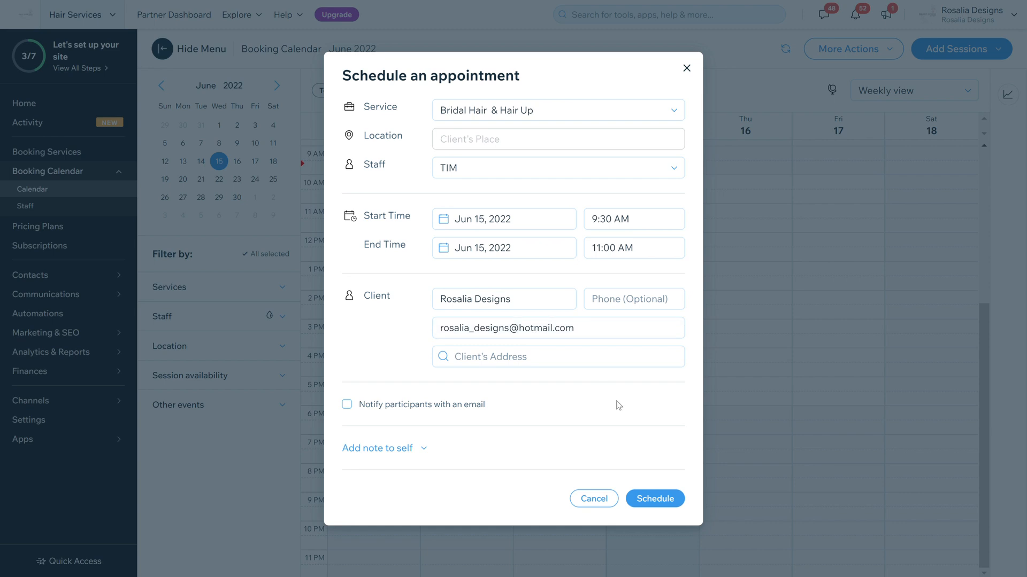
click(557, 356)
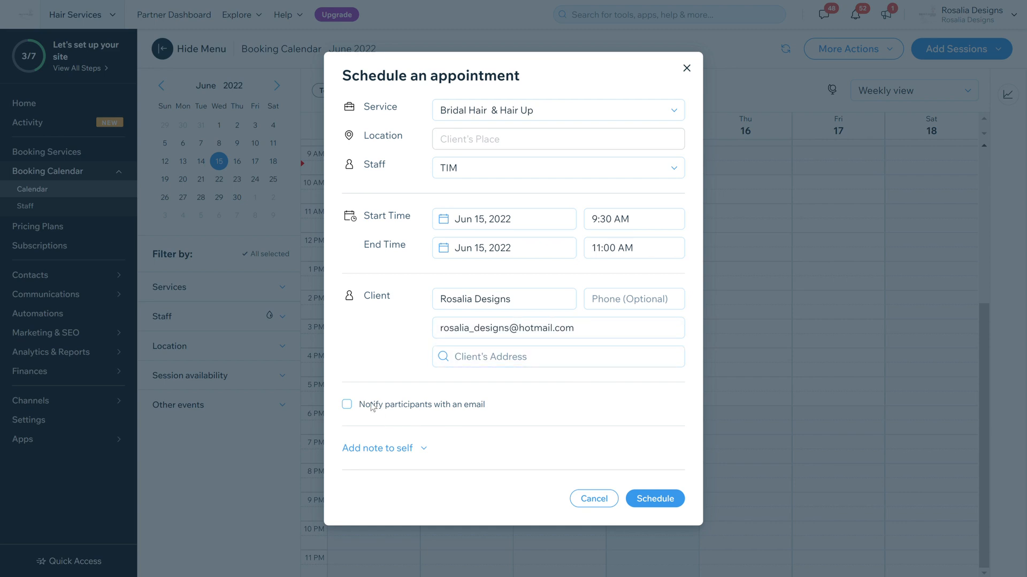
click(347, 405)
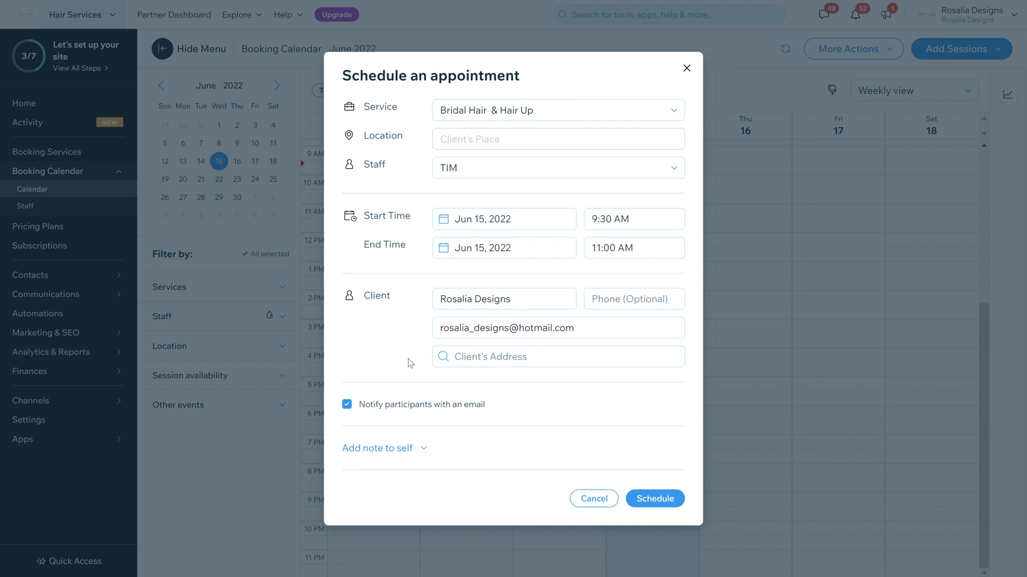
click(347, 404)
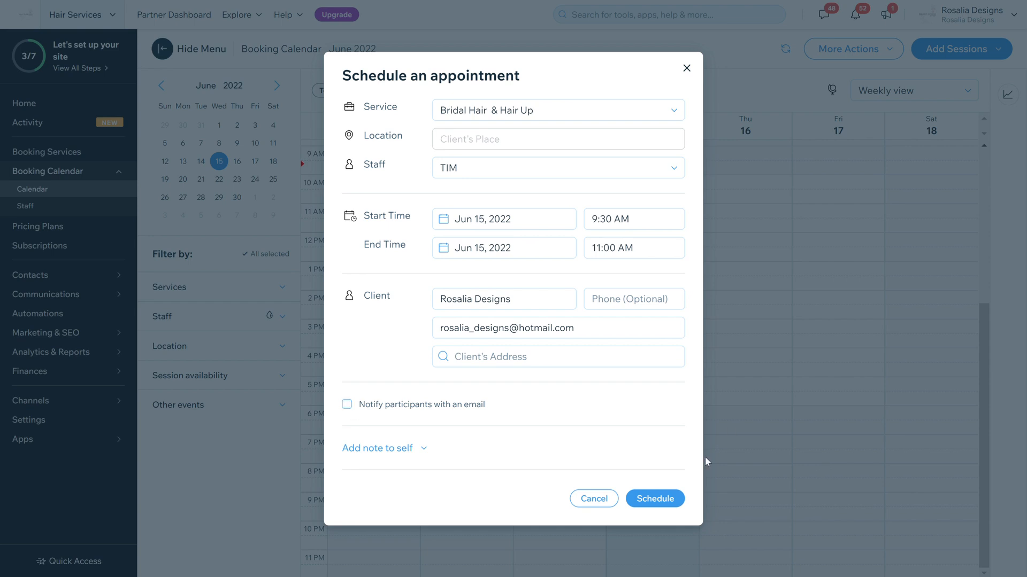
mouse_move(426, 448)
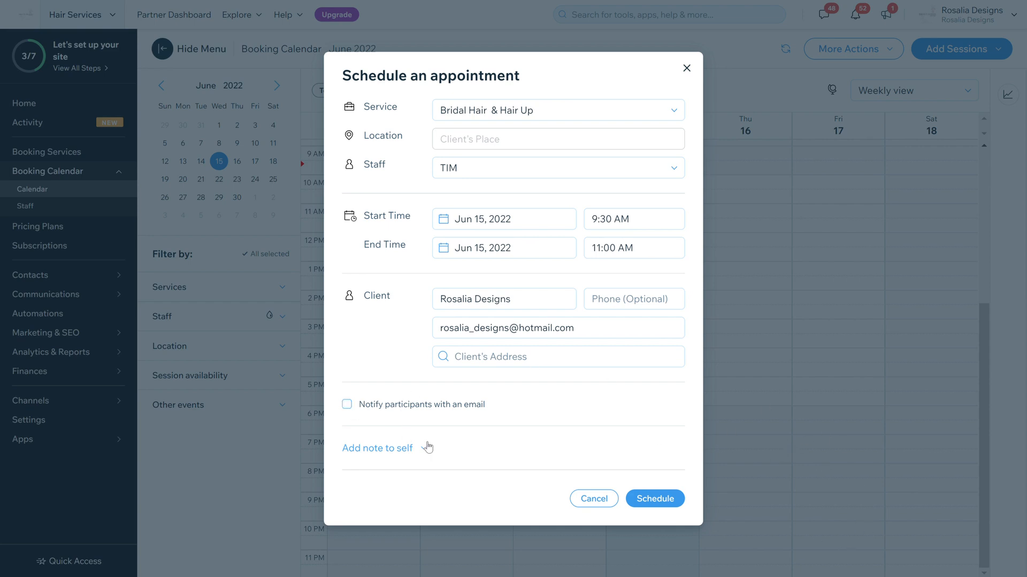
click(377, 448)
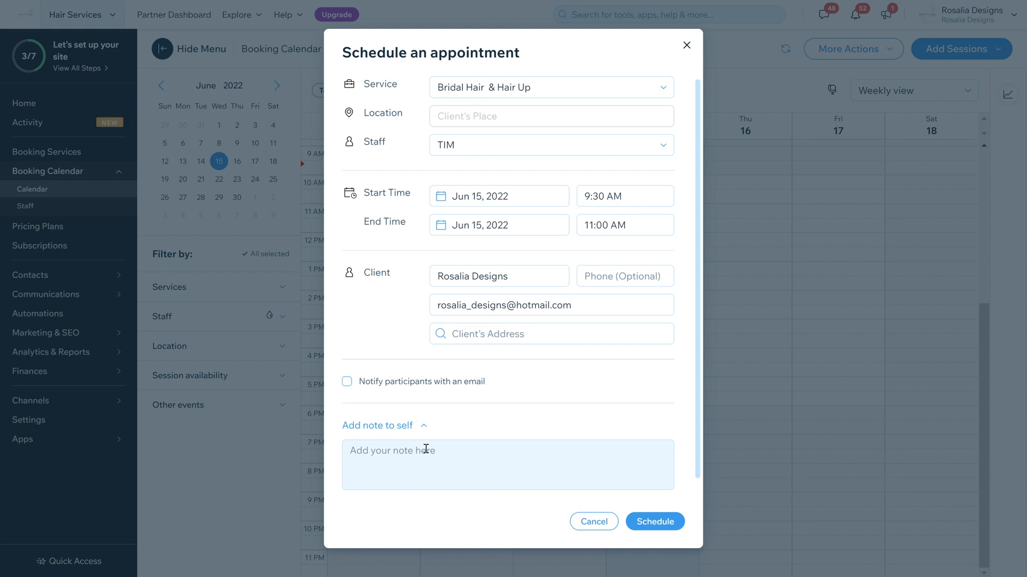
click(507, 465)
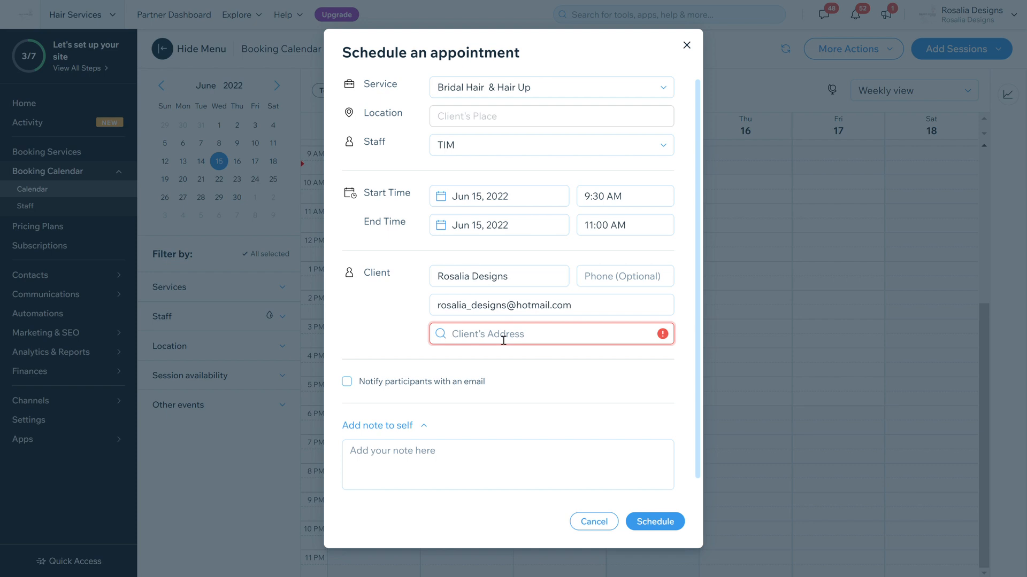
text(125)
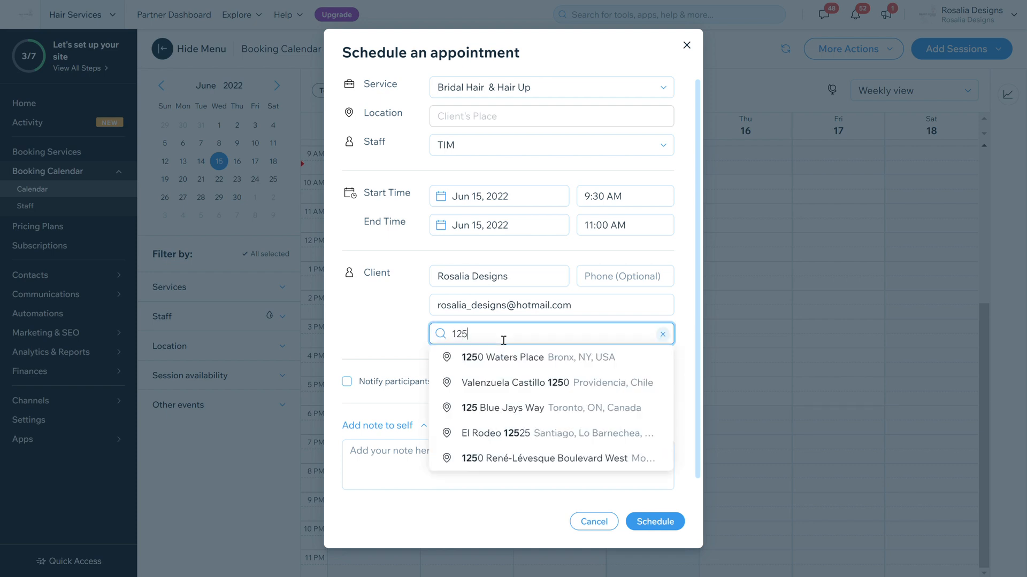
click(503, 357)
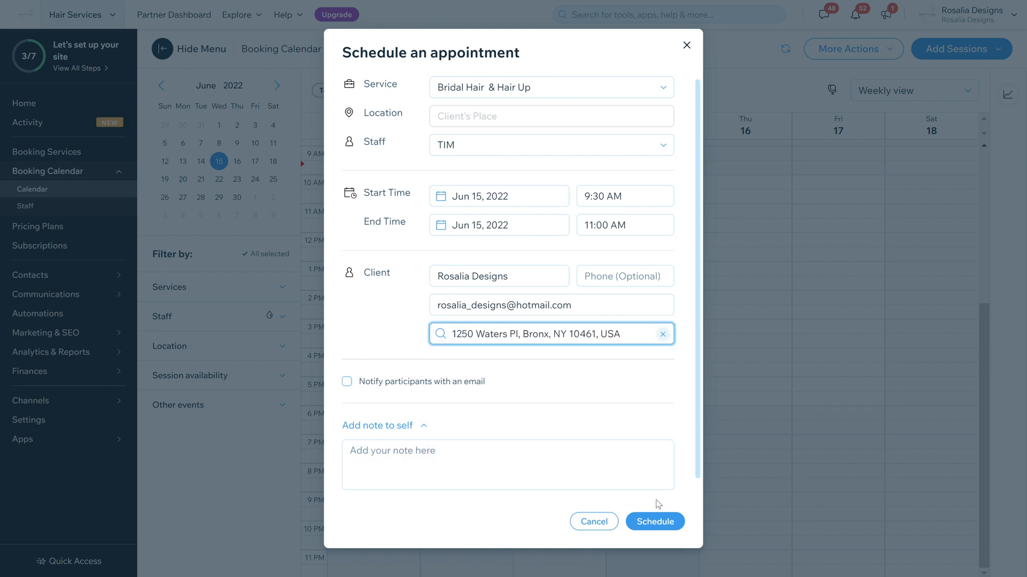
click(654, 522)
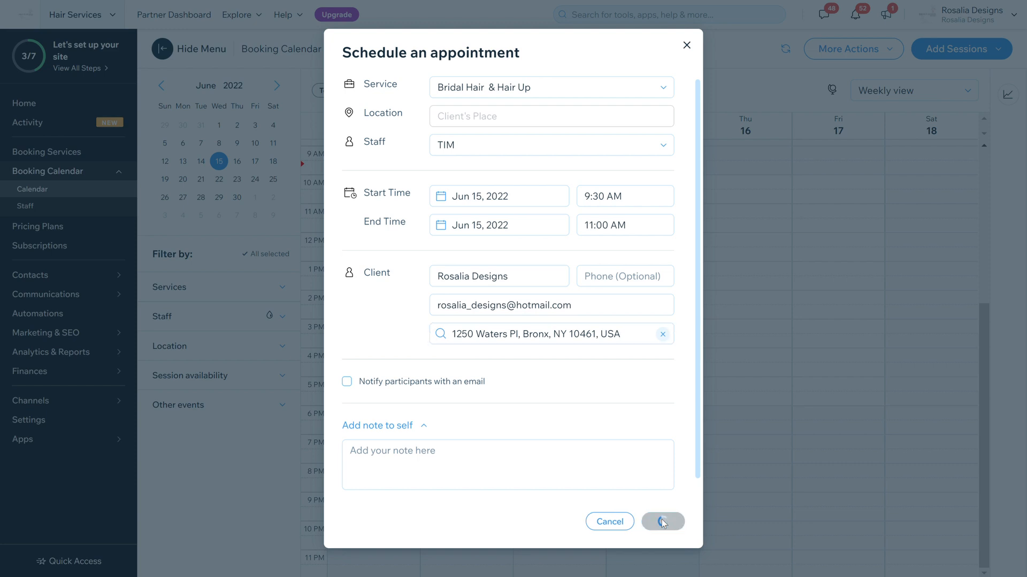
click(663, 522)
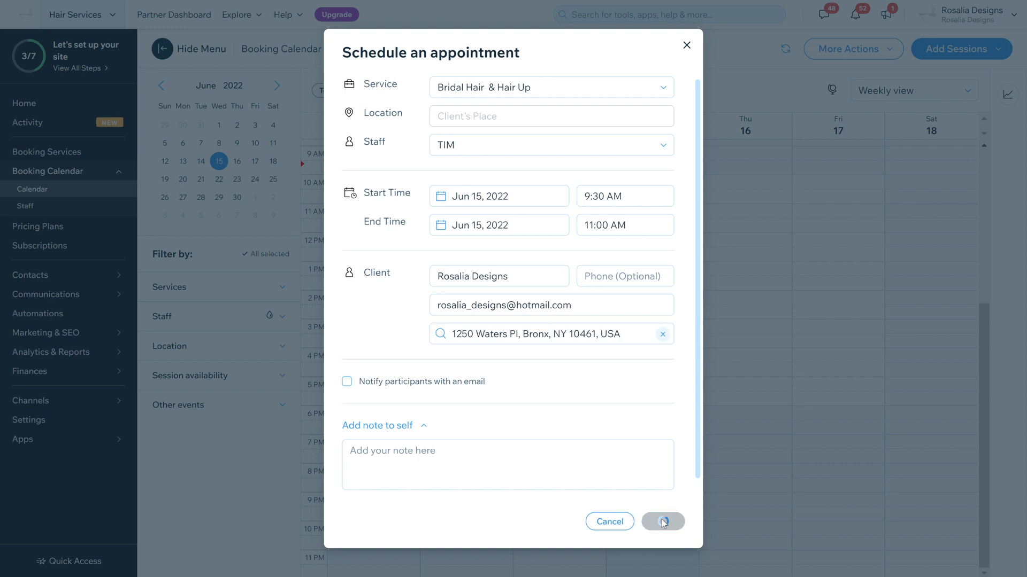
click(662, 522)
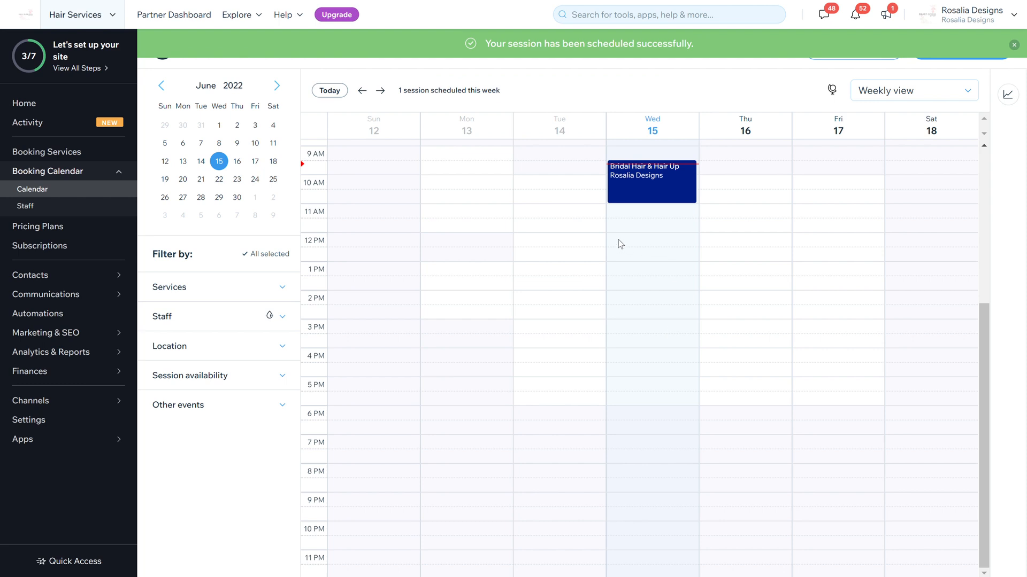
mouse_move(661, 164)
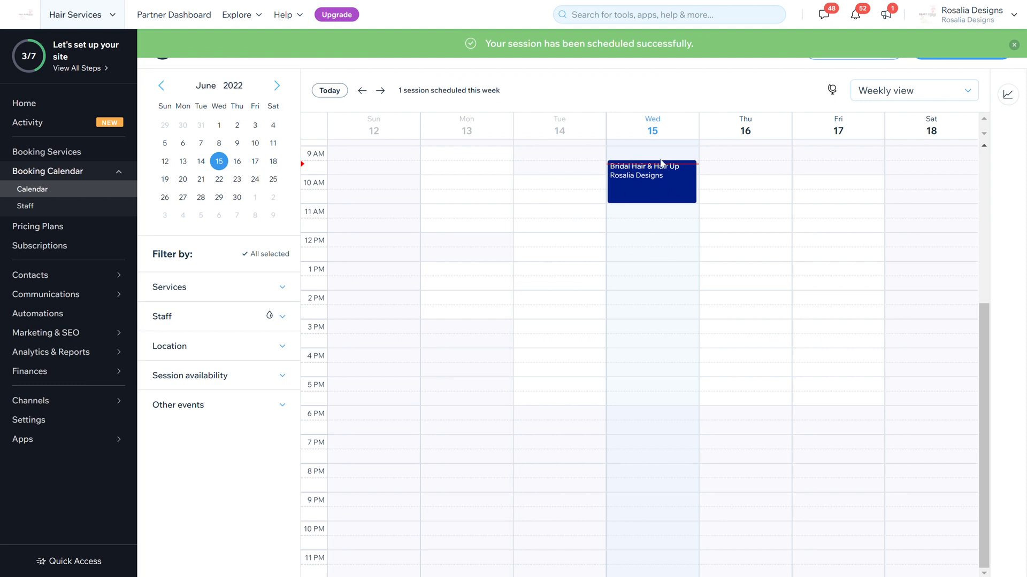
click(651, 180)
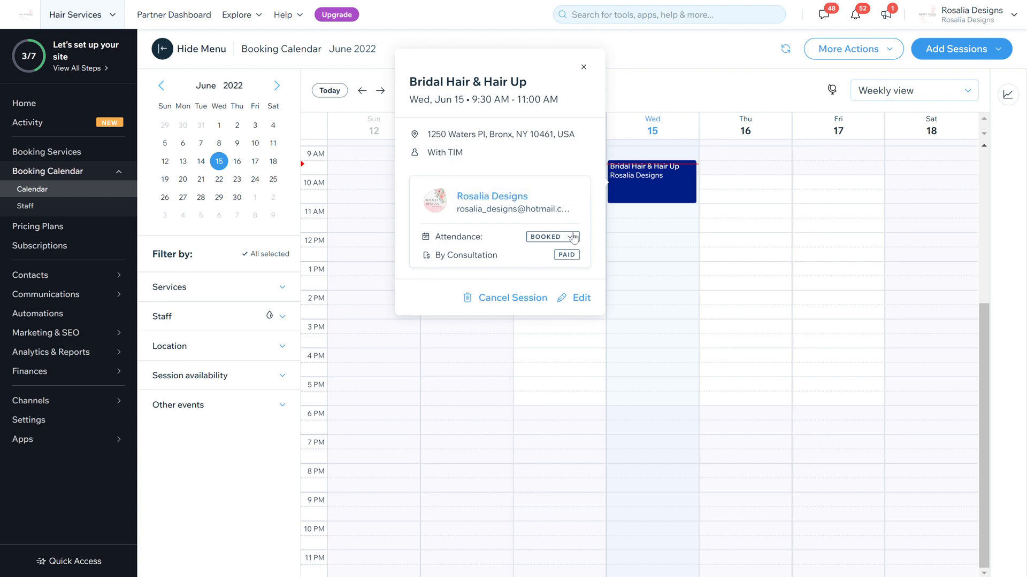
click(552, 236)
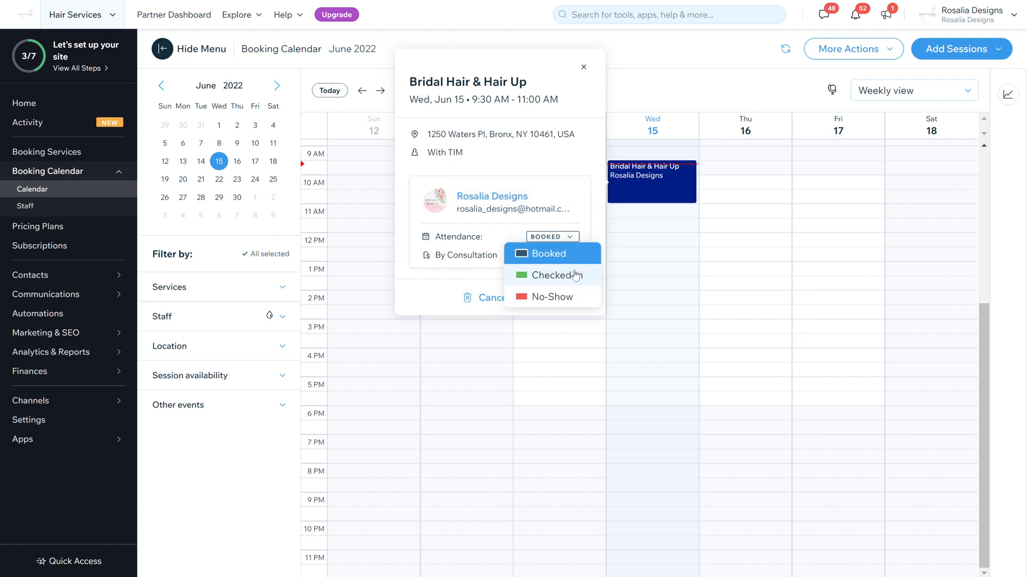
click(543, 253)
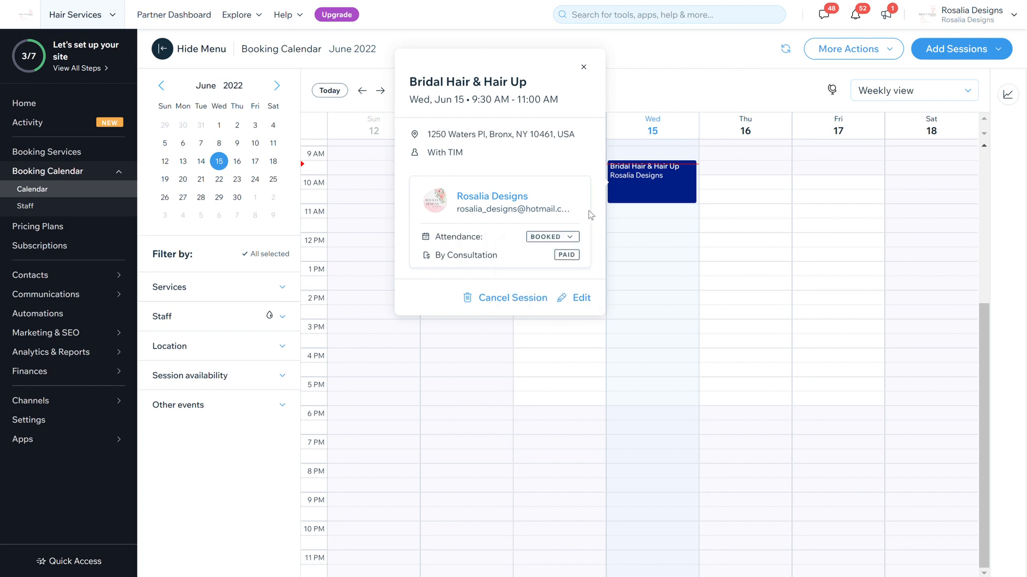
mouse_move(540, 262)
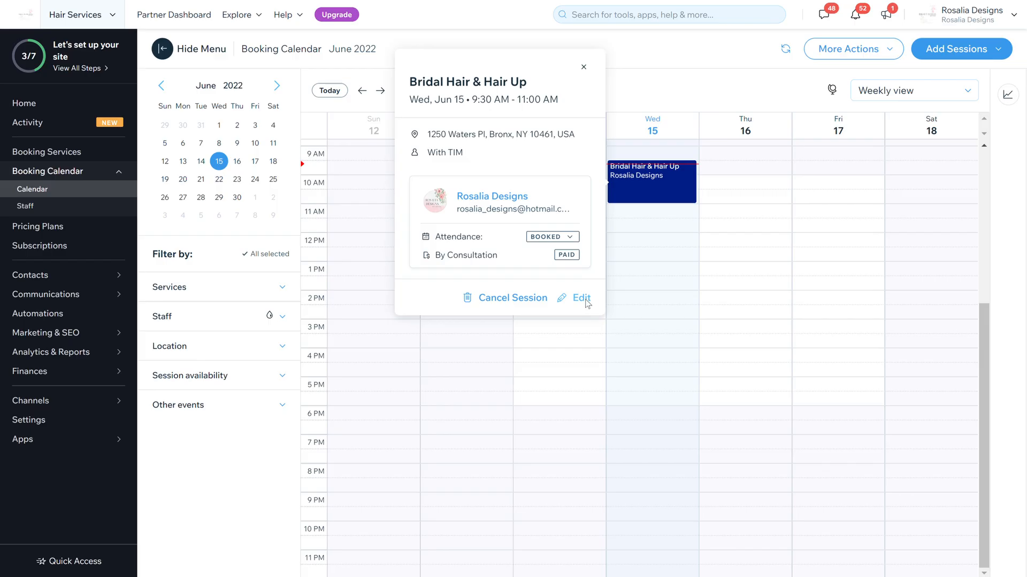
click(580, 298)
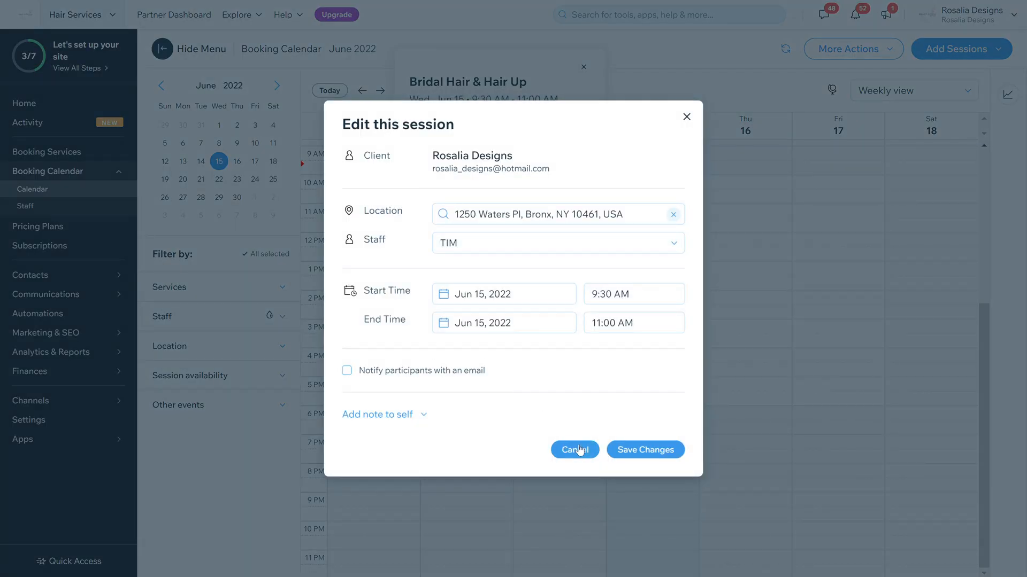
click(574, 450)
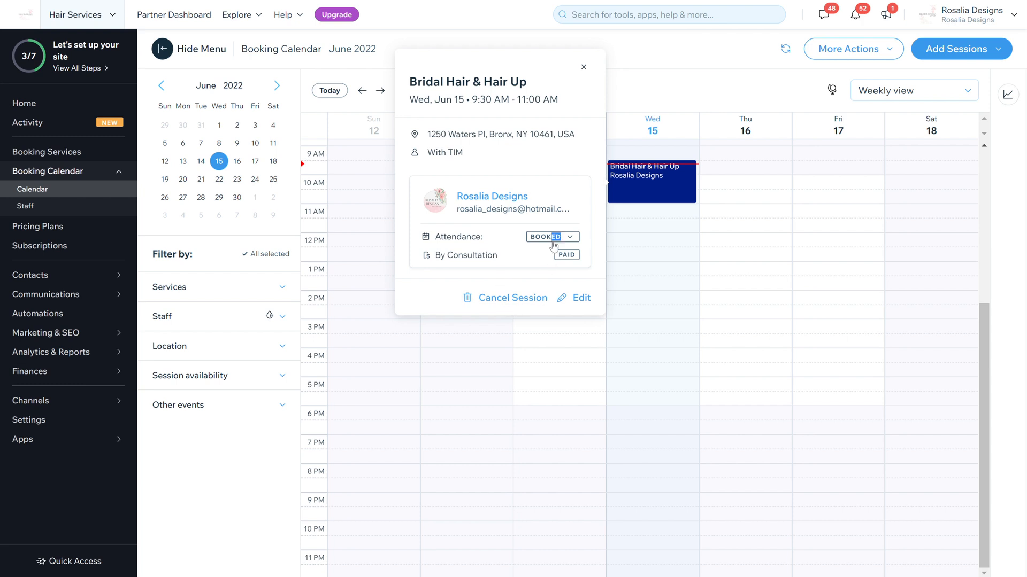
Step: Mark the June 15 Bridal Hair & Hair Up client Checked-In and close the card
click(549, 236)
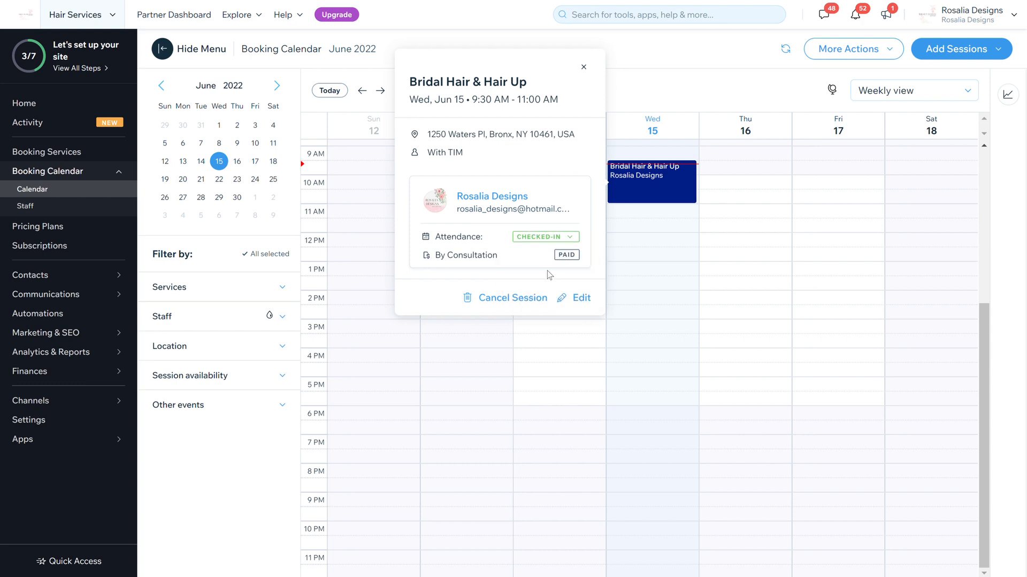
mouse_move(517, 298)
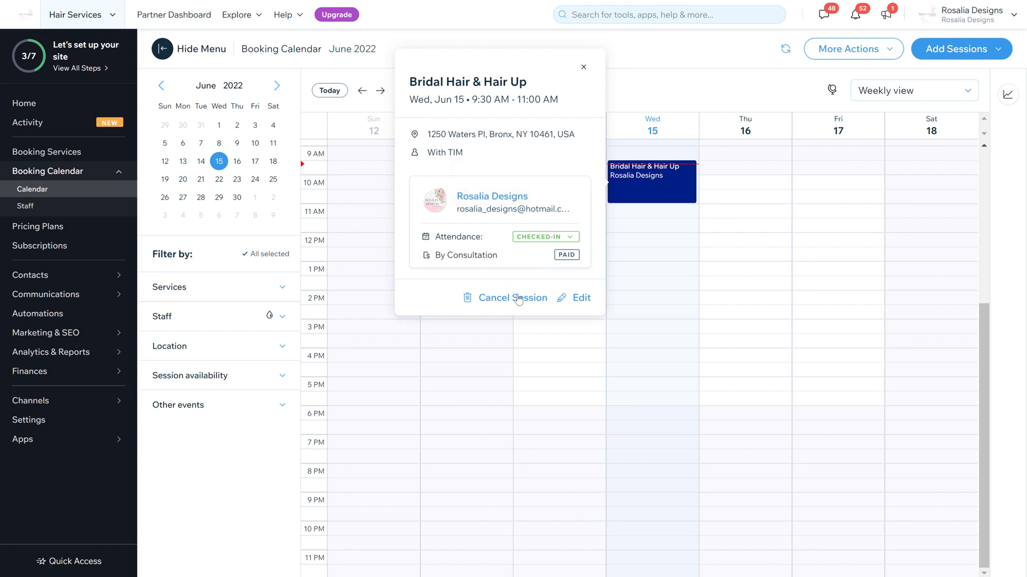
mouse_move(627, 249)
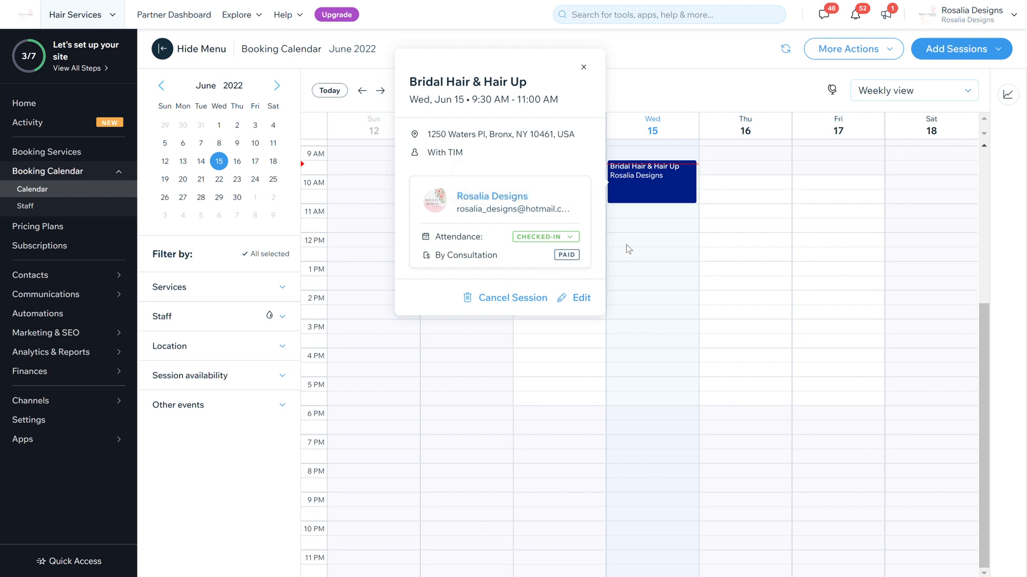
click(745, 224)
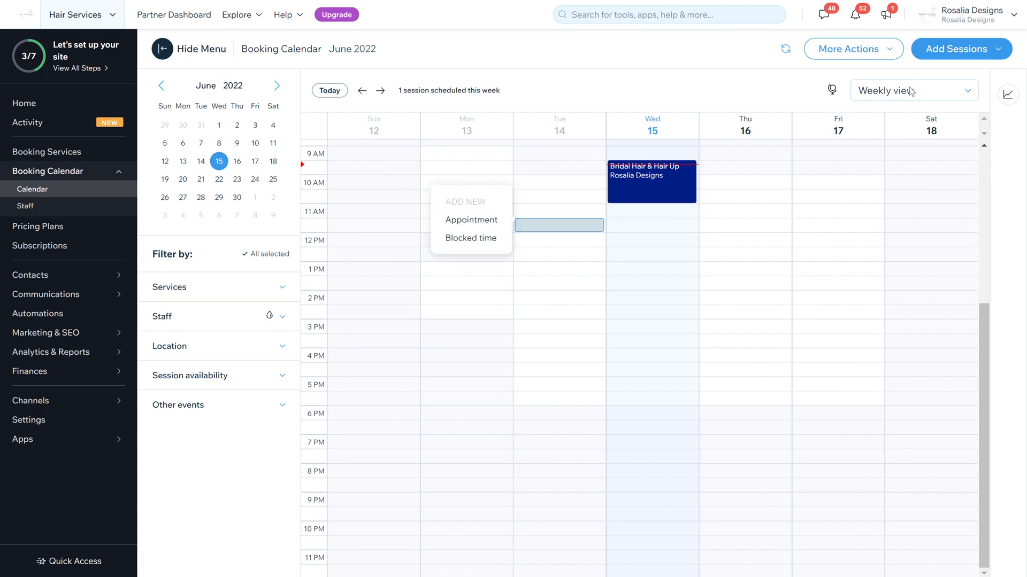
click(912, 90)
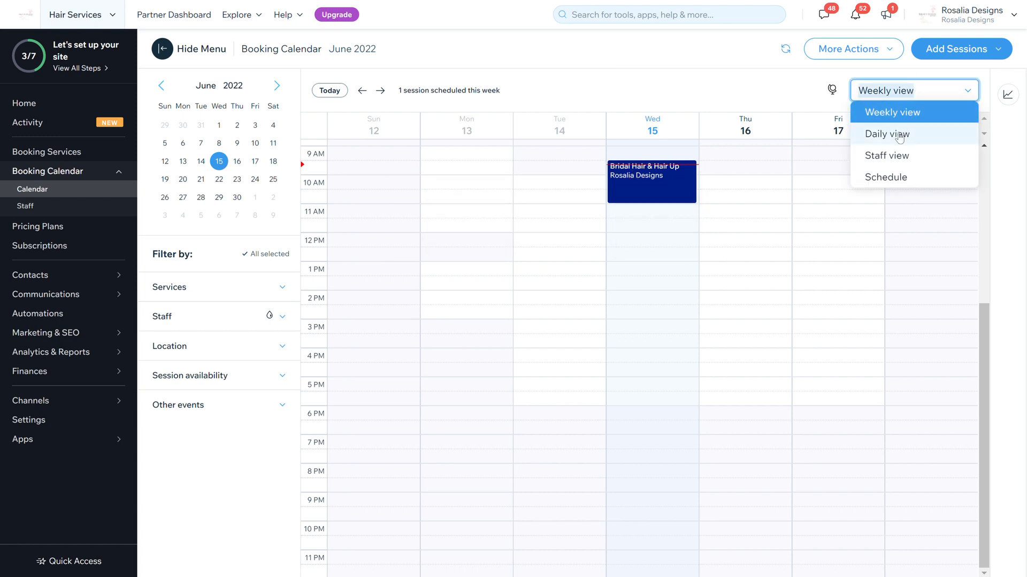
click(886, 133)
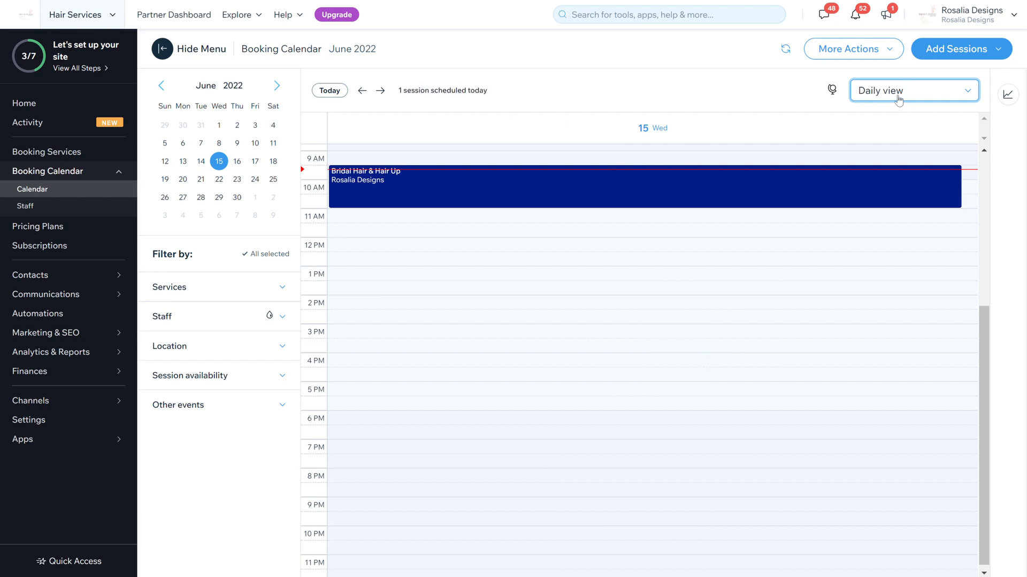
click(913, 90)
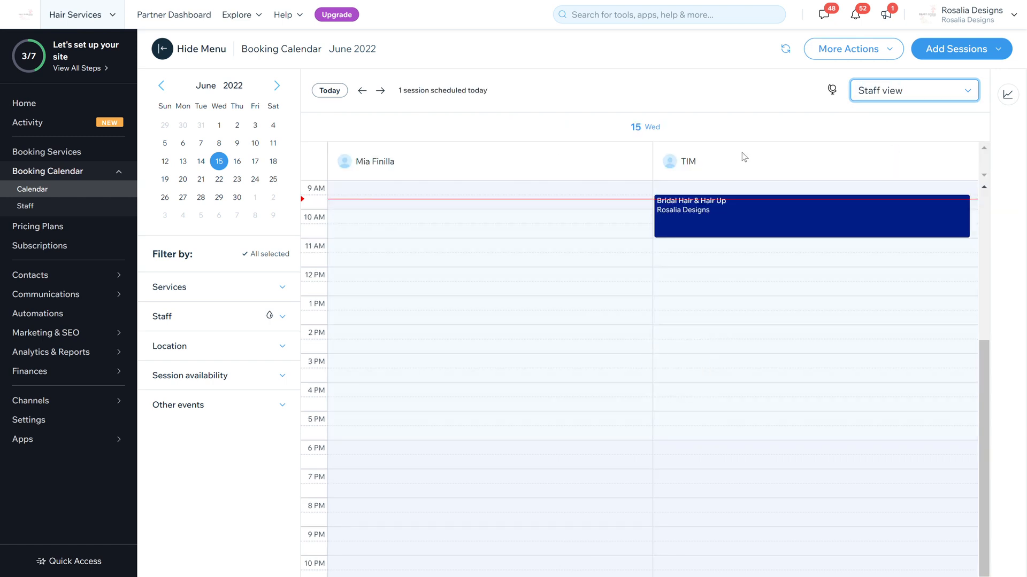
mouse_move(750, 243)
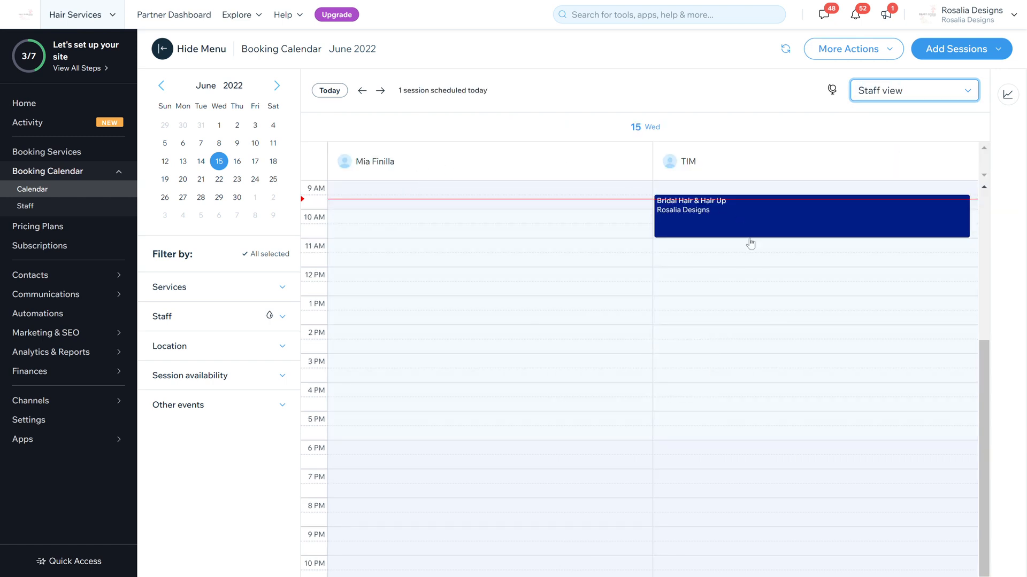
click(912, 90)
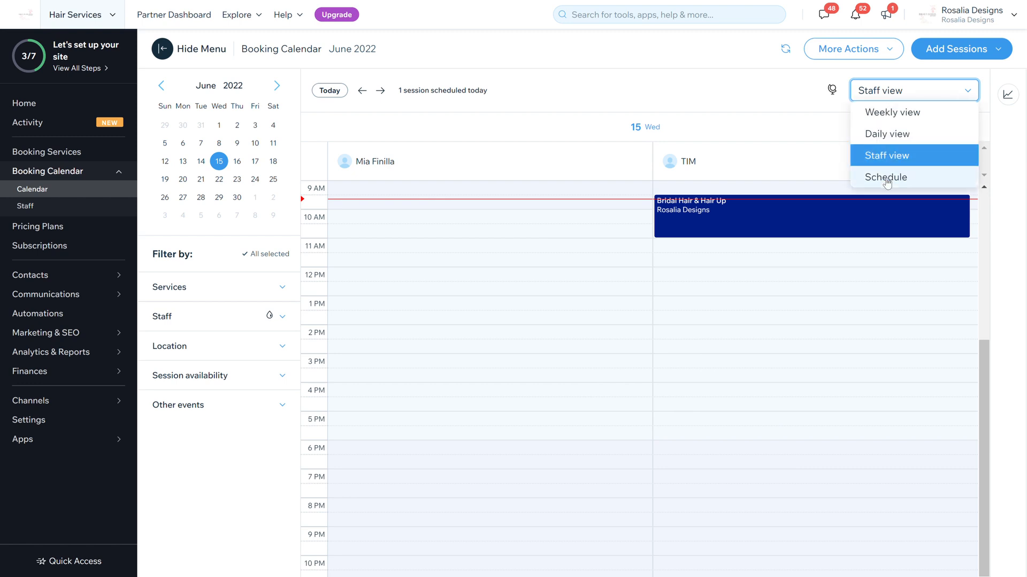
click(887, 178)
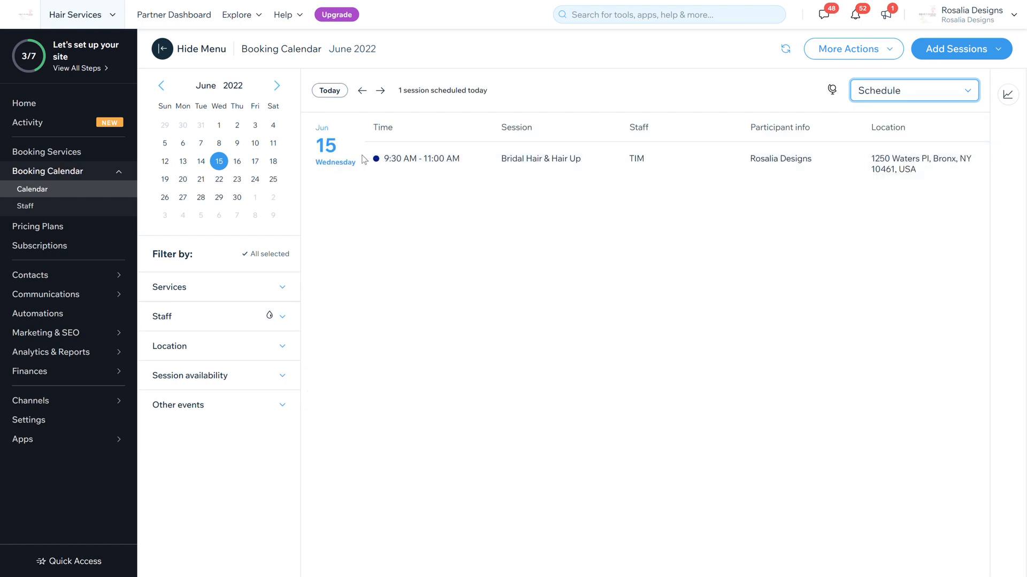
click(912, 90)
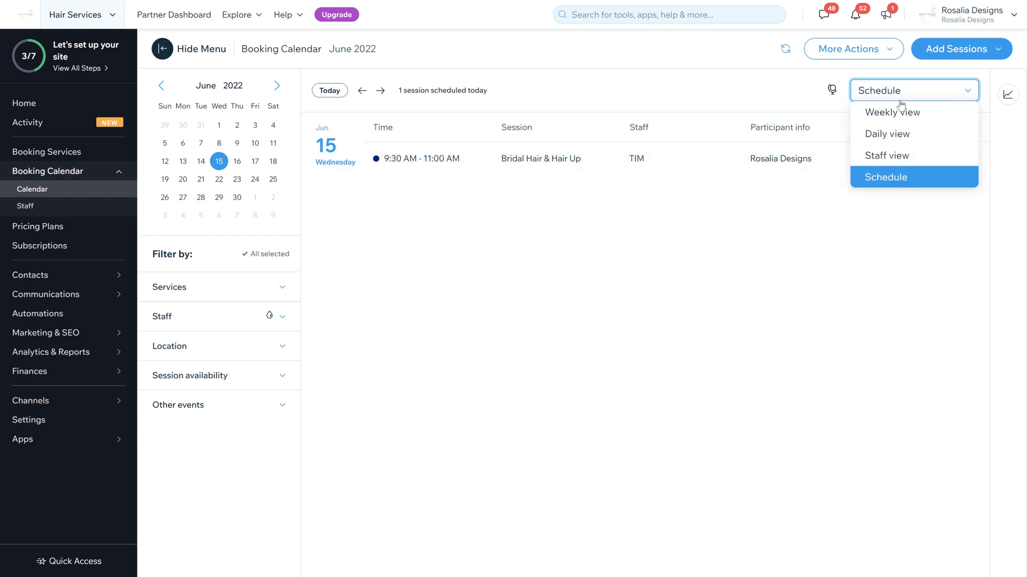
click(892, 112)
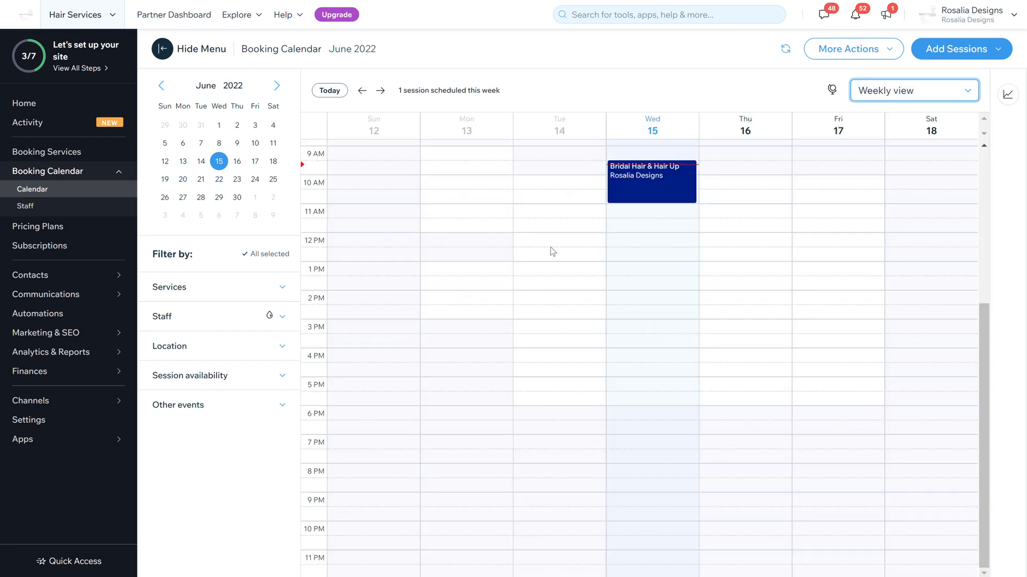
mouse_move(289, 324)
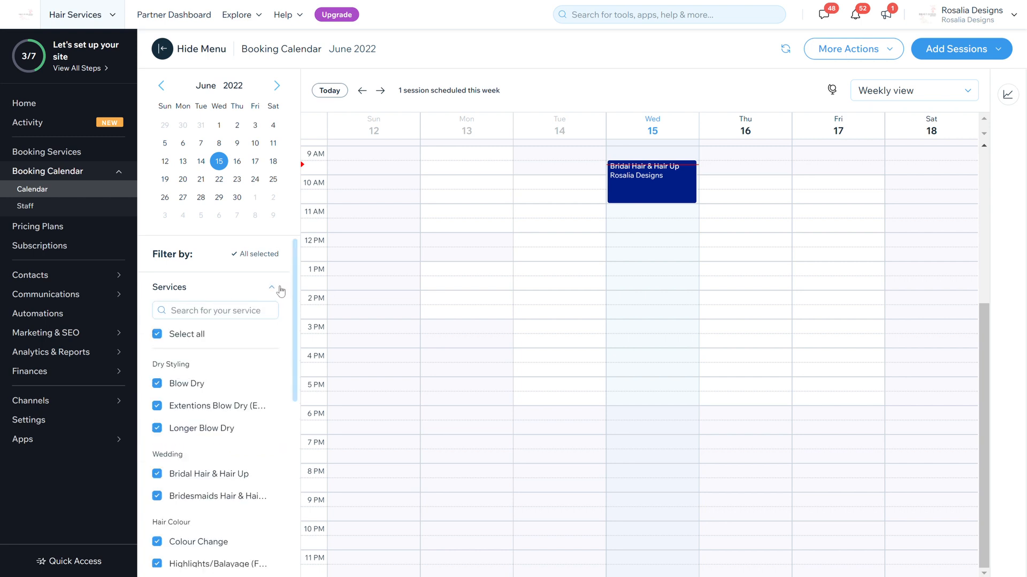
click(272, 288)
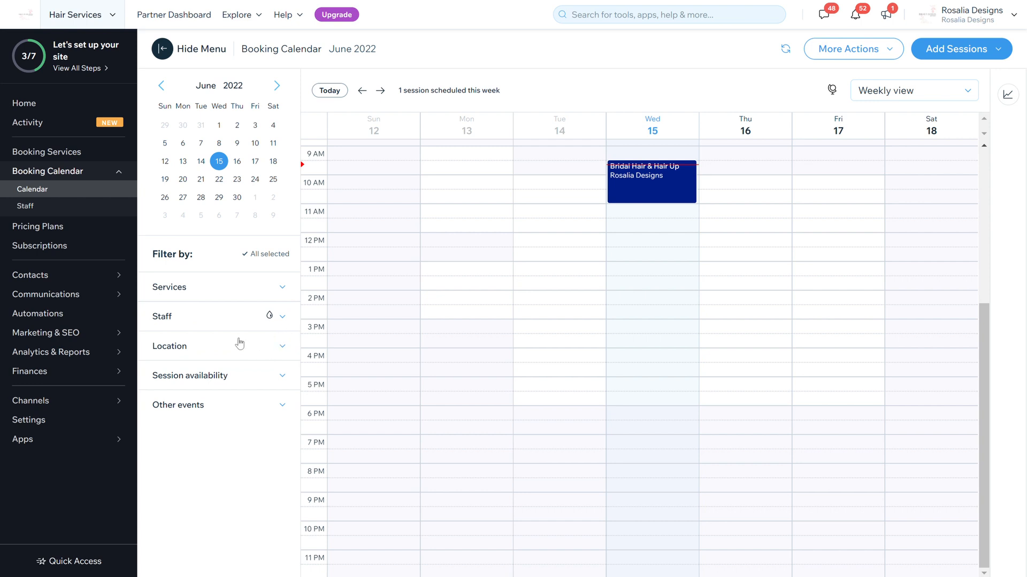
click(162, 316)
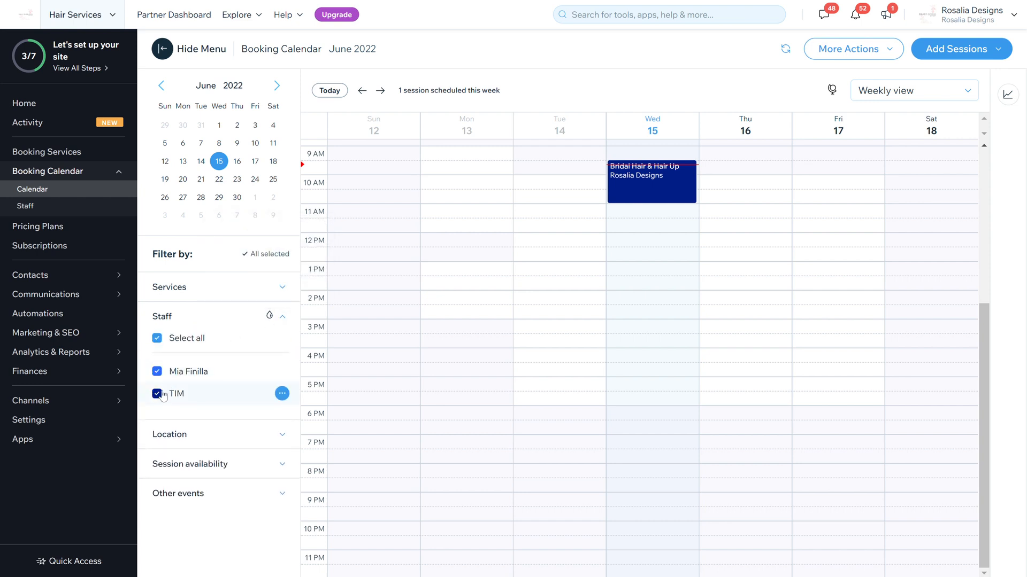
mouse_move(163, 371)
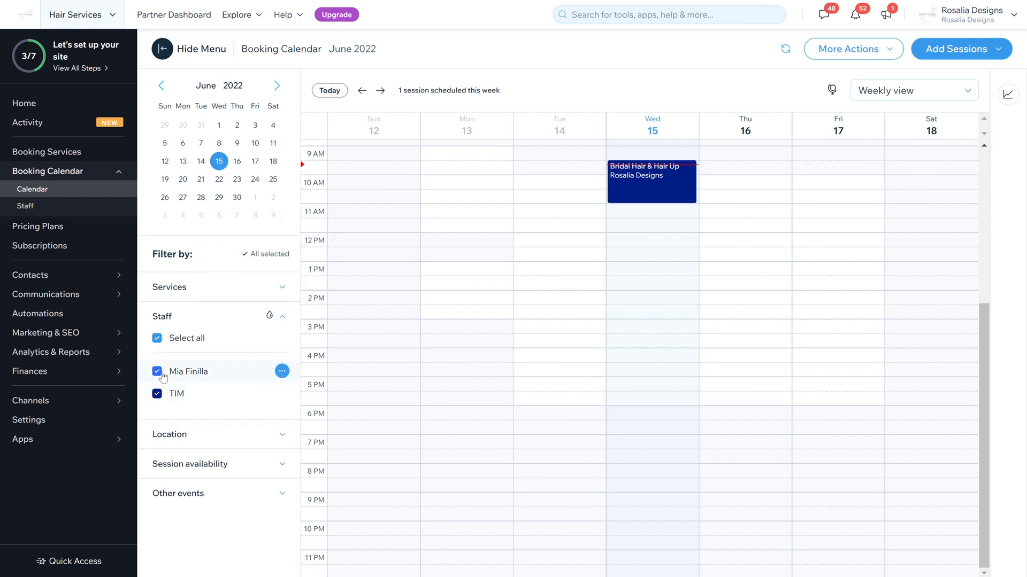
click(157, 371)
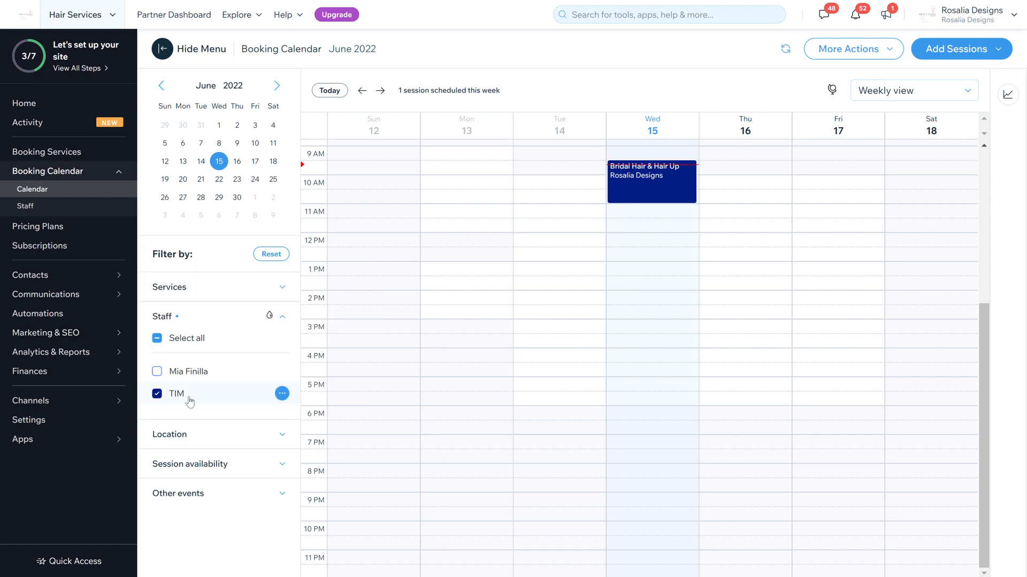
click(157, 338)
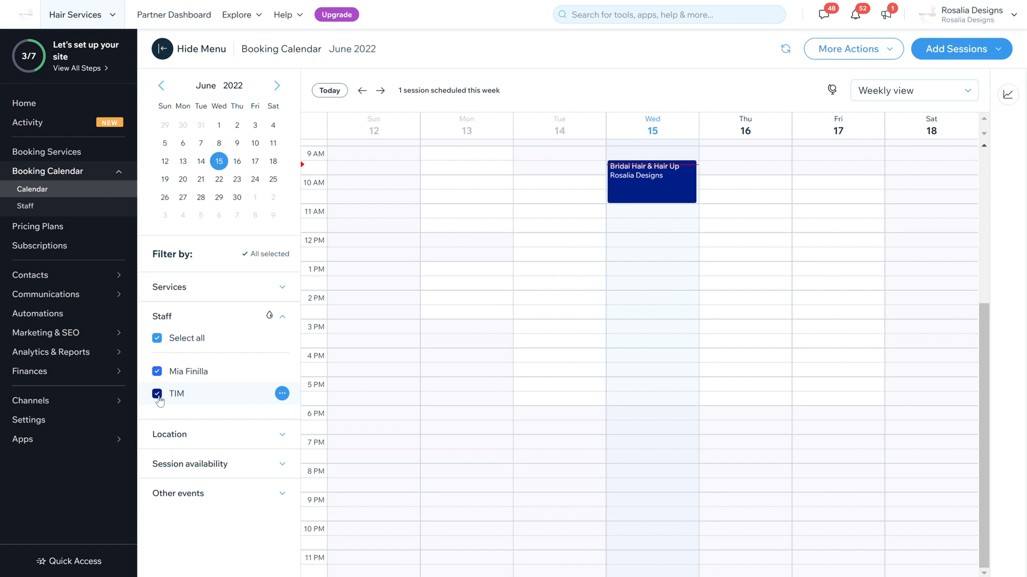
click(157, 393)
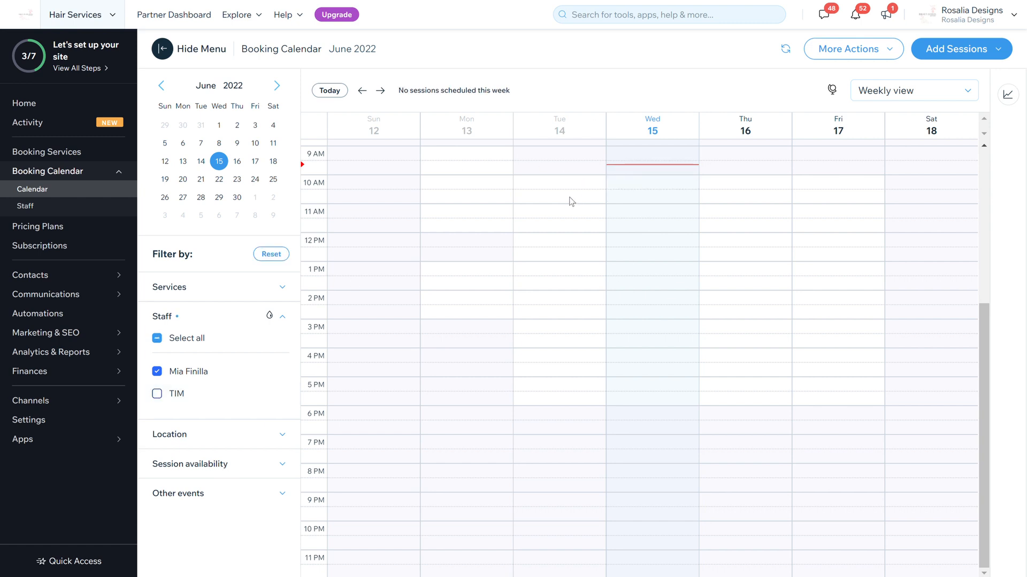
double_click(186, 338)
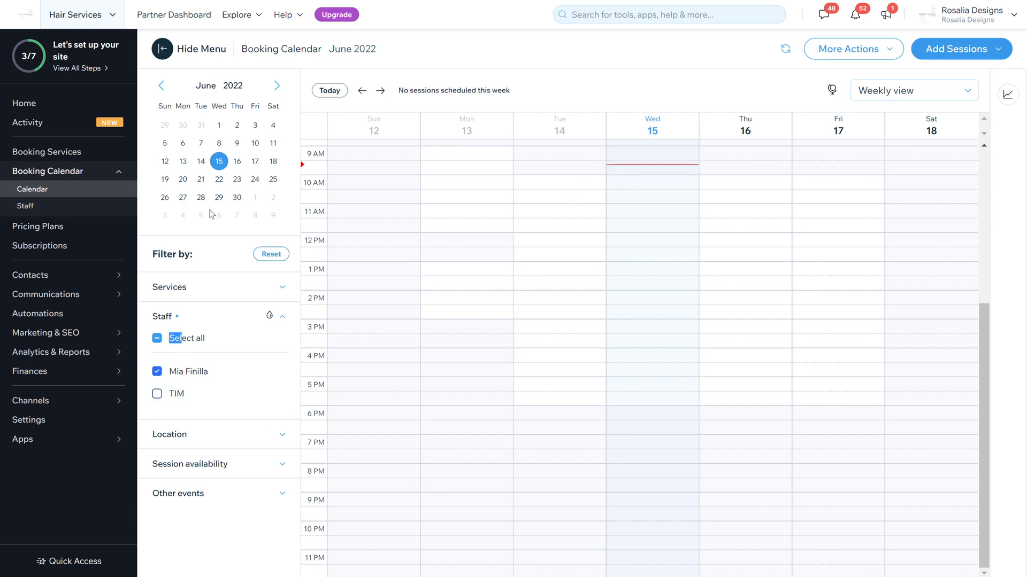
Step: Browse the mini calendar to July and back, landing on the June 19–25 week
click(276, 85)
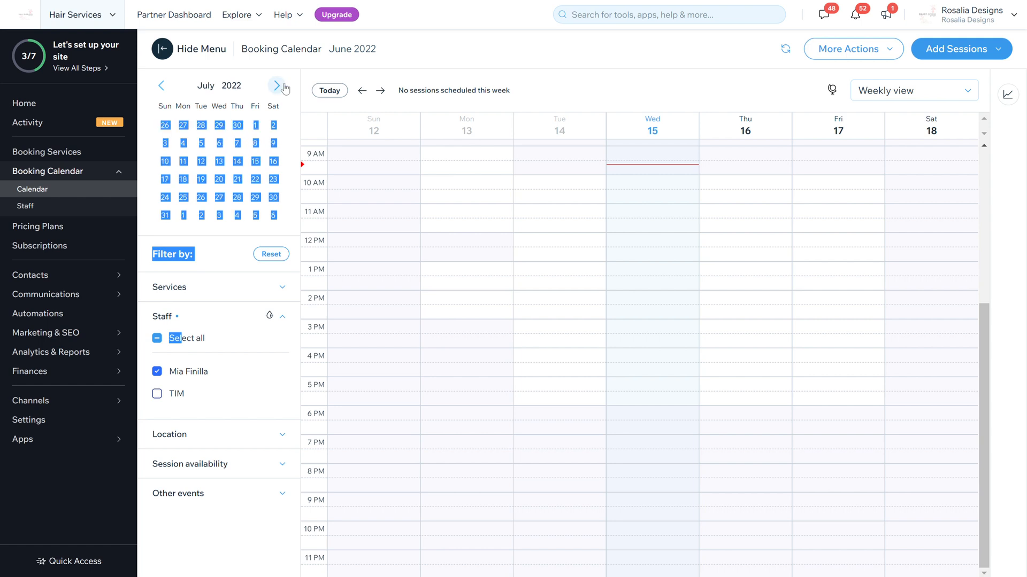
click(272, 161)
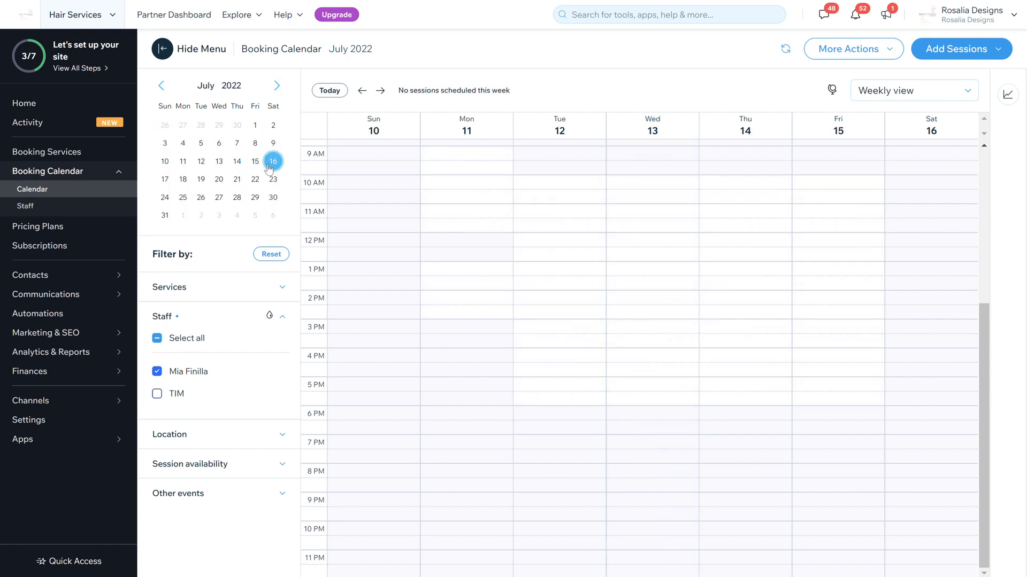
click(160, 85)
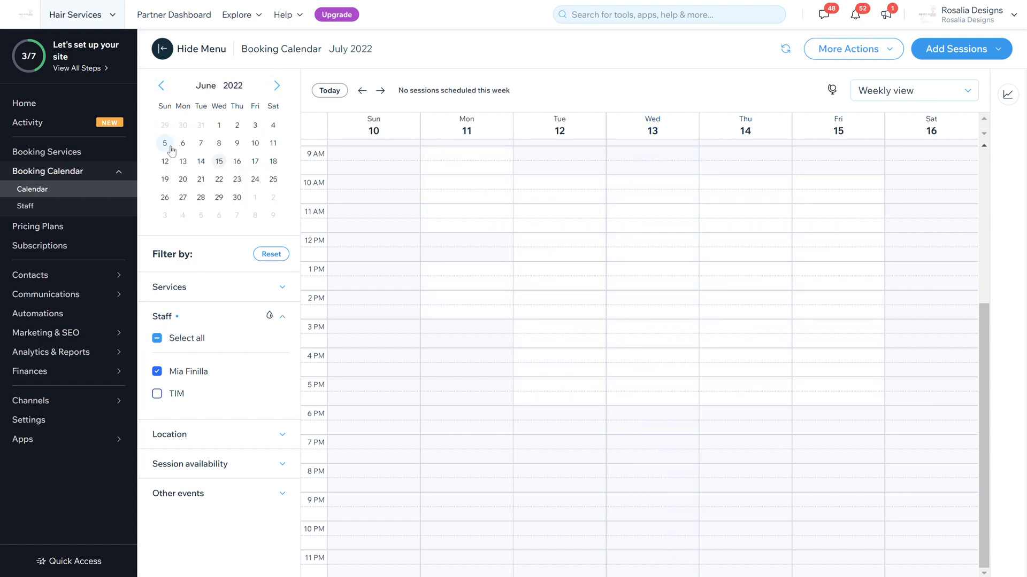
click(165, 161)
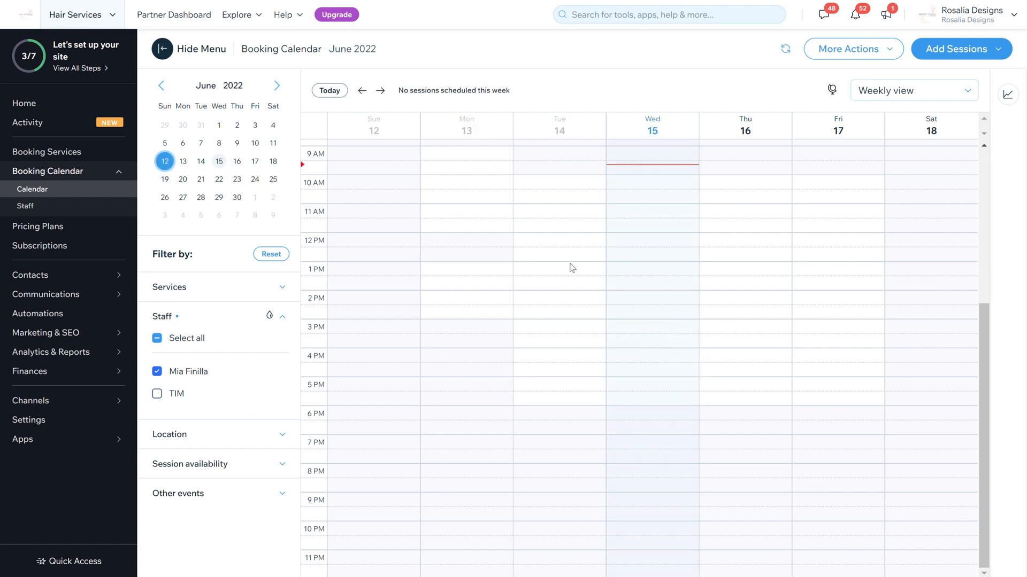
click(164, 179)
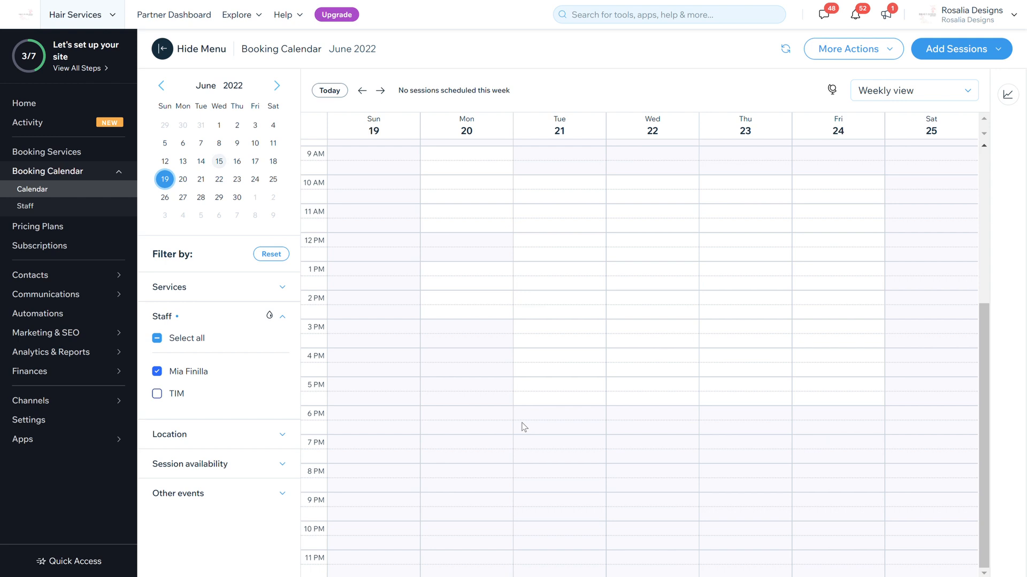
mouse_move(210, 52)
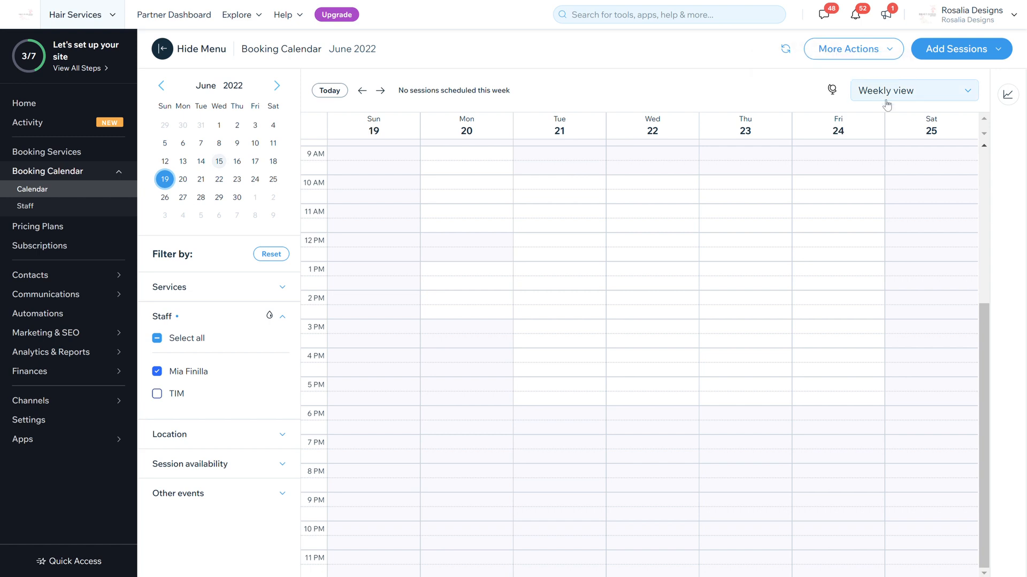
click(853, 49)
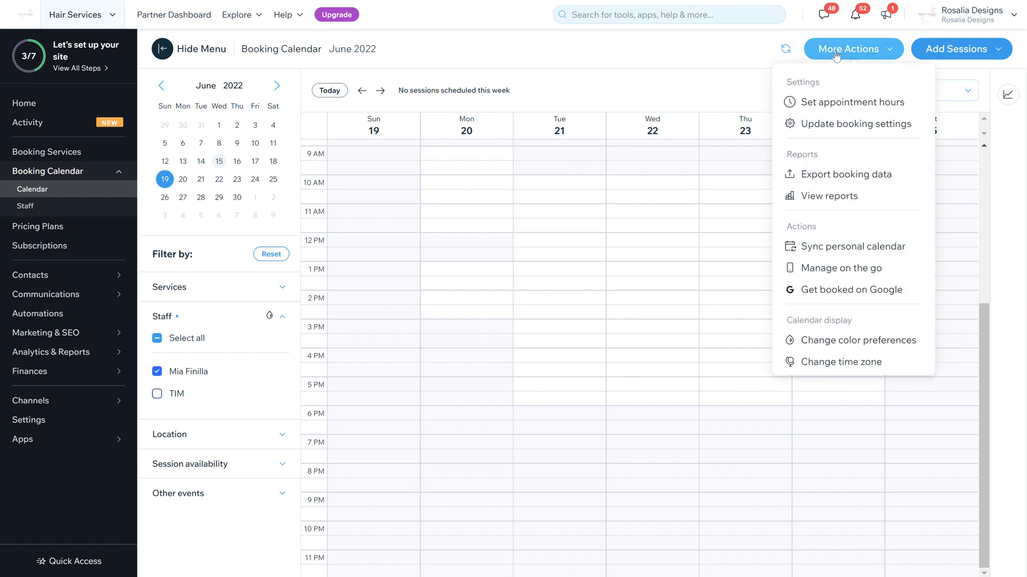
mouse_move(855, 123)
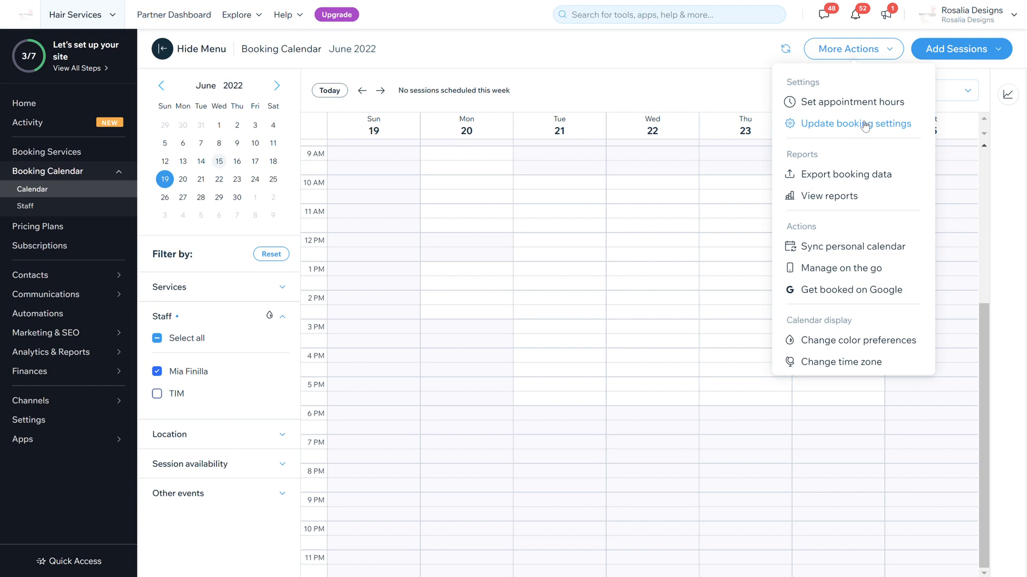
mouse_move(841, 268)
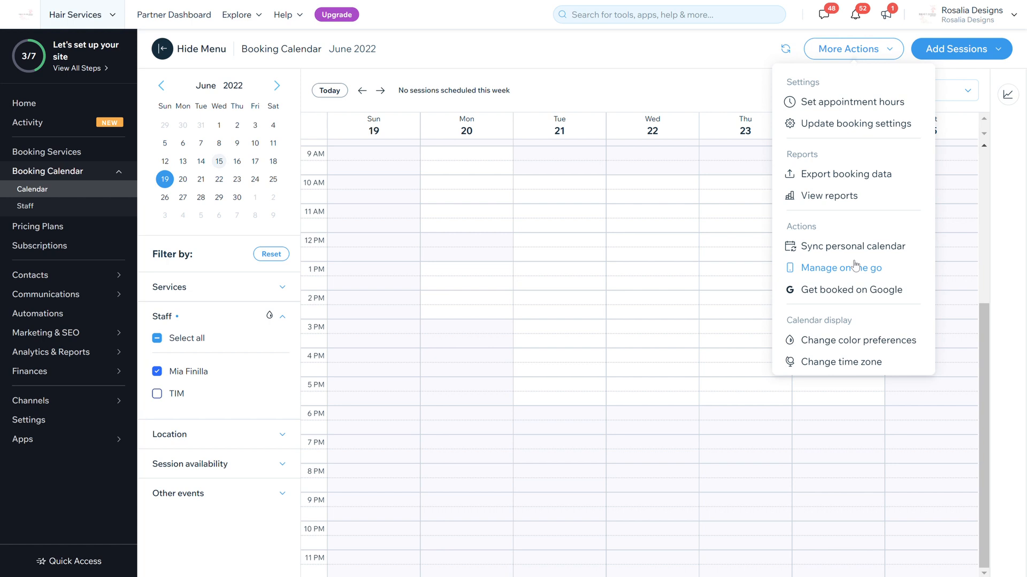
mouse_move(831, 274)
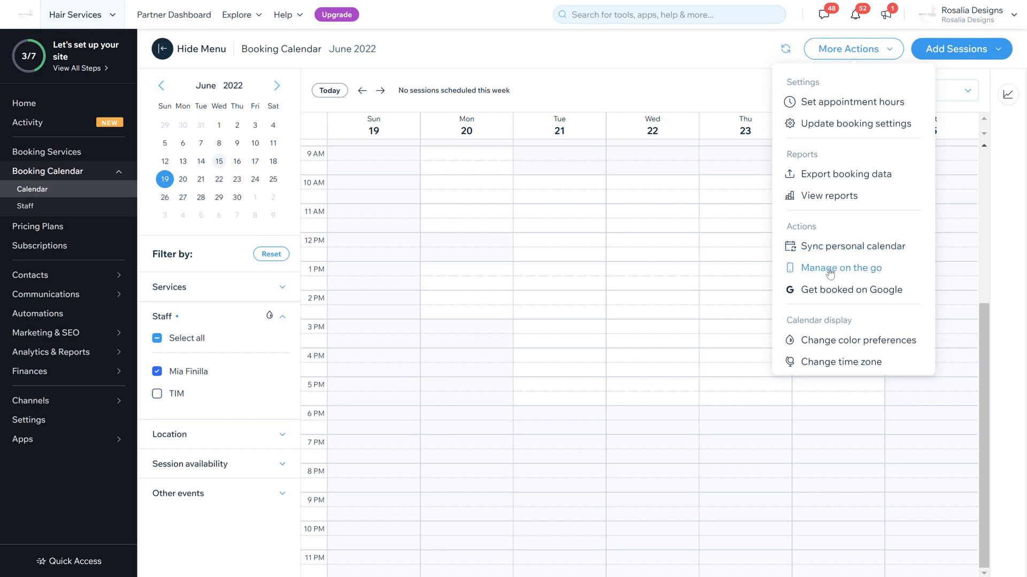
mouse_move(871, 300)
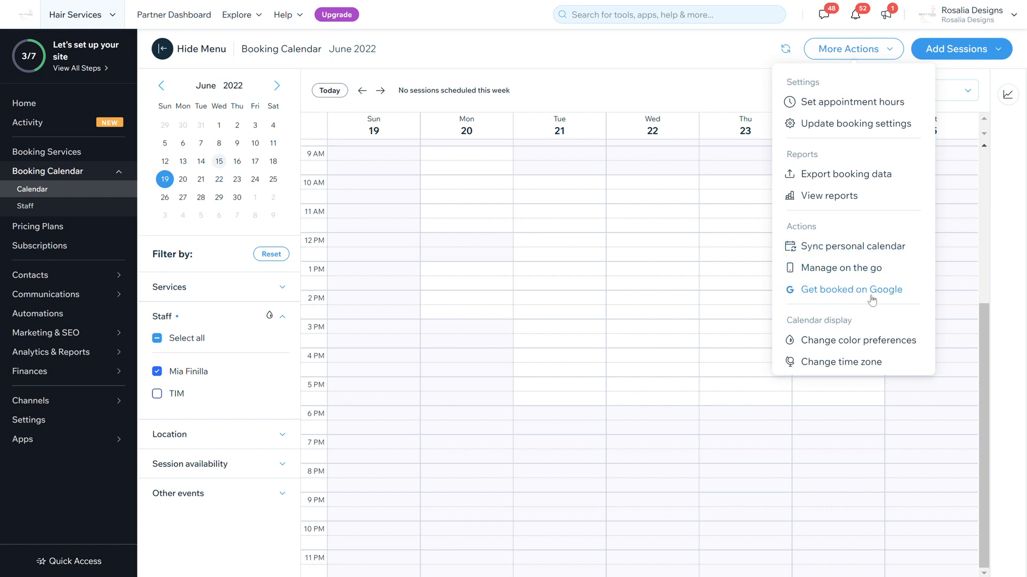
mouse_move(870, 295)
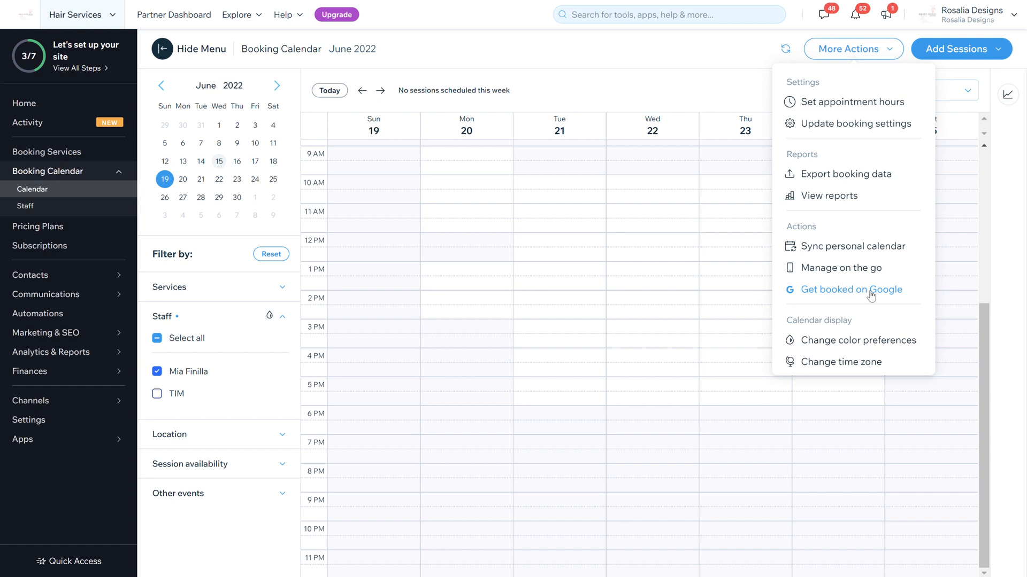
mouse_move(850, 361)
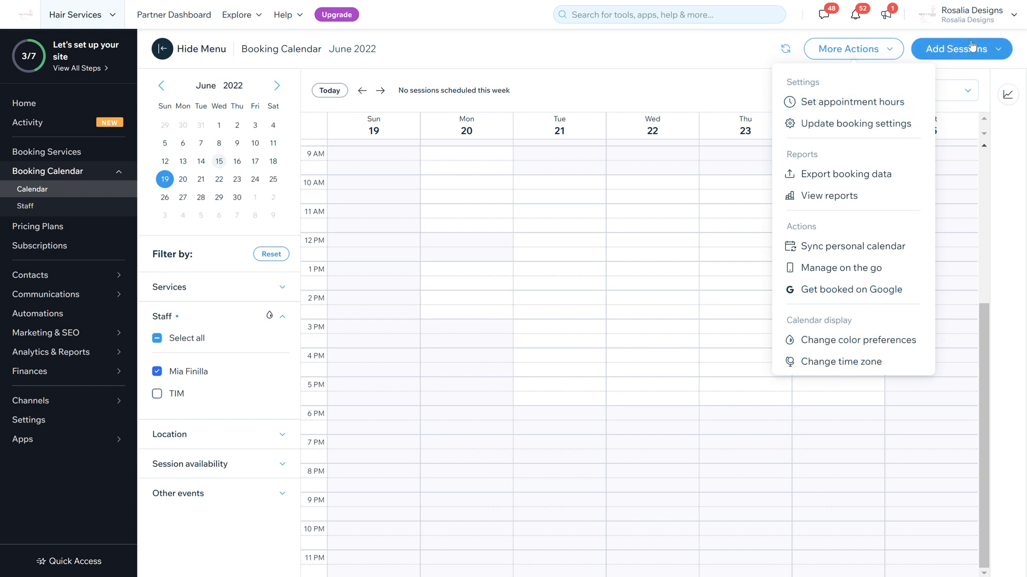
click(960, 49)
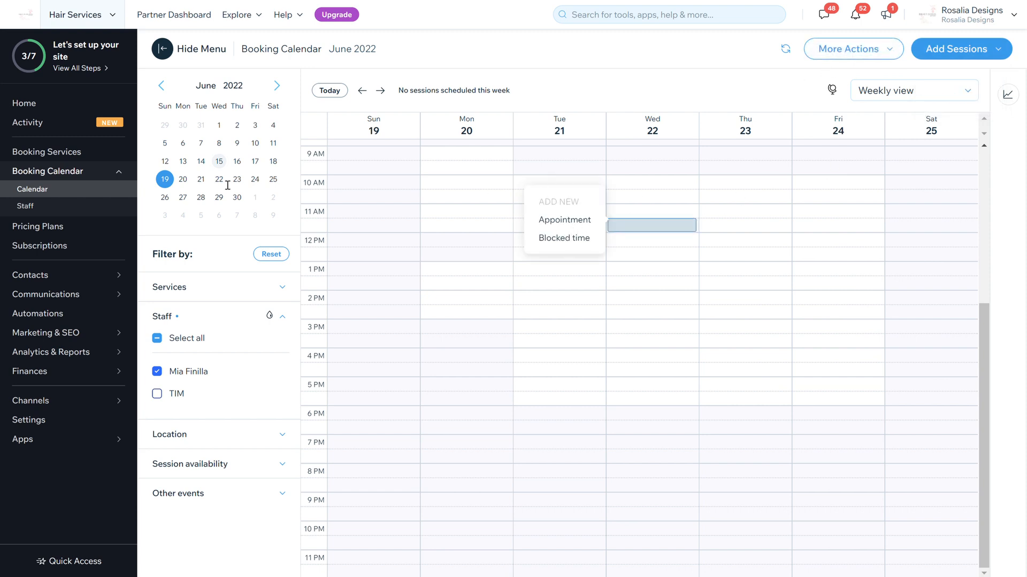
mouse_move(24, 206)
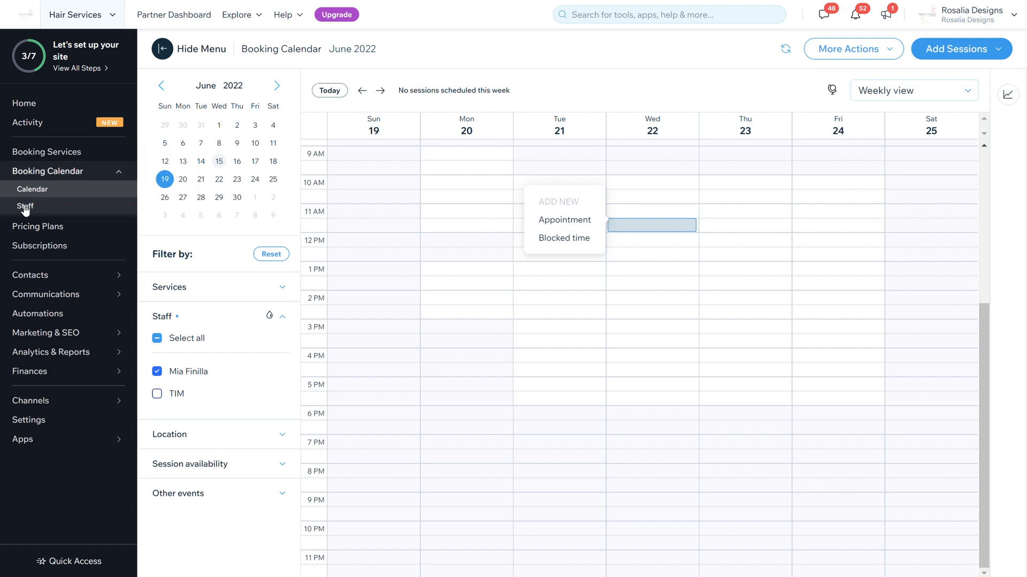
click(24, 206)
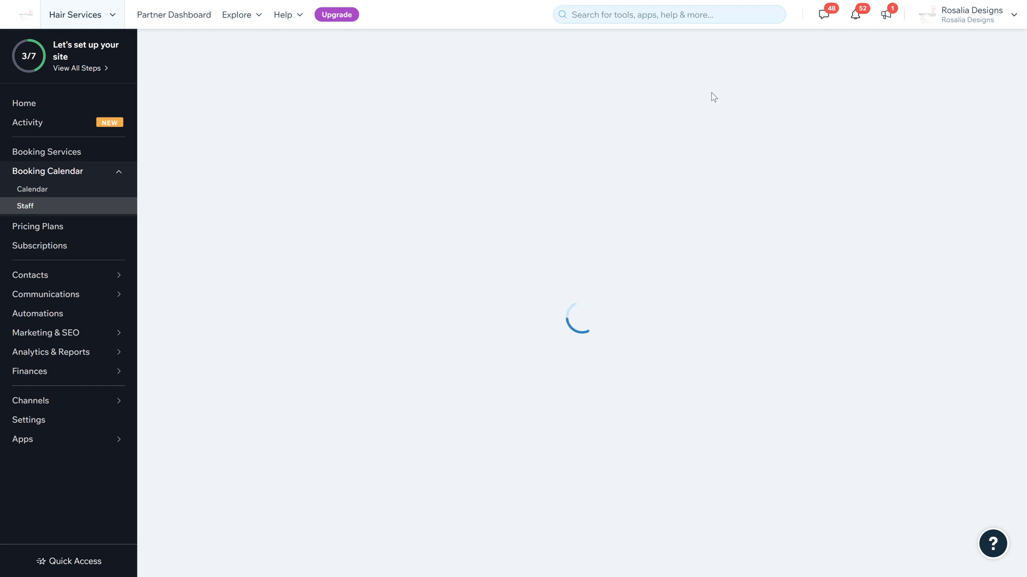
click(24, 205)
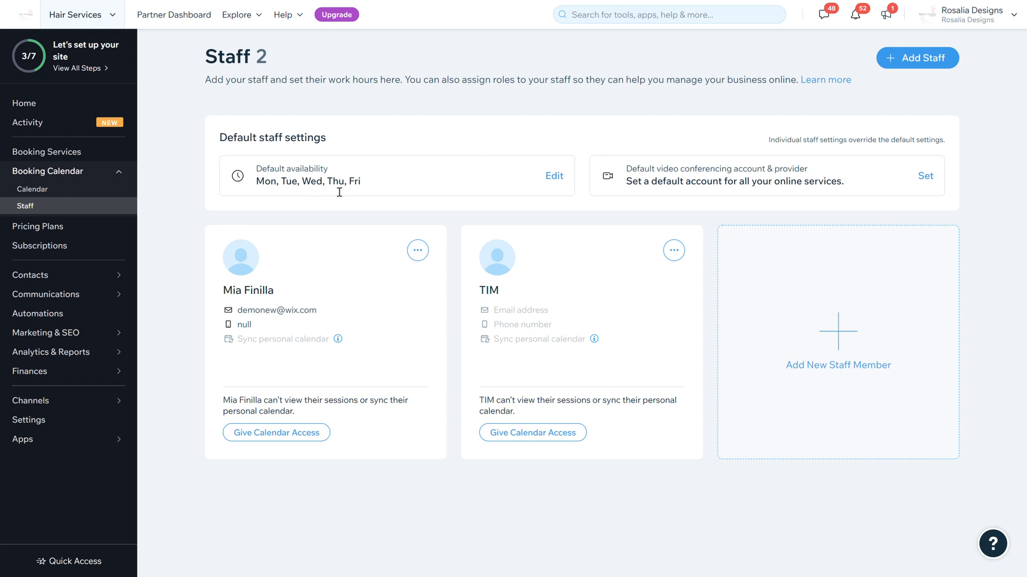
Step: Review and save the default Appointment Hours unchanged, then reload the Staff page
click(28, 420)
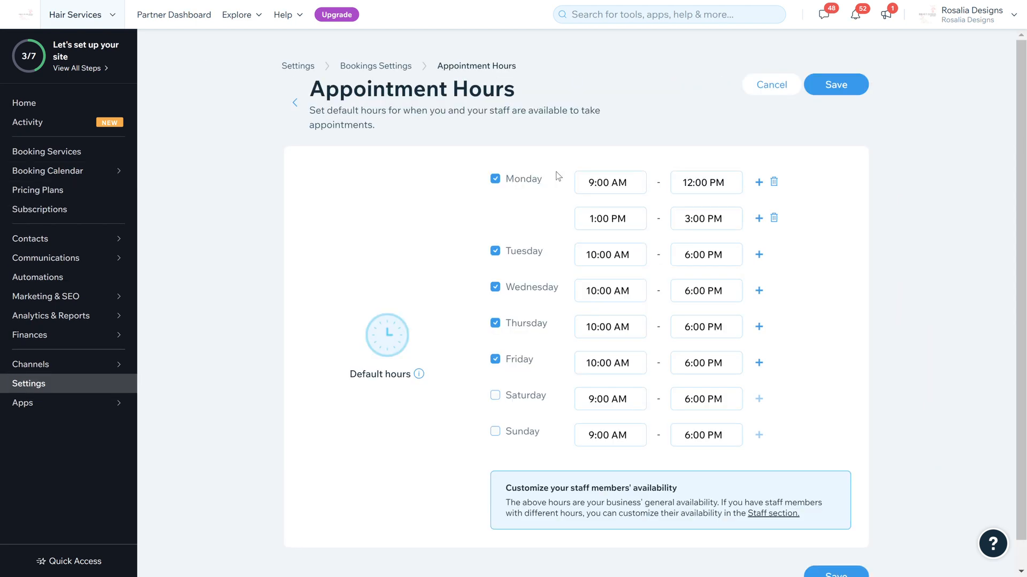
scroll(down, 3)
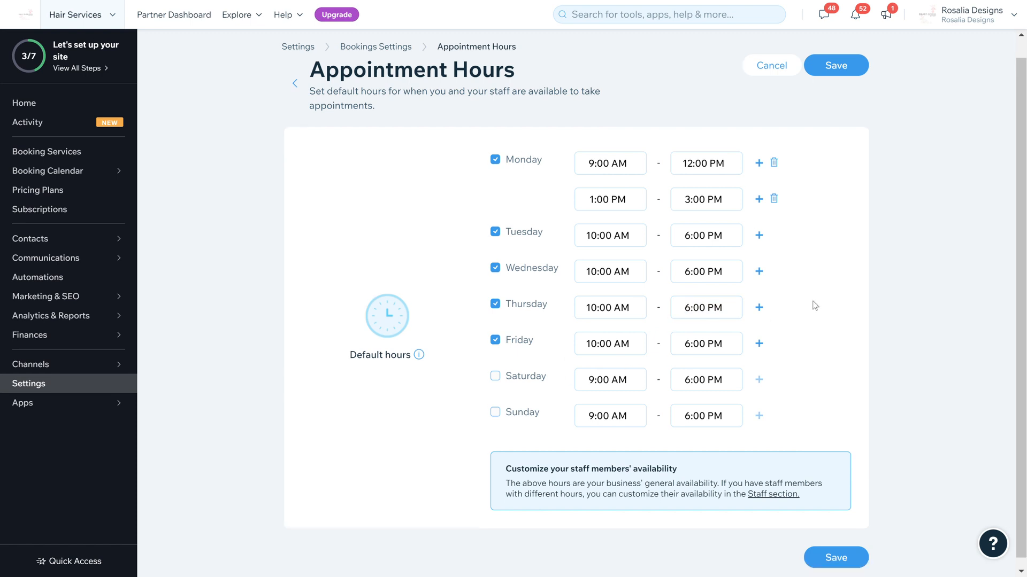
scroll(down, 3)
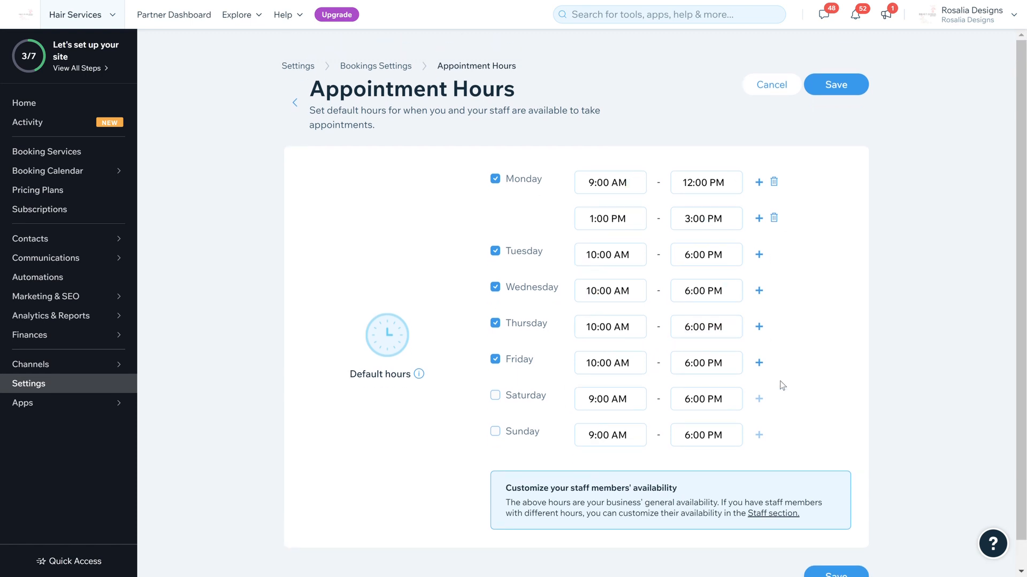
click(836, 84)
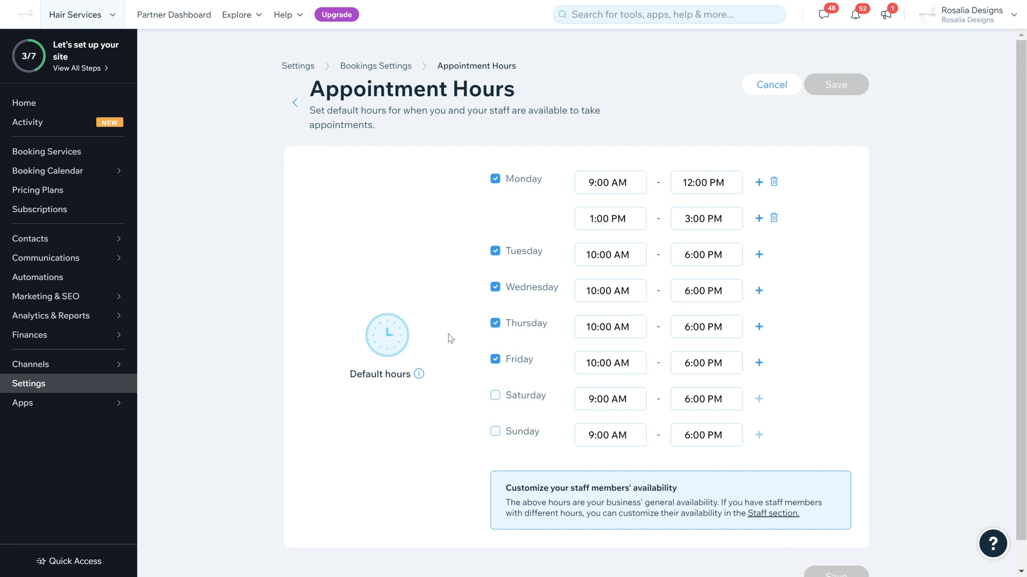
click(836, 84)
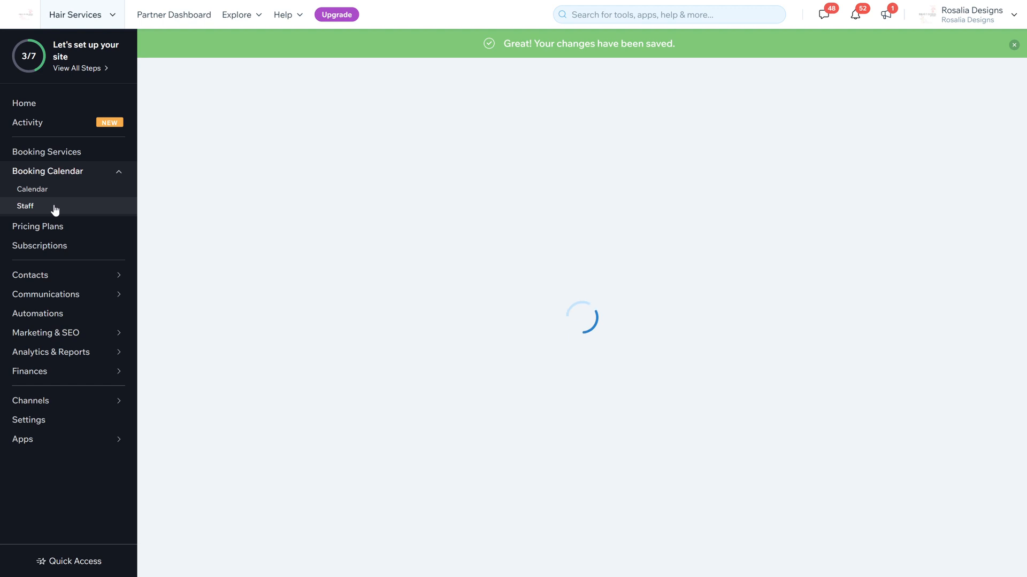
Step: Open TIM's profile editor and scroll to his Monday–Friday staff availability
click(25, 205)
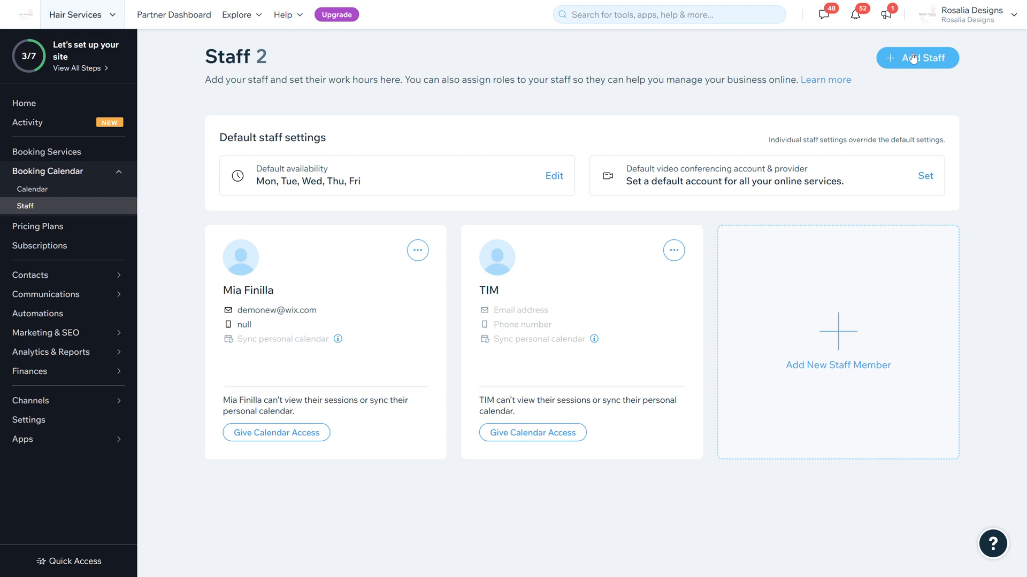
mouse_move(848, 340)
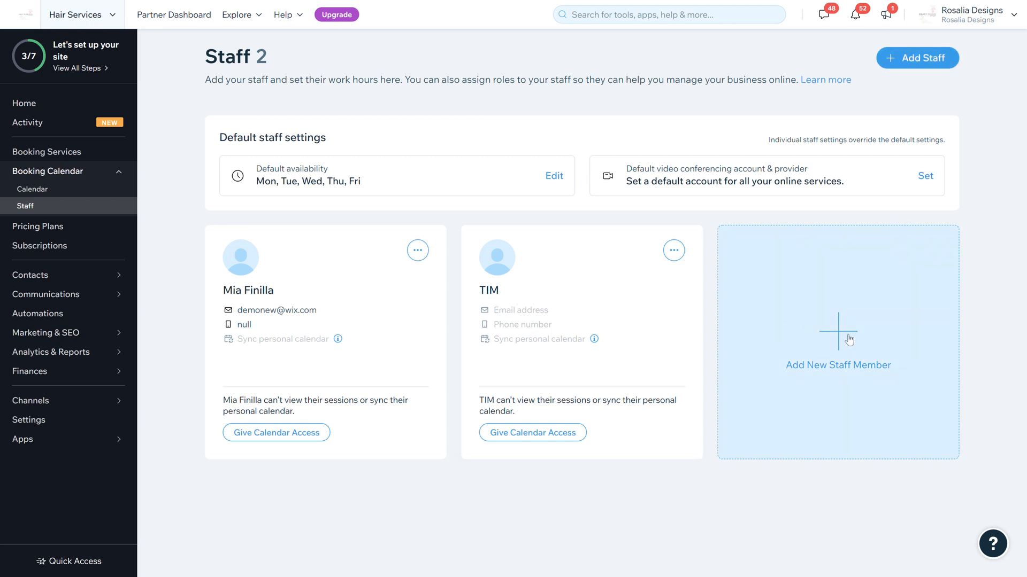
mouse_move(368, 254)
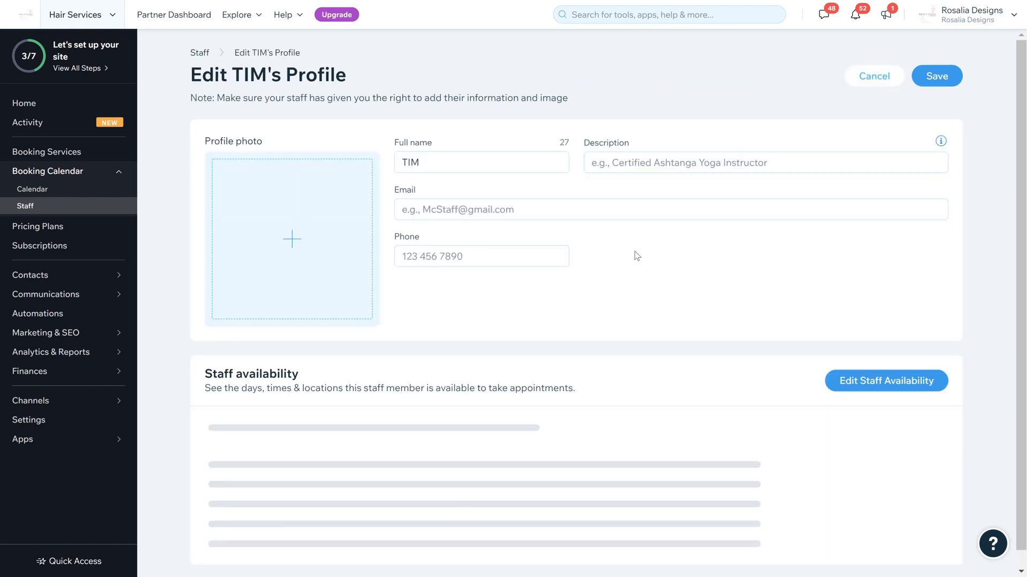
mouse_move(292, 239)
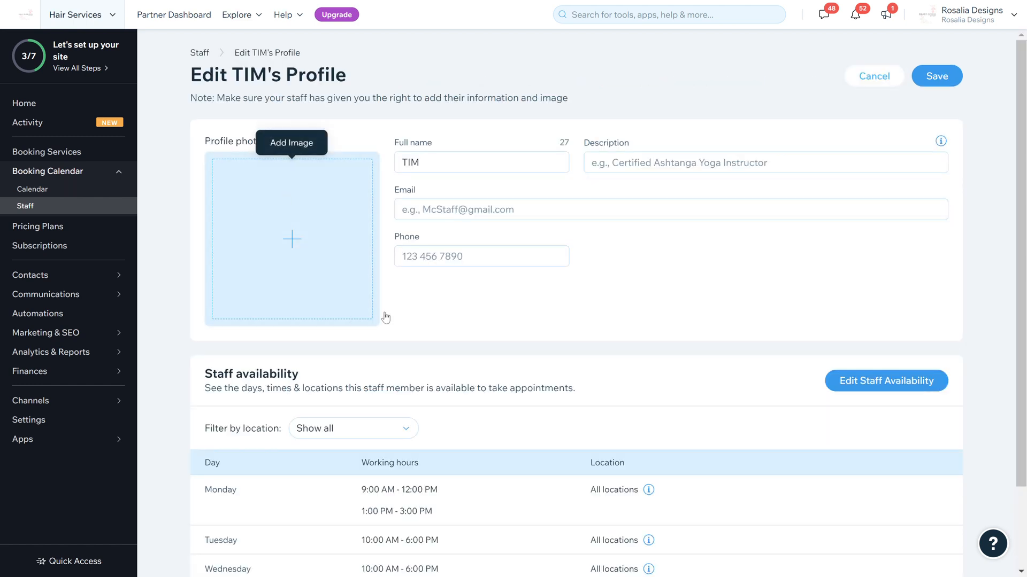
click(474, 162)
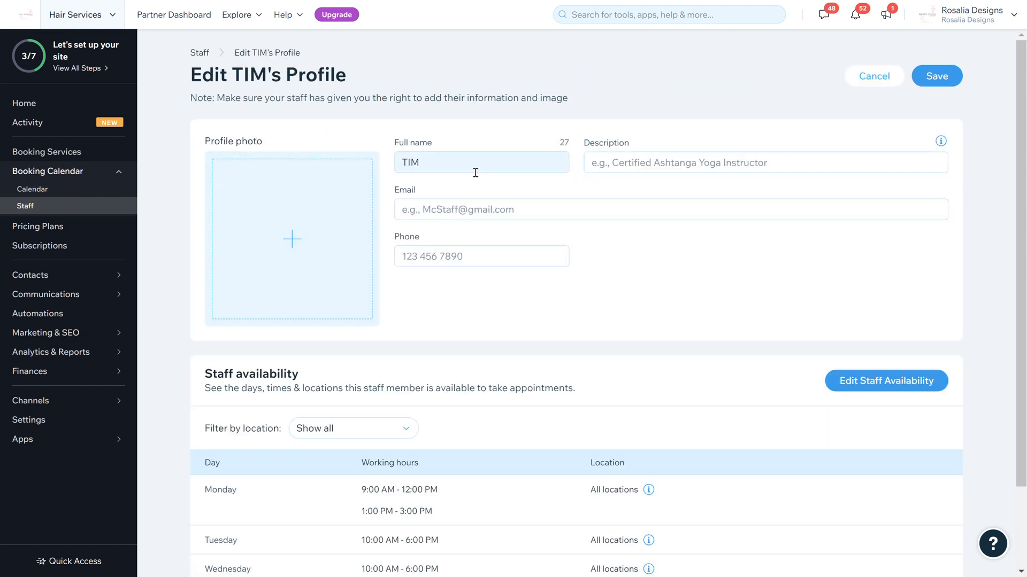
click(764, 163)
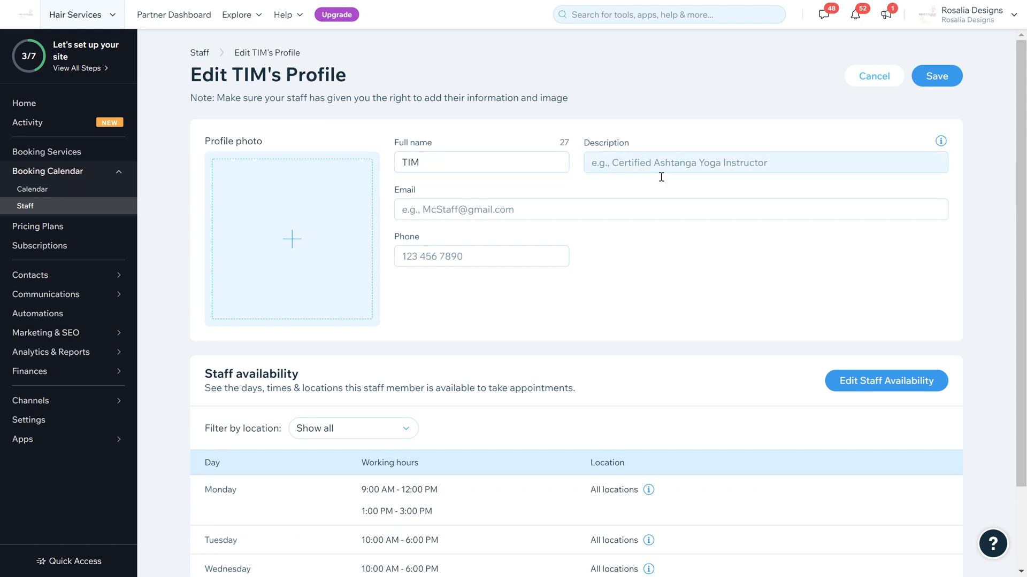
click(670, 210)
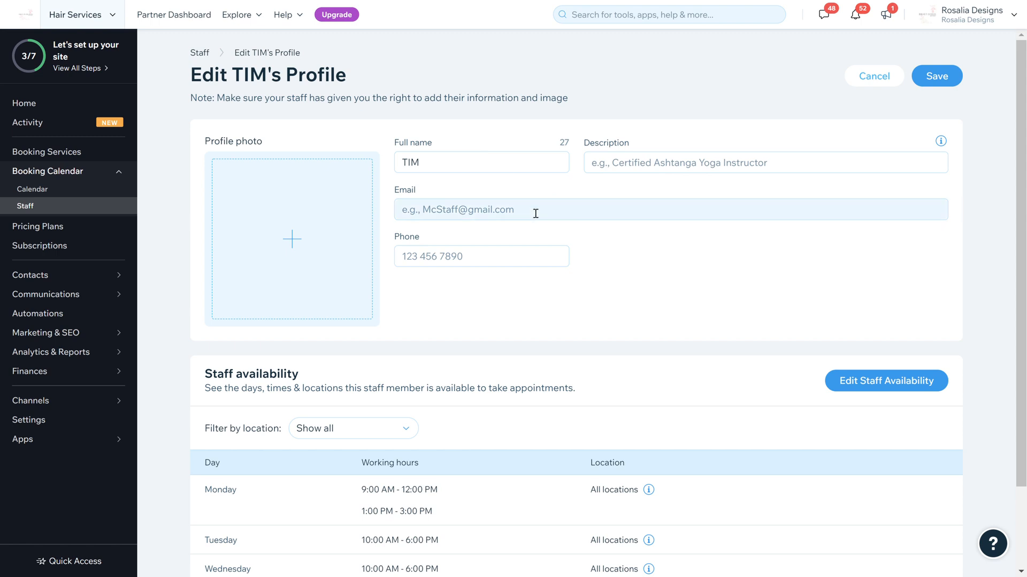
mouse_move(676, 286)
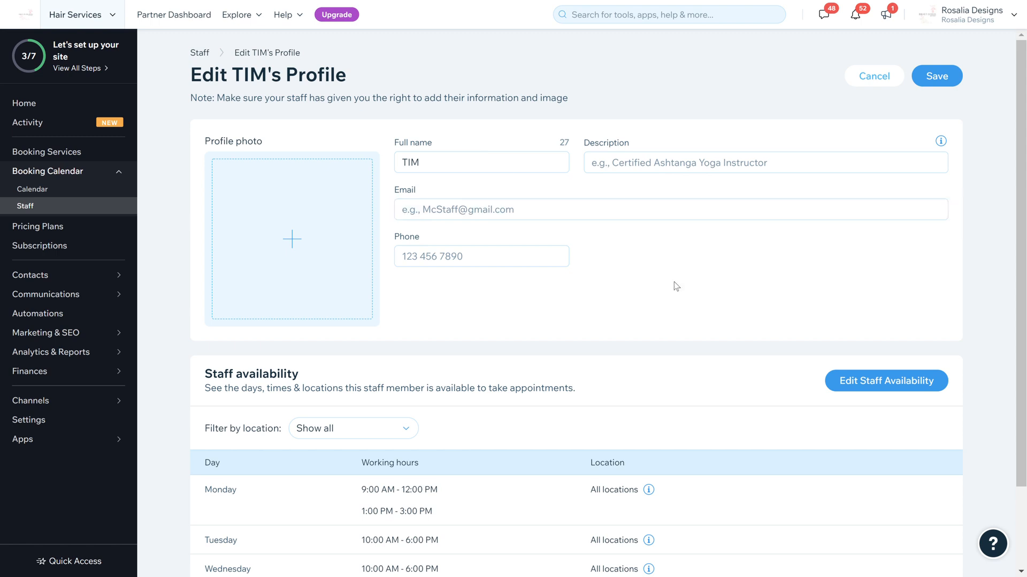
scroll(down, 3)
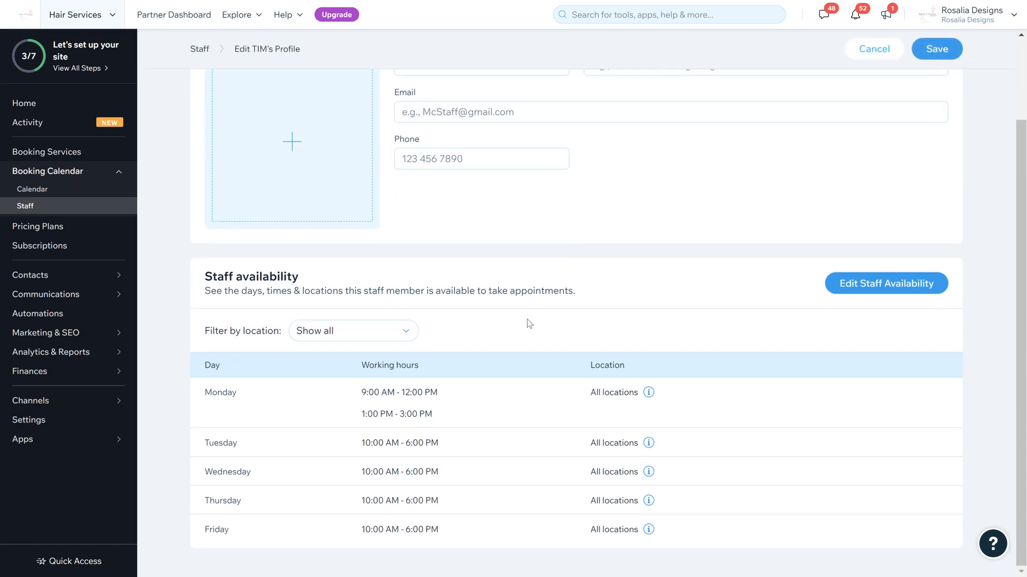
mouse_move(565, 399)
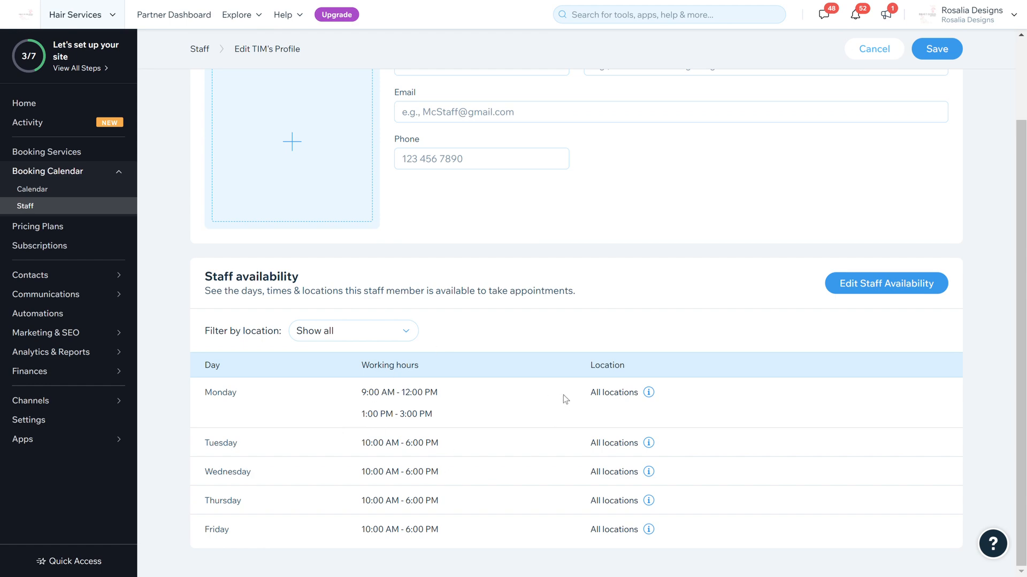
Step: Give TIM custom hours on Tuesday and Wednesday only, 10 AM–6 PM, and save
click(885, 283)
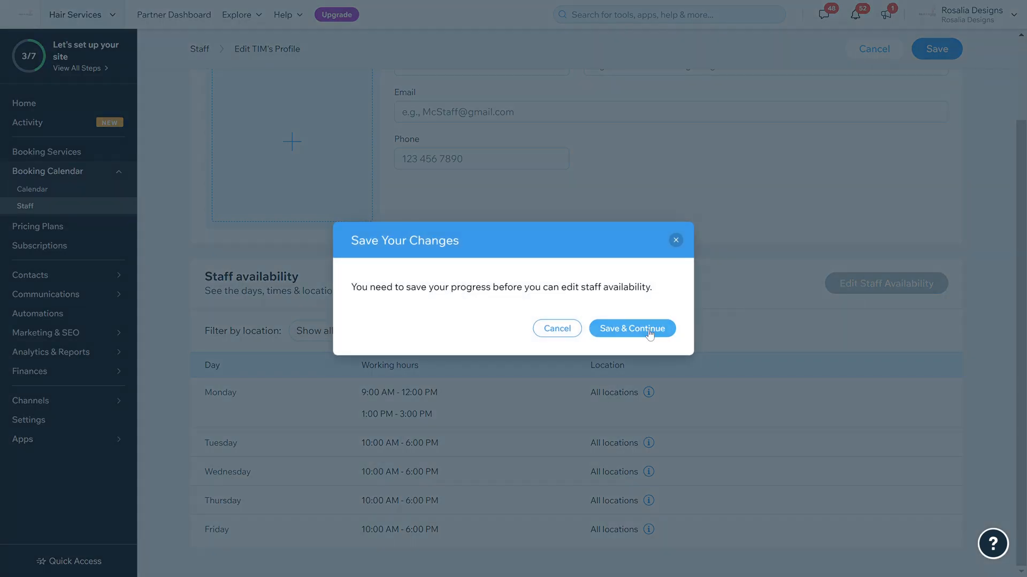
click(631, 328)
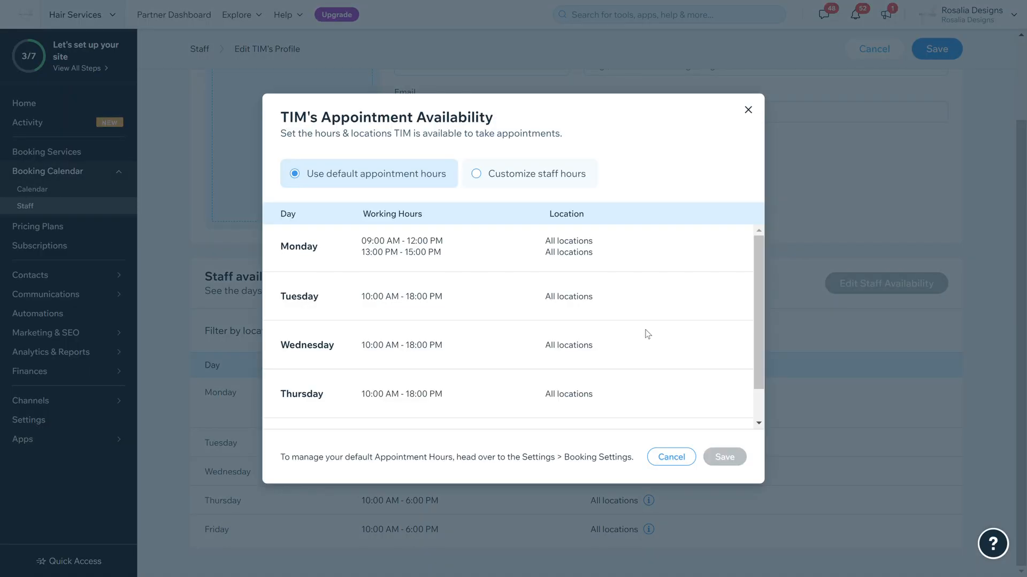
mouse_move(486, 175)
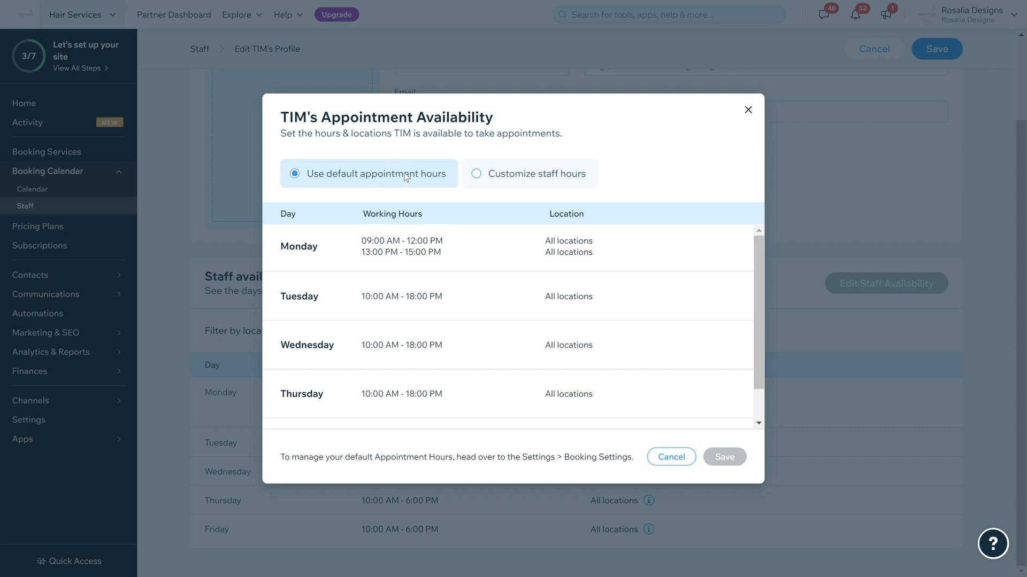
click(476, 174)
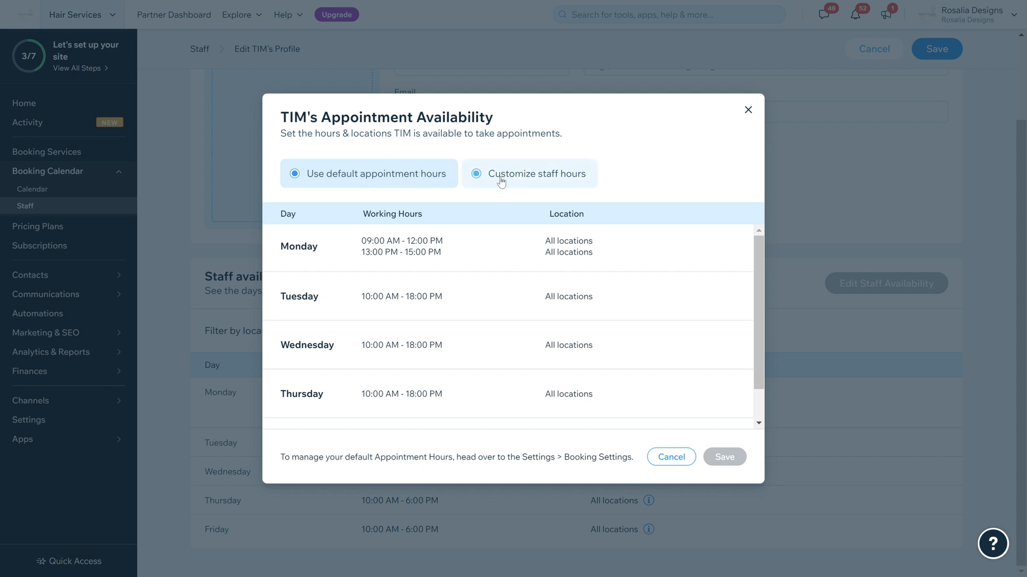
click(476, 174)
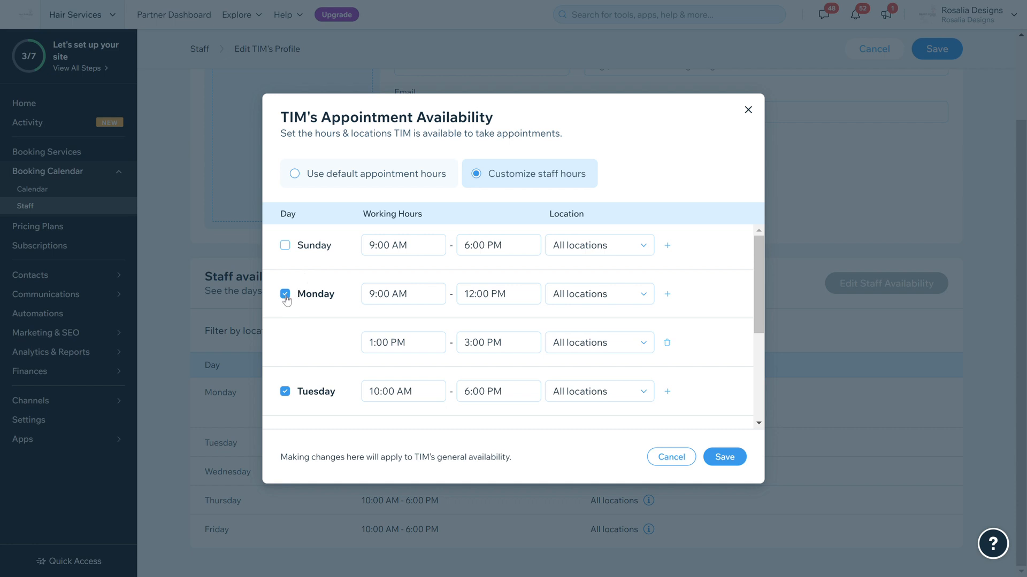
scroll(down, 3)
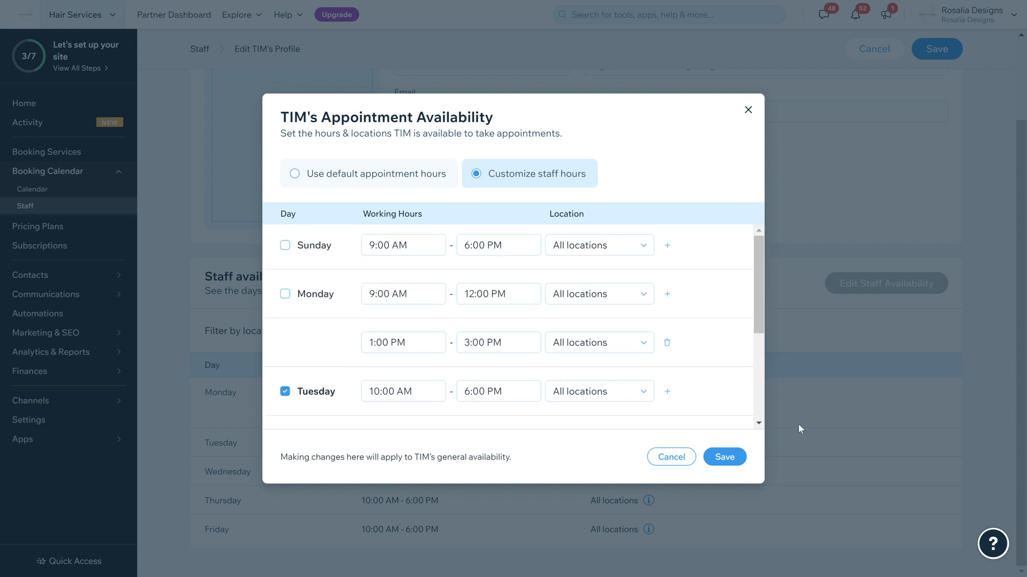
click(724, 456)
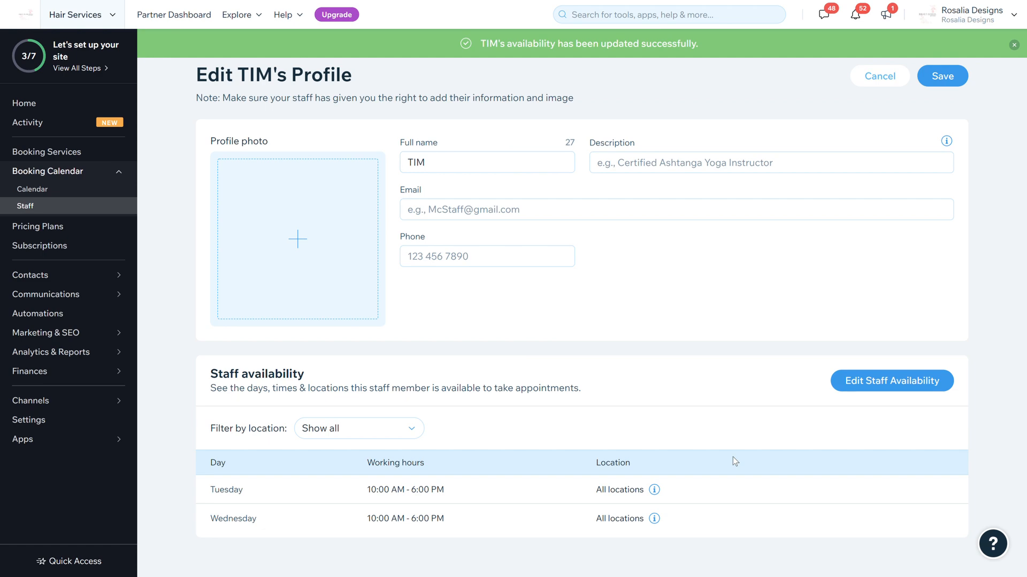
mouse_move(857, 397)
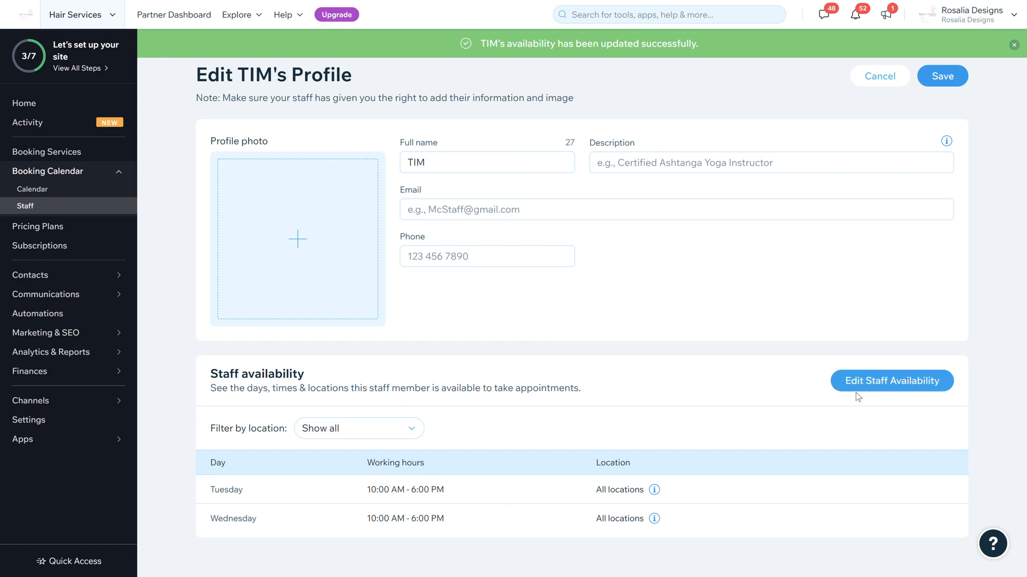
Step: Set TIM's hours to Tuesday 10:30 AM–3:00 PM and Wednesday starting 12:00 PM, then save
click(890, 380)
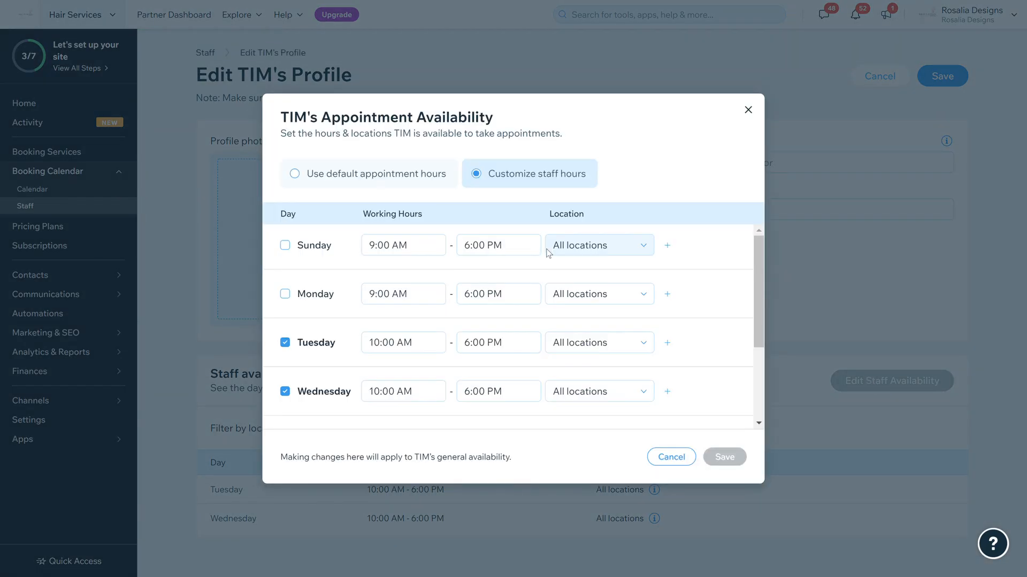
click(403, 342)
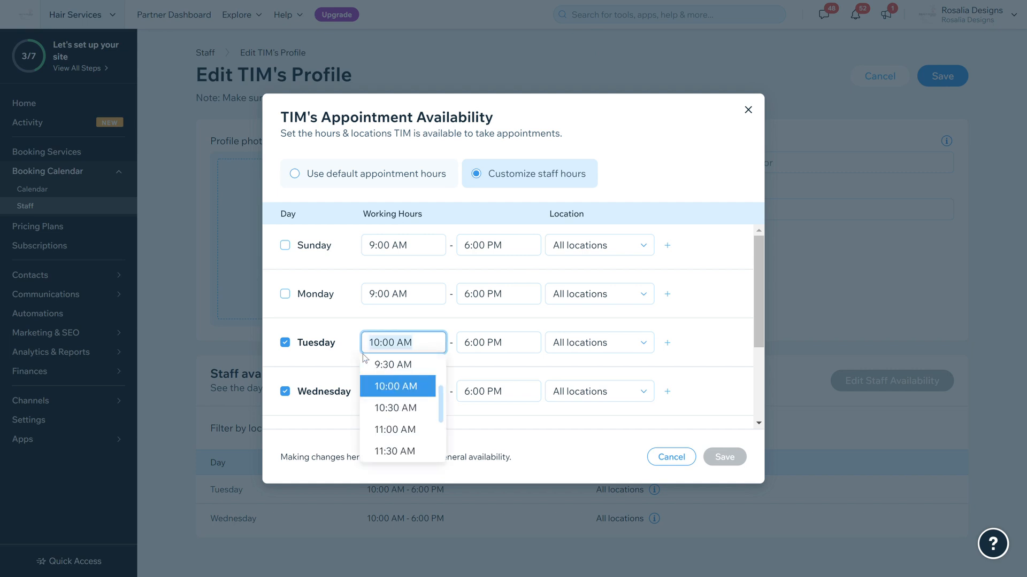
click(395, 408)
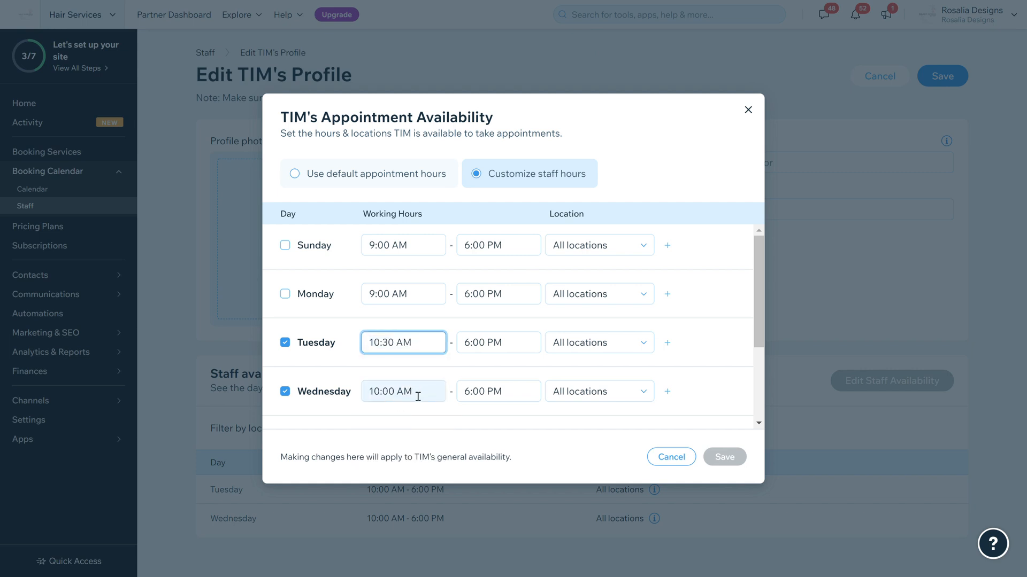
click(402, 391)
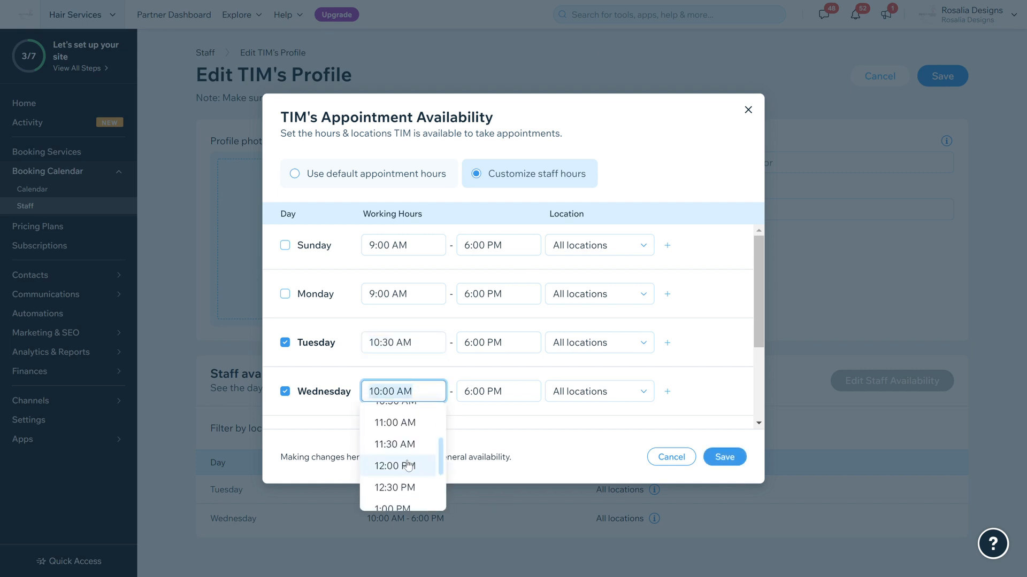
click(395, 466)
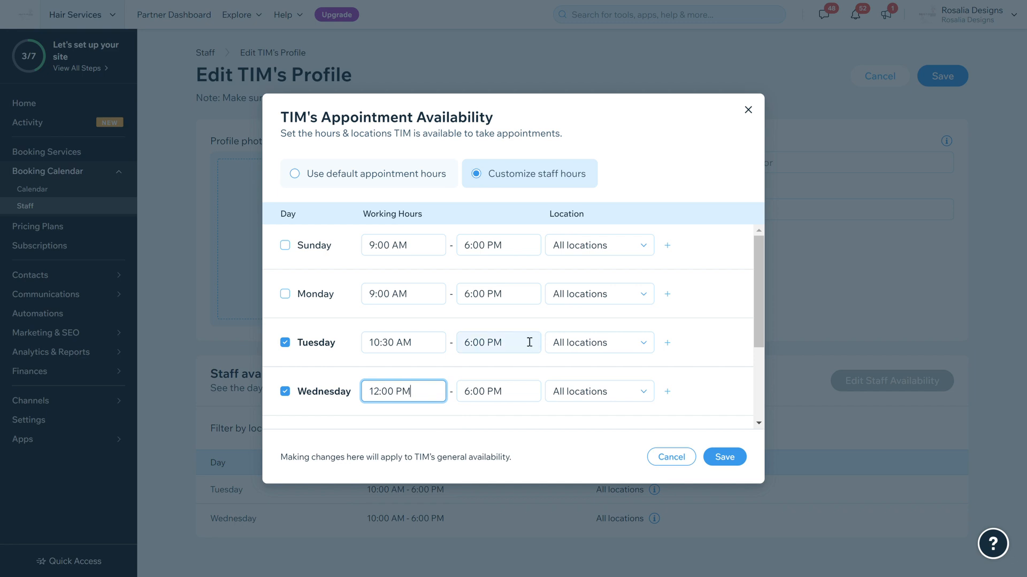
click(498, 342)
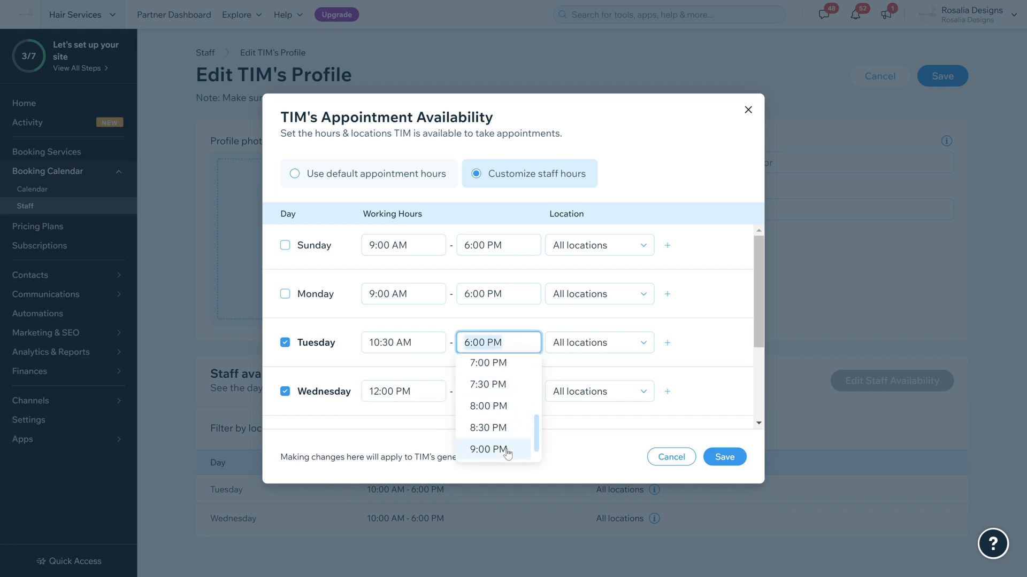
text(3:00 PM)
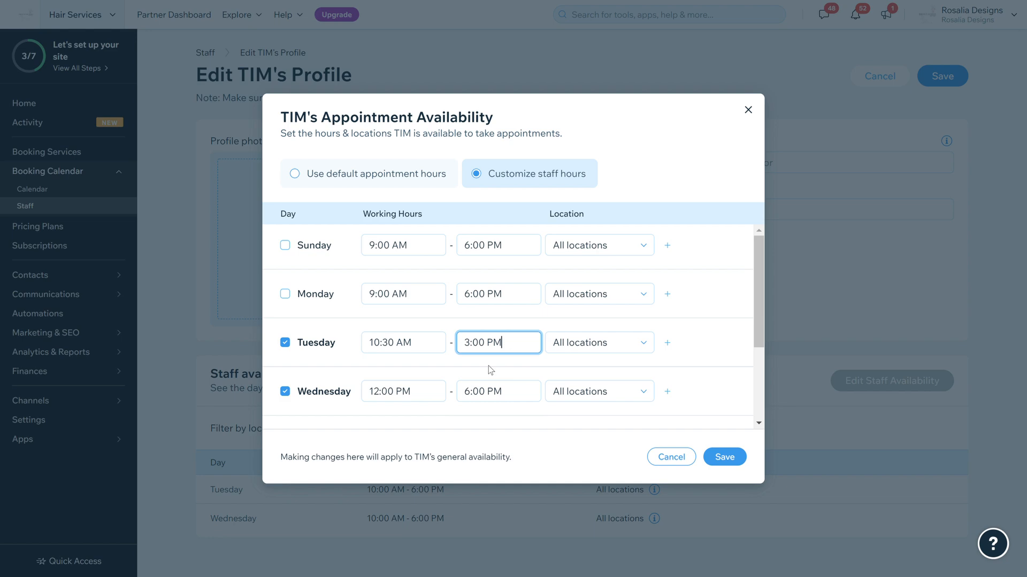
click(723, 456)
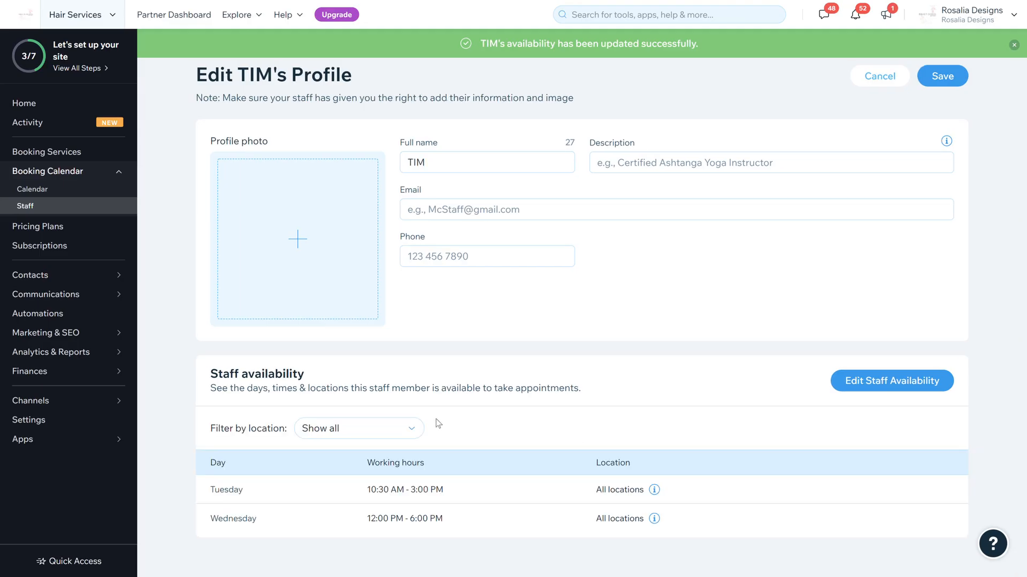
mouse_move(569, 191)
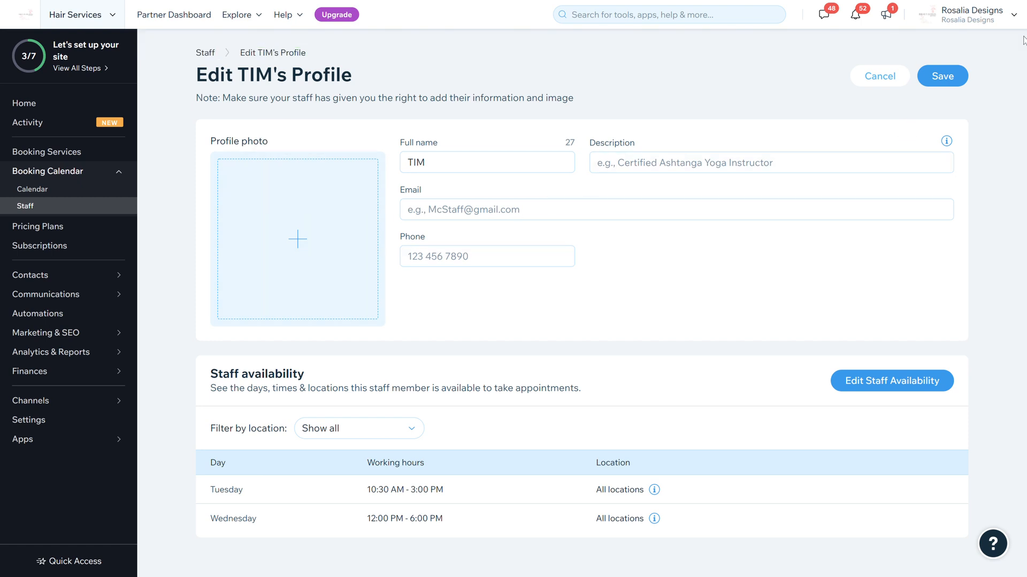
mouse_move(205, 52)
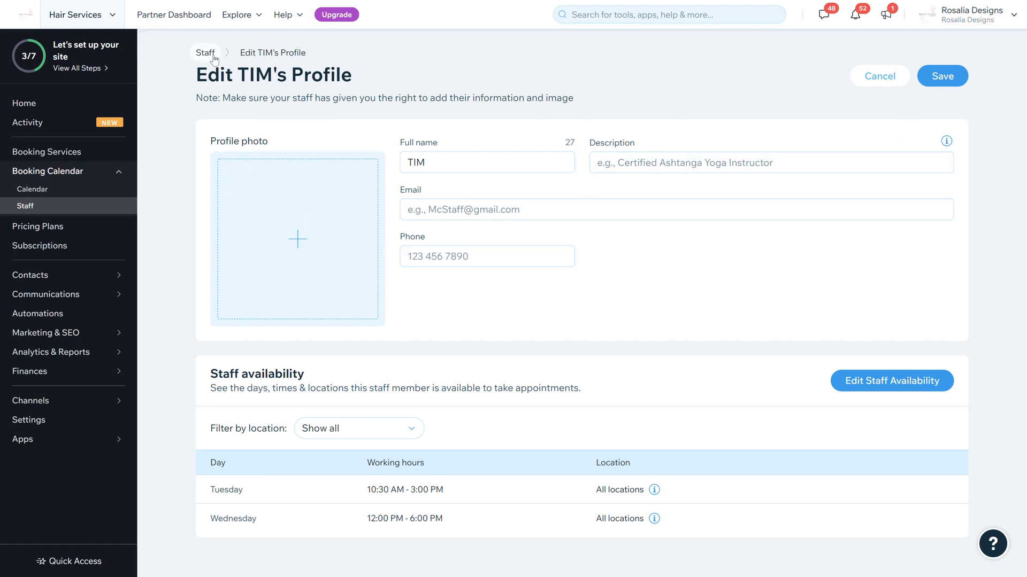
click(205, 52)
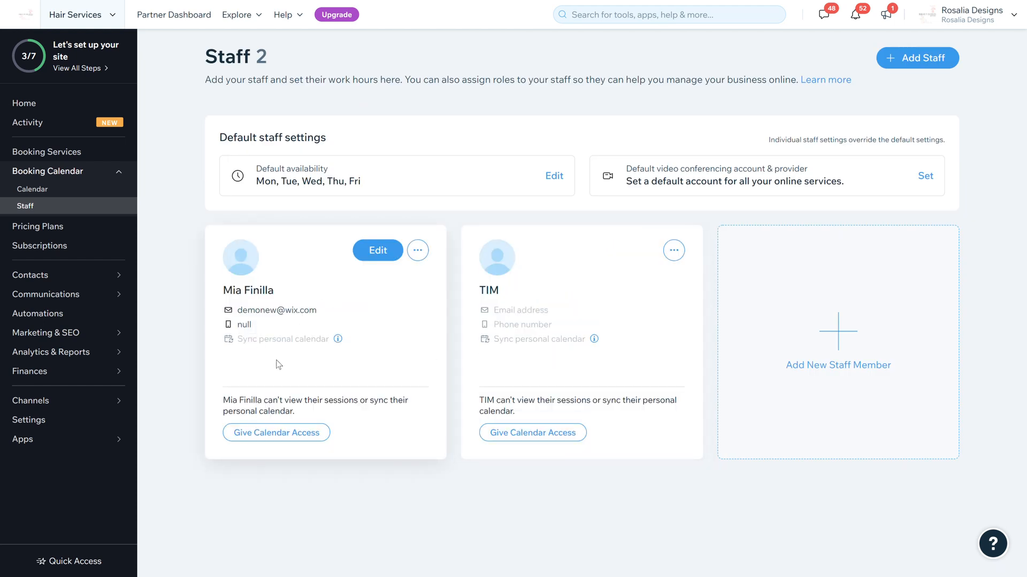
mouse_move(451, 445)
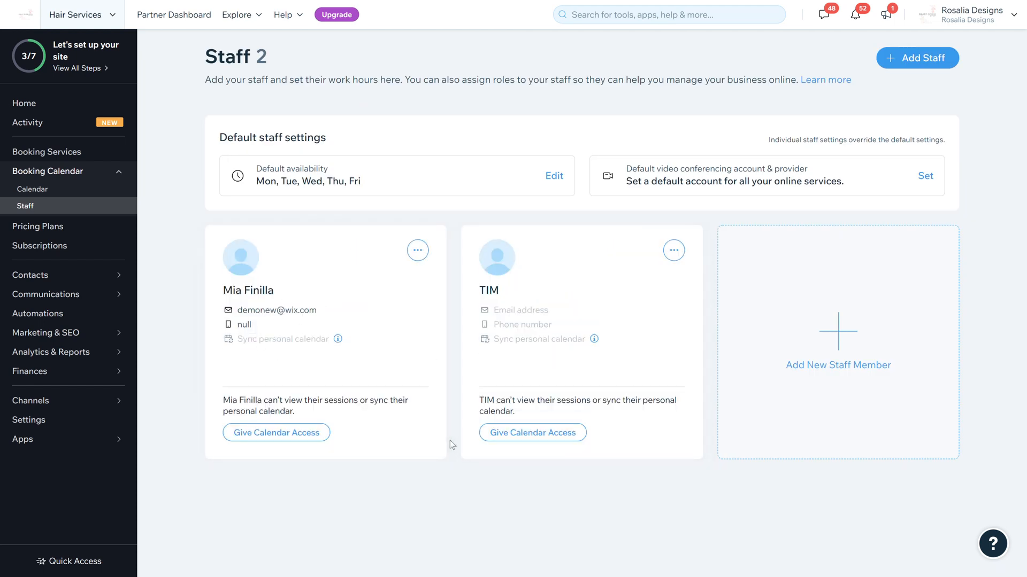
mouse_move(838, 341)
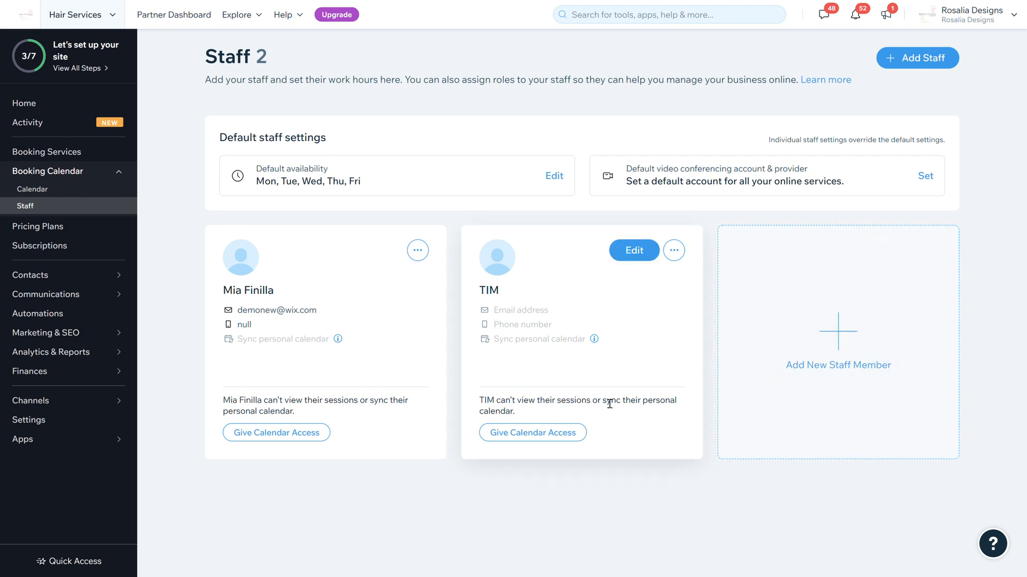
click(532, 432)
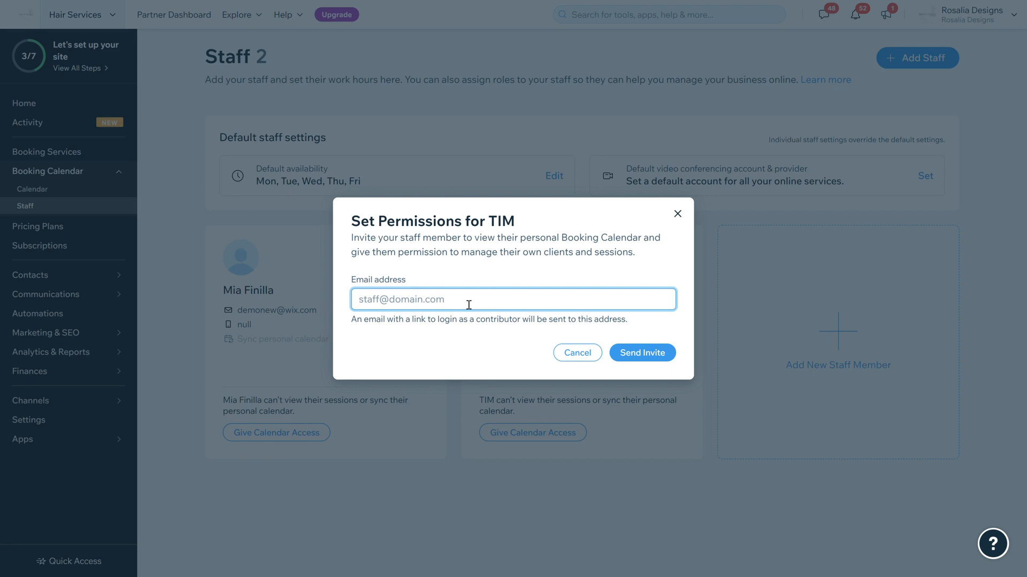
mouse_move(614, 253)
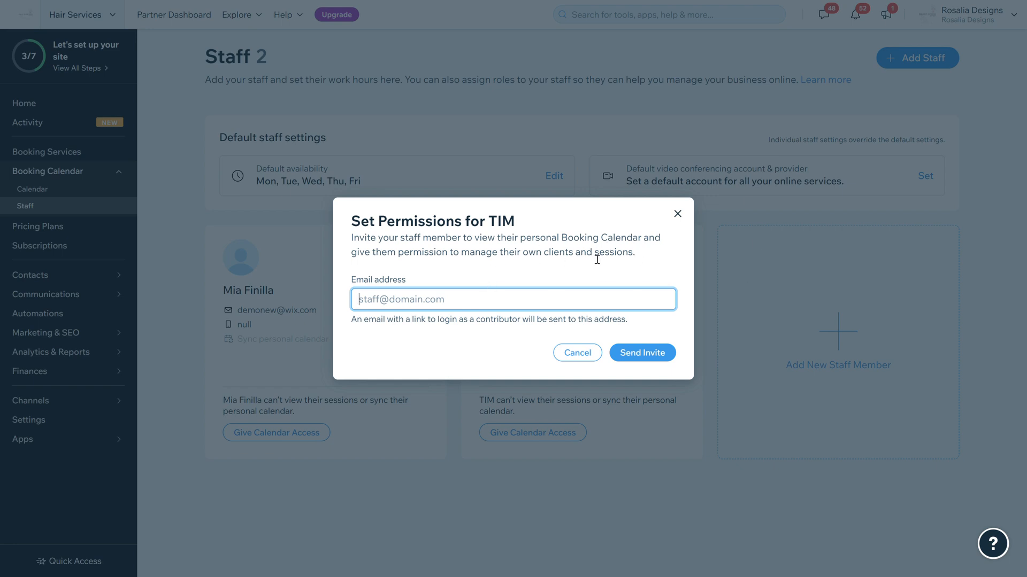
mouse_move(554, 318)
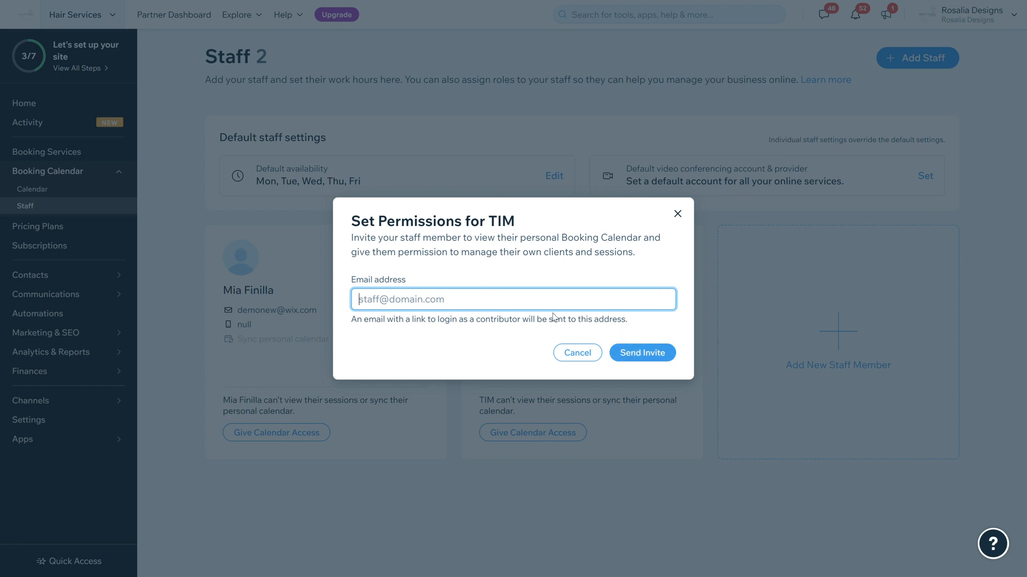
mouse_move(685, 221)
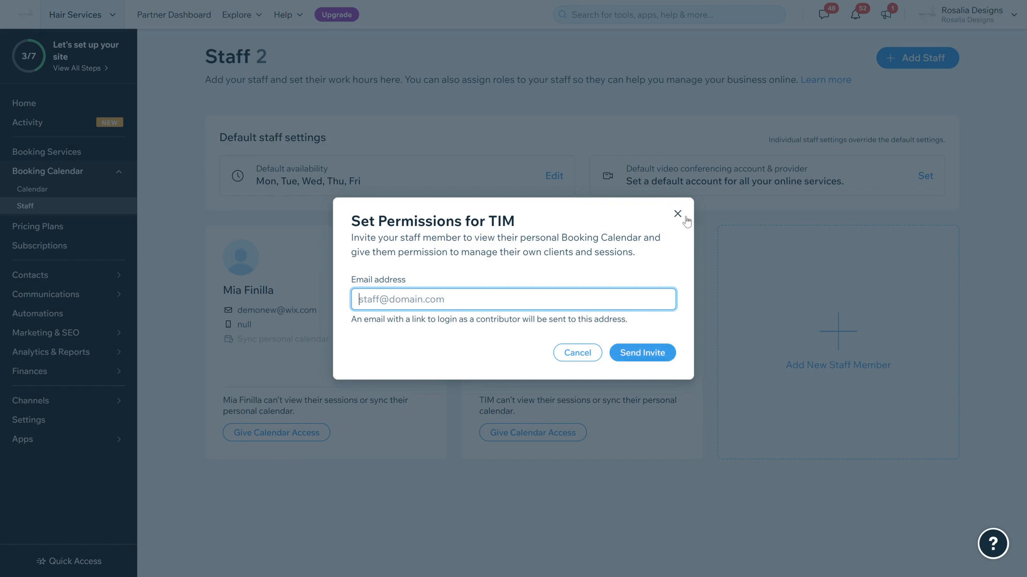
click(677, 213)
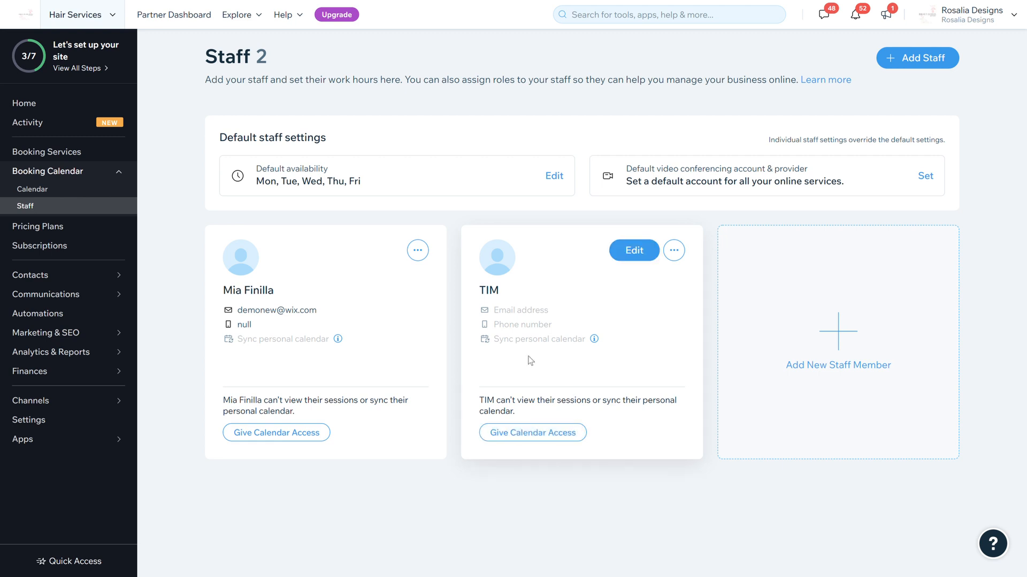
mouse_move(547, 411)
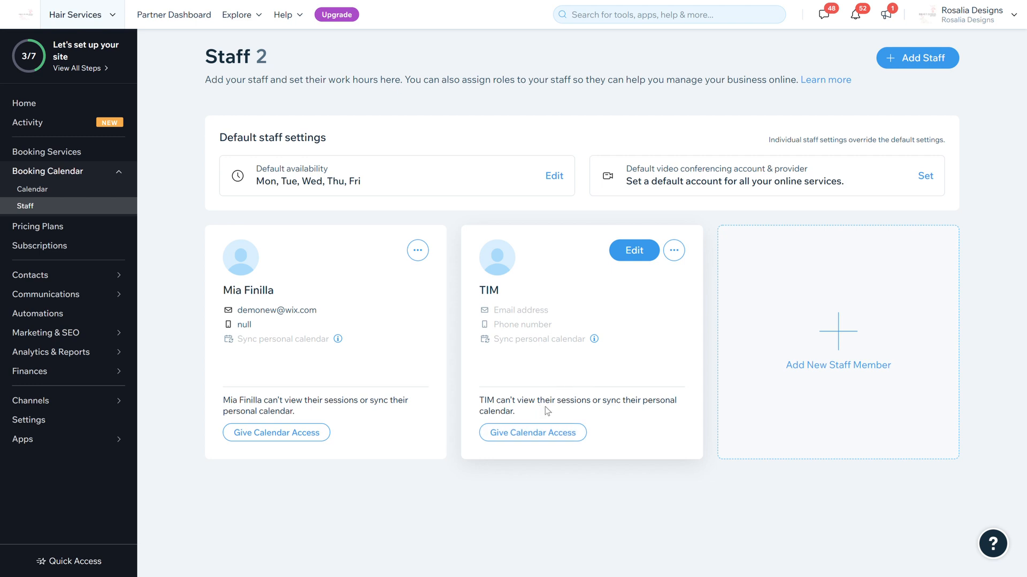
mouse_move(52, 195)
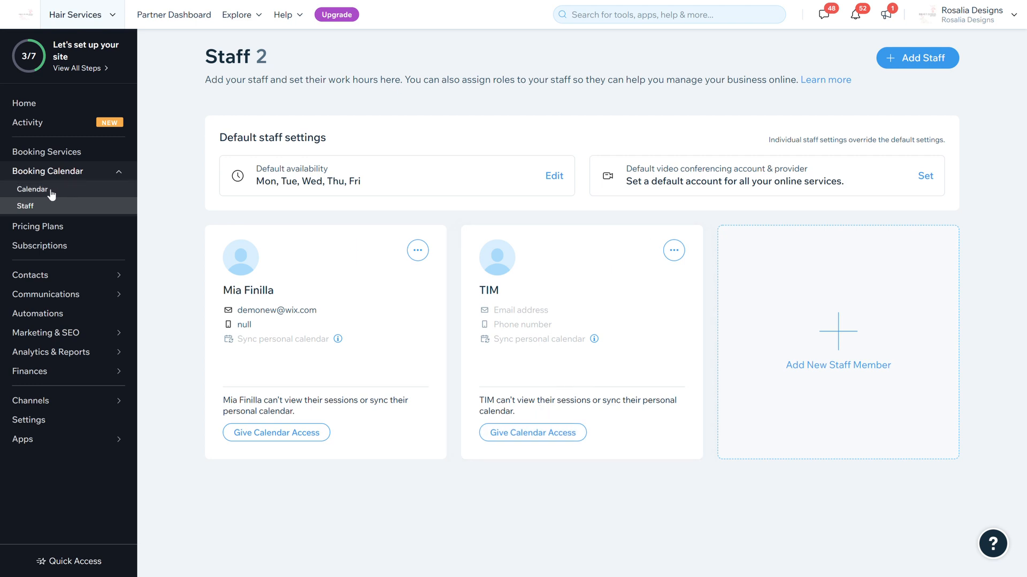
Step: Open the Booking Calendar showing June 12–18, 2022
click(32, 189)
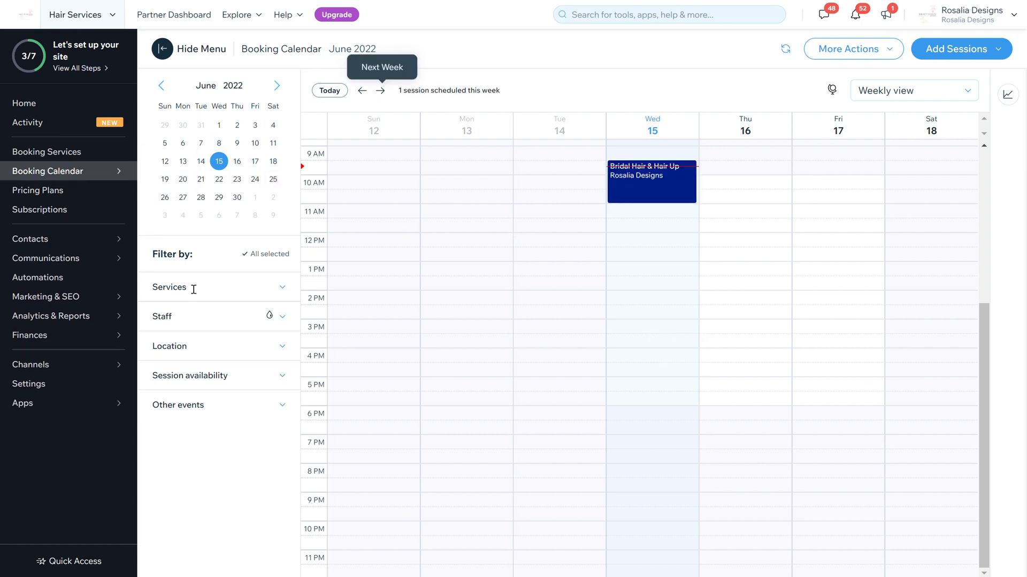
mouse_move(730, 216)
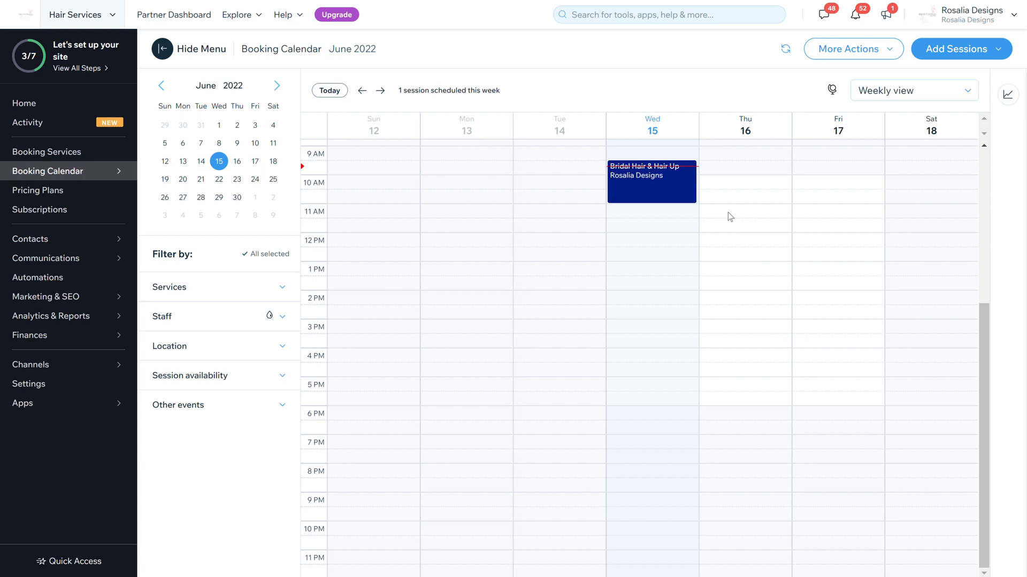
mouse_move(656, 463)
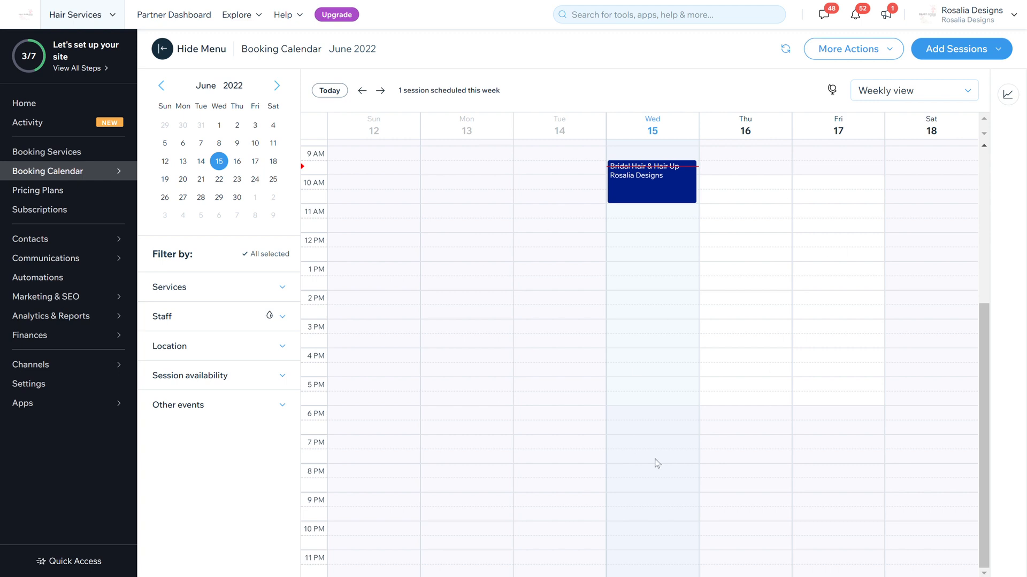
mouse_move(387, 404)
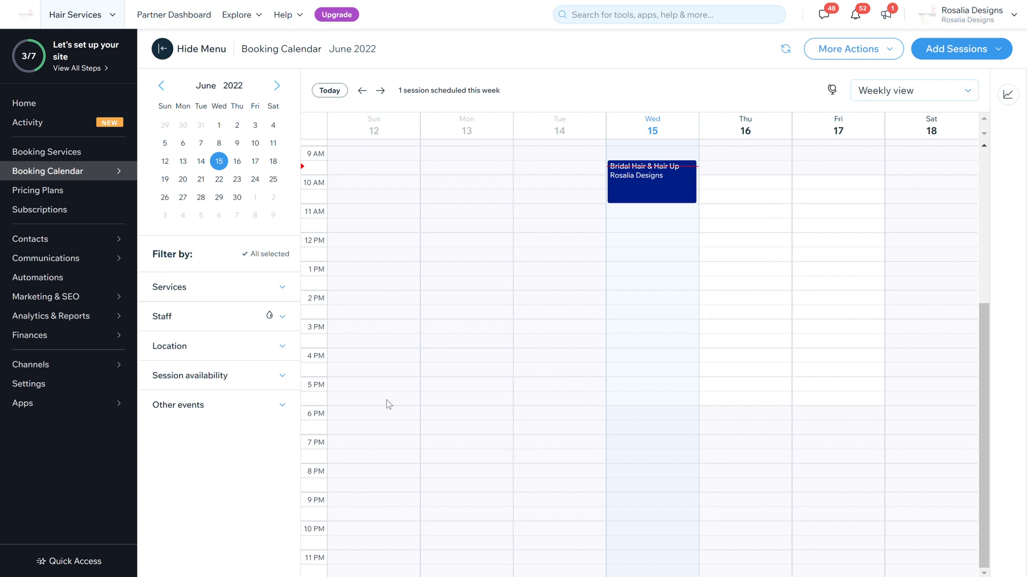
mouse_move(672, 269)
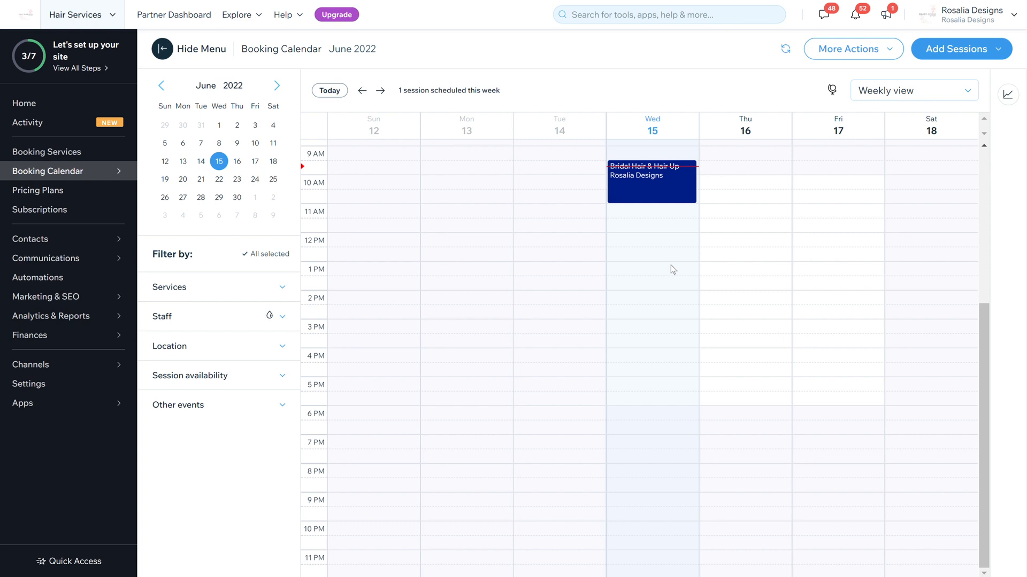
mouse_move(557, 326)
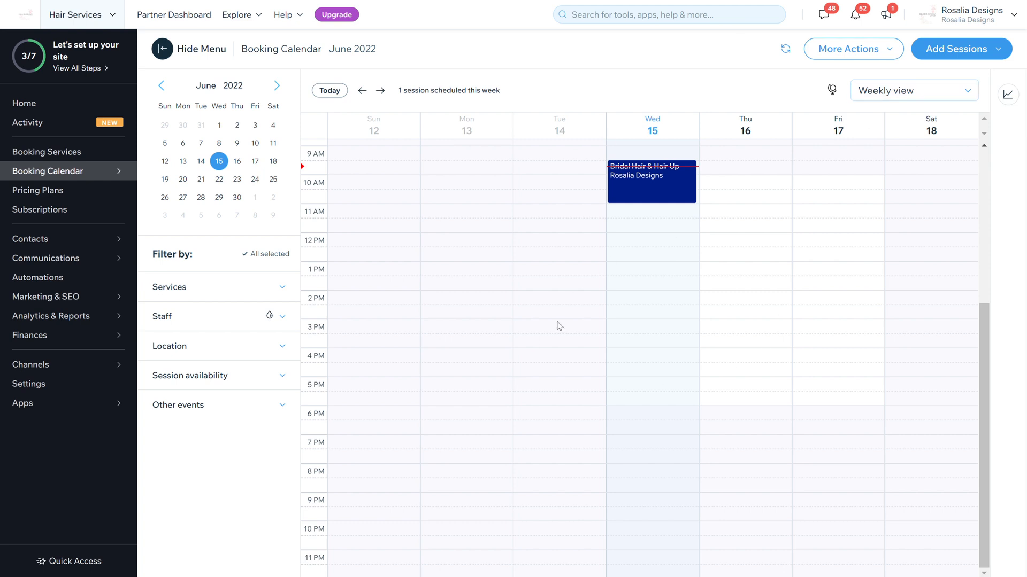
mouse_move(629, 271)
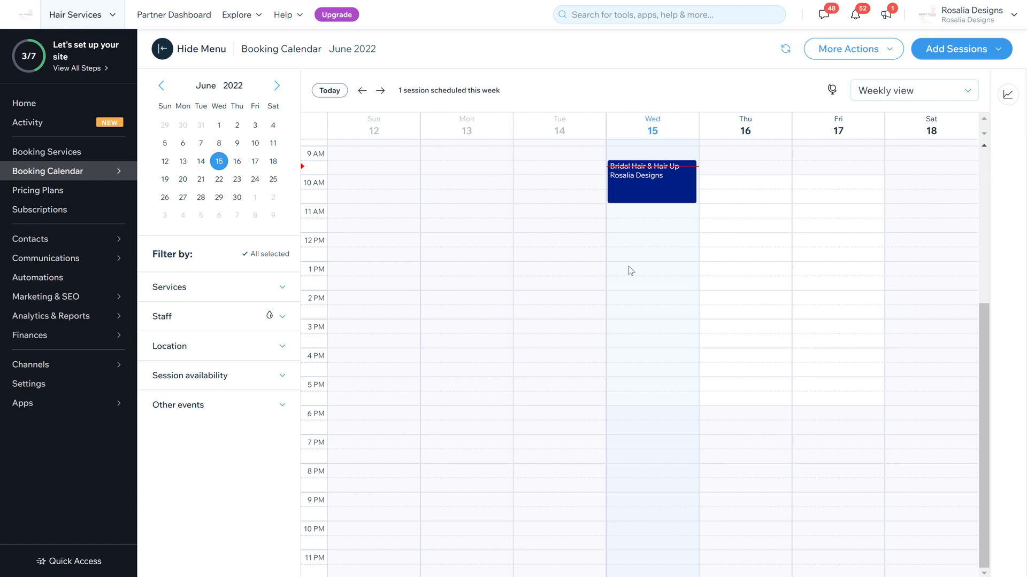
mouse_move(882, 199)
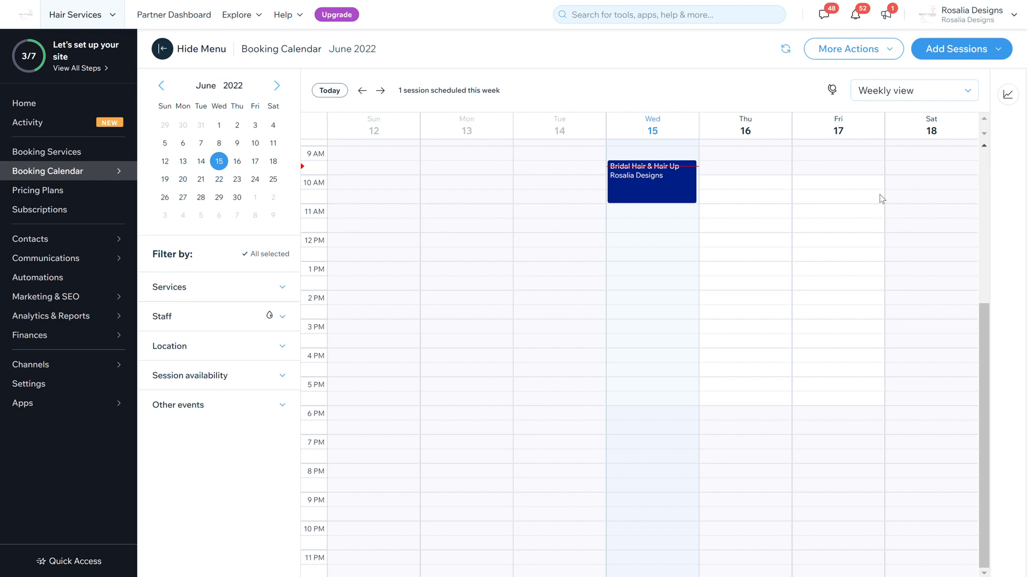